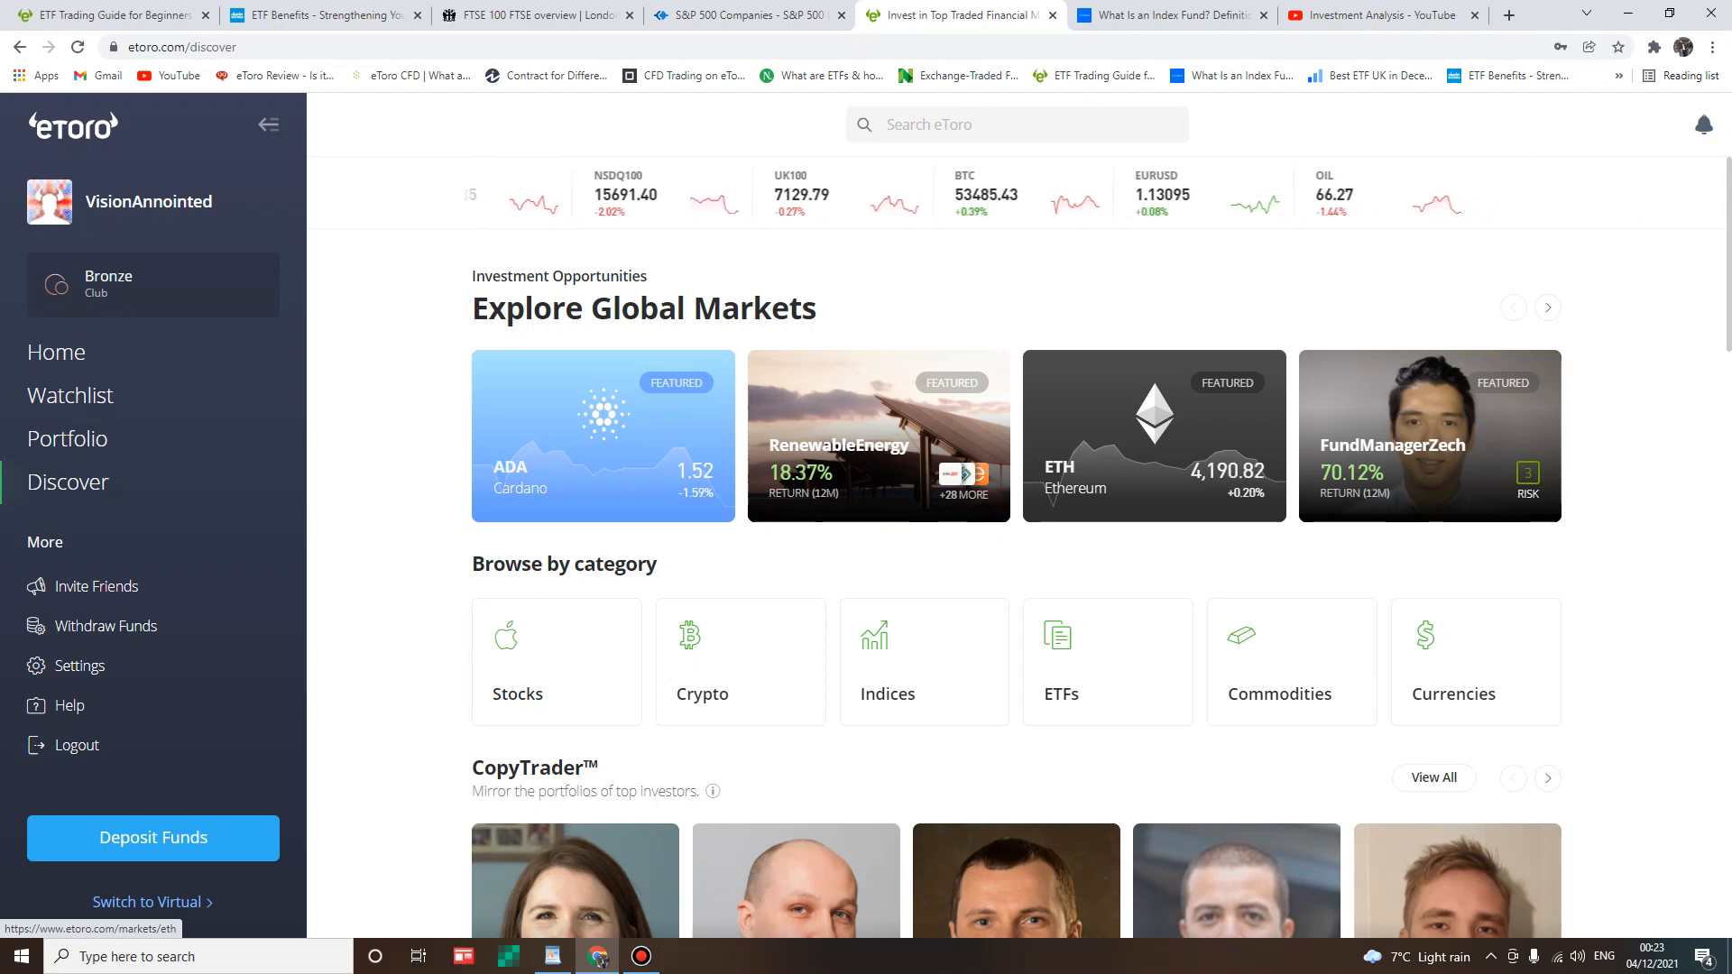
- Skim up and down the eToro Discover page before moving to the ETF guide
scroll(down, 3)
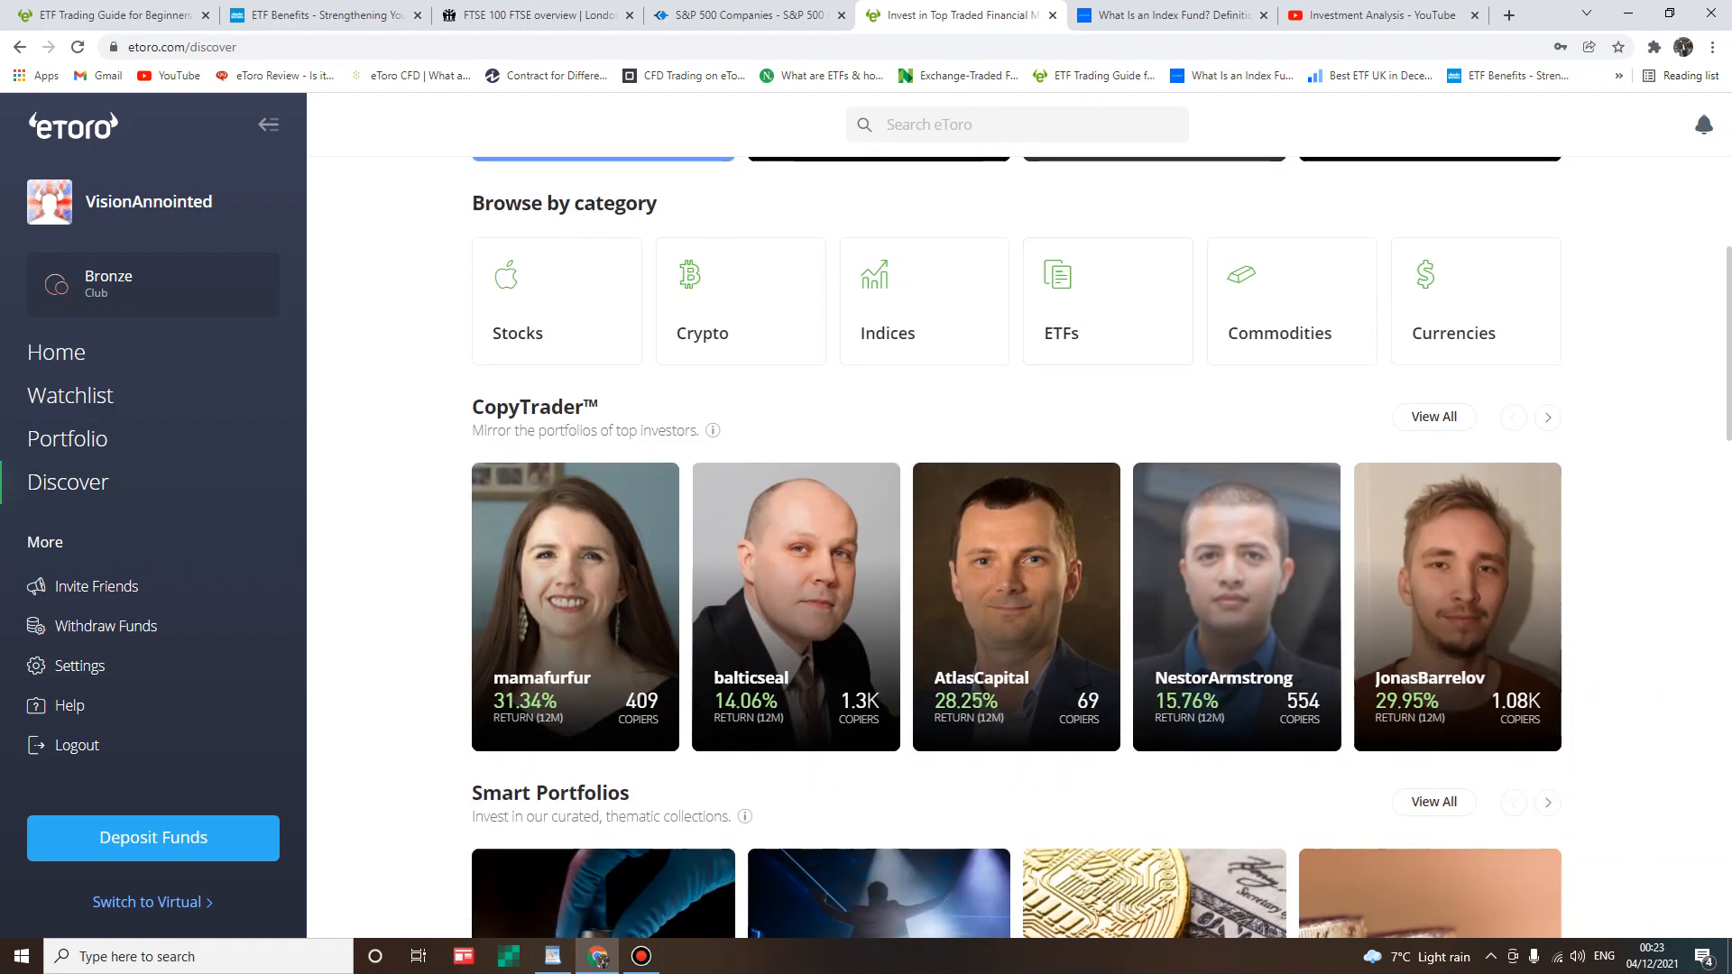
scroll(up, 3)
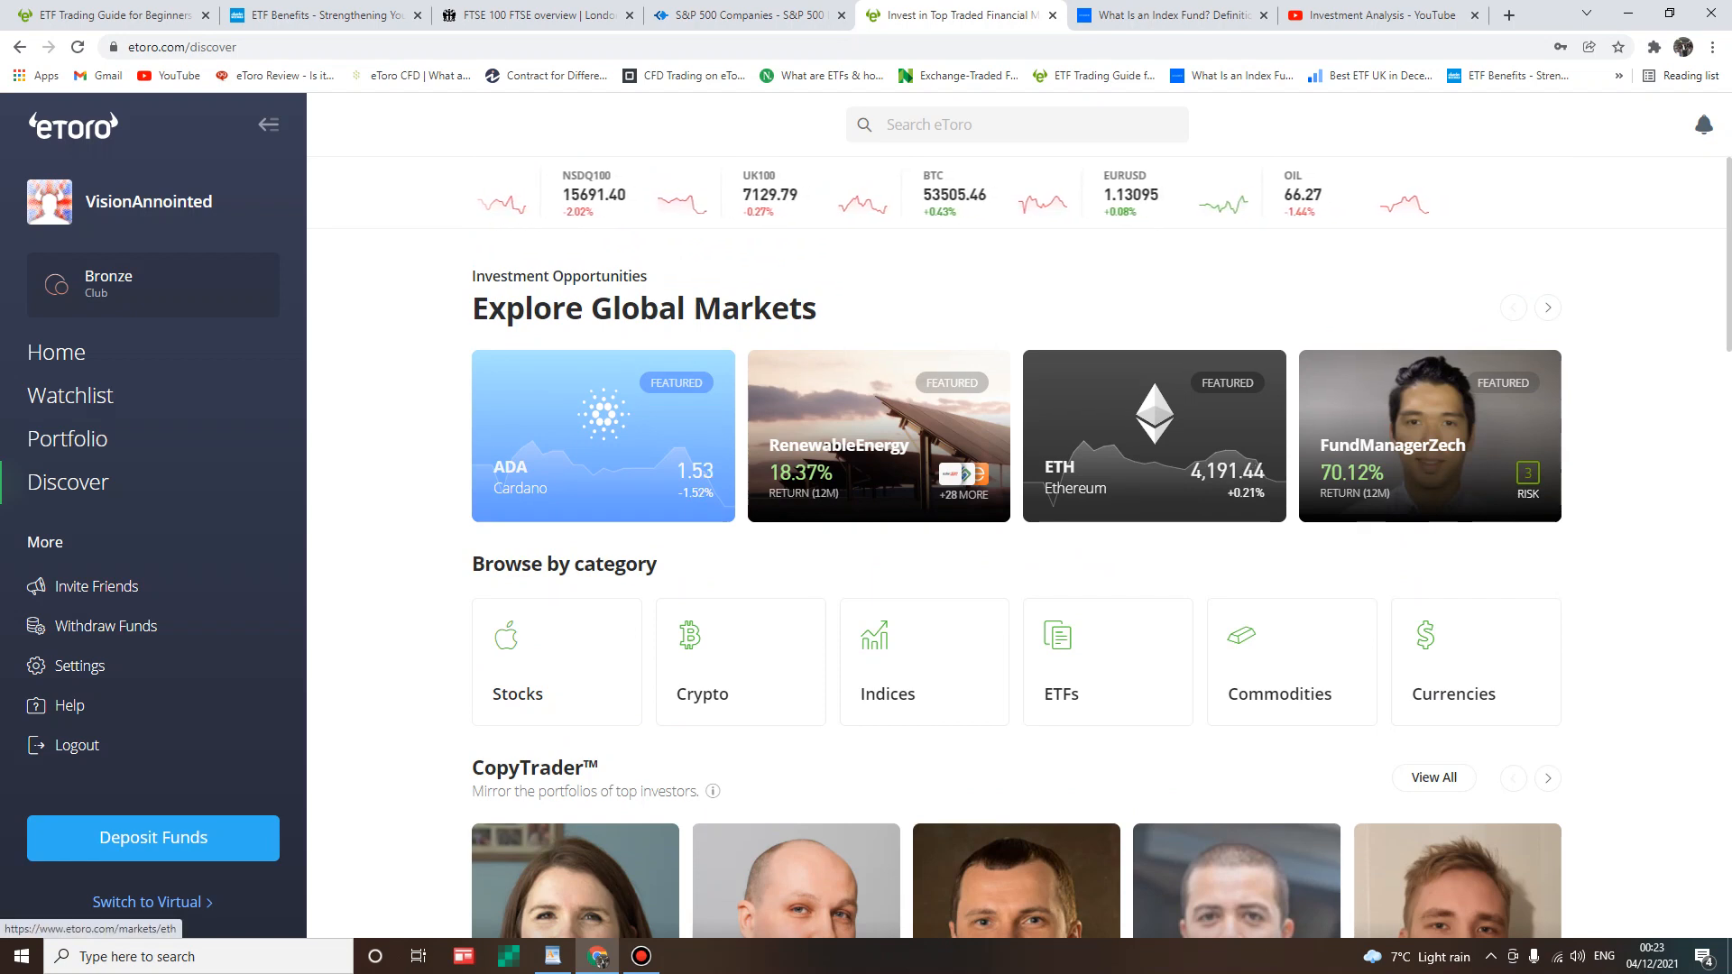
scroll(down, 3)
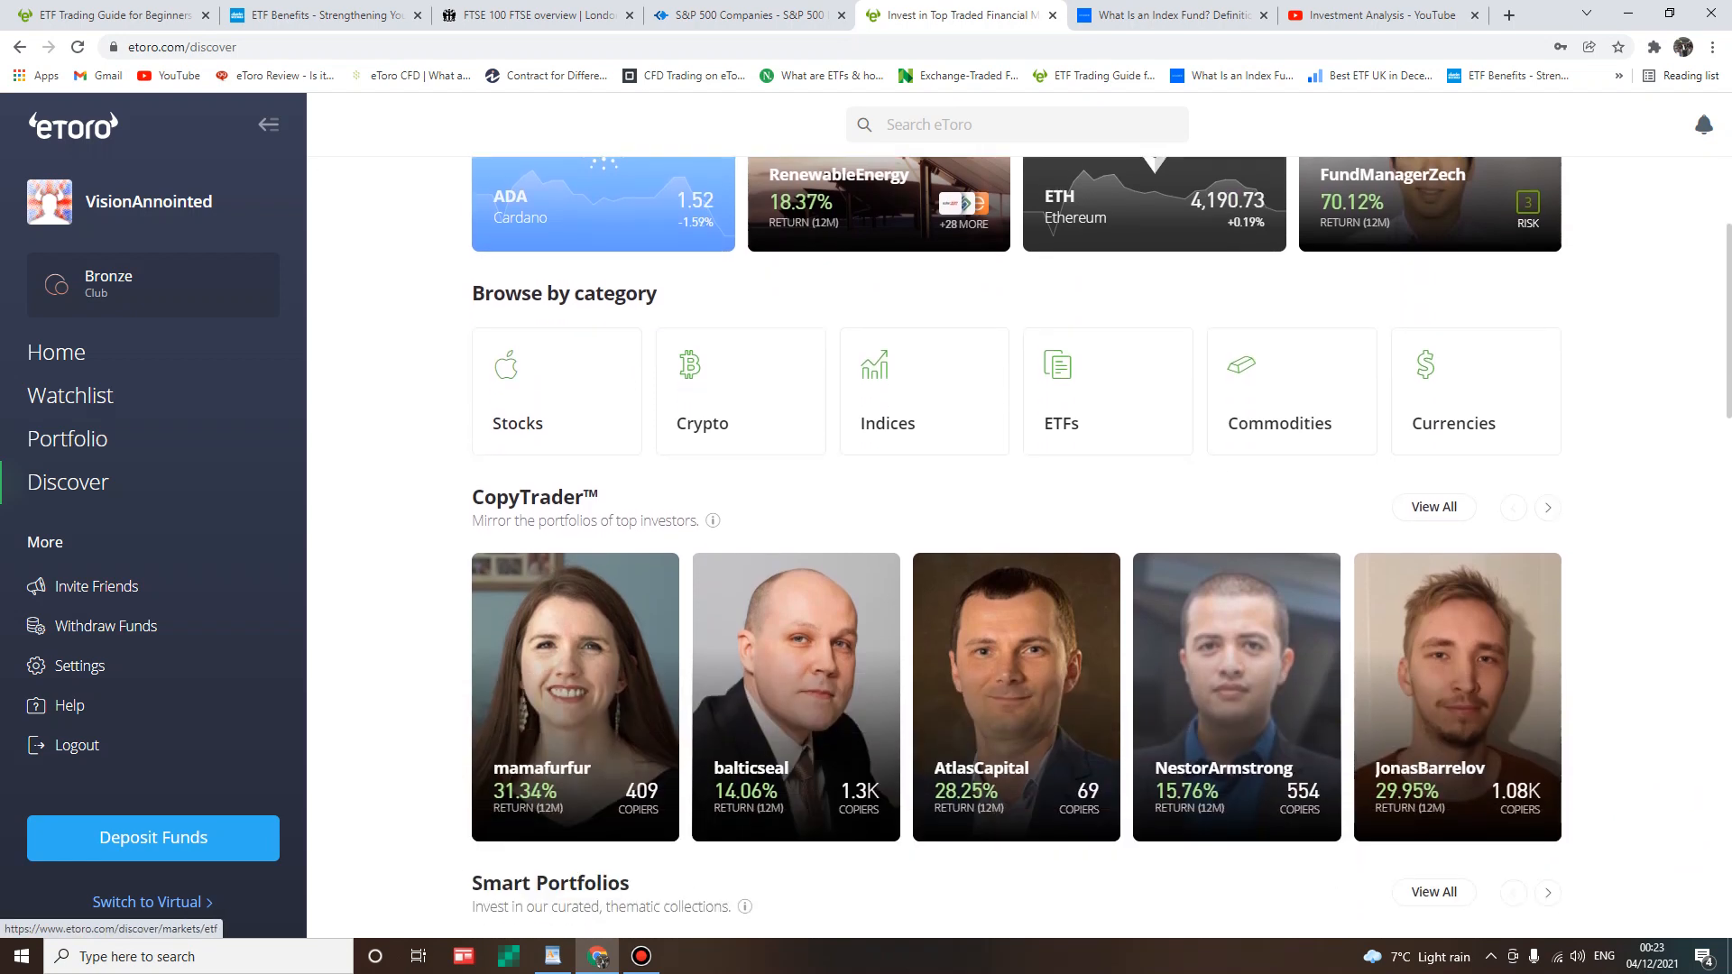
scroll(up, 3)
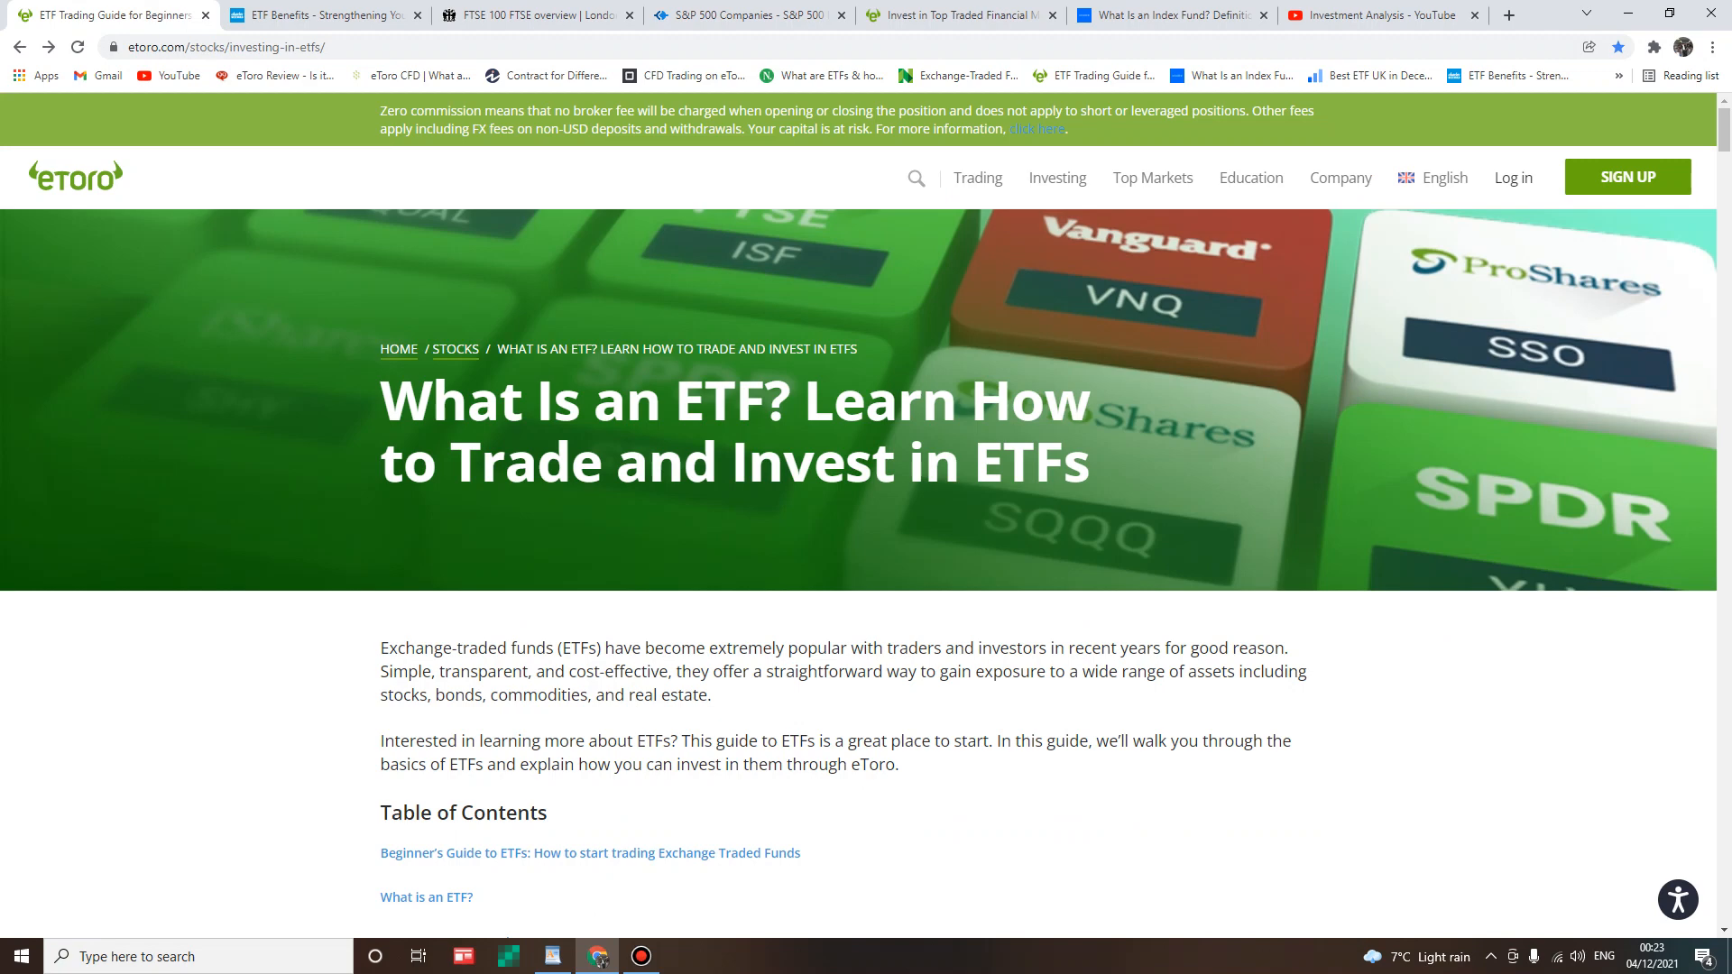
- Switch to the Investment Analysis YouTube channel's videos page
click(1370, 14)
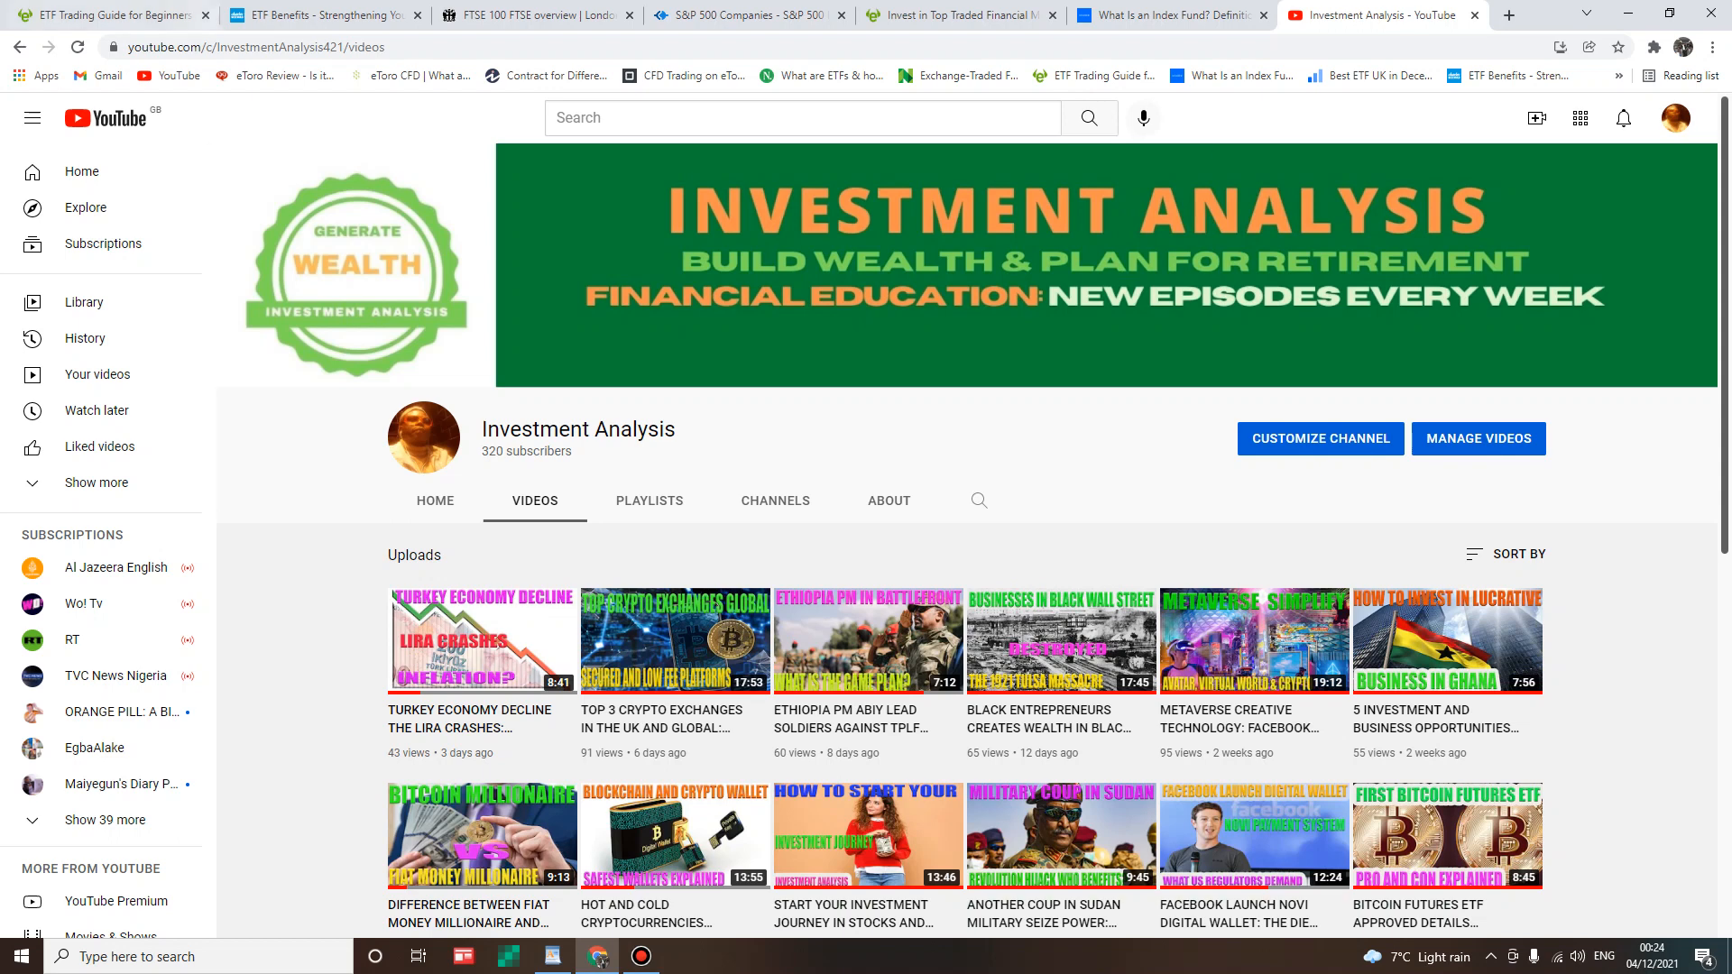
- Switch to Charles Schwab's ETF Benefits - Strengthening Your Portfolio page
click(320, 14)
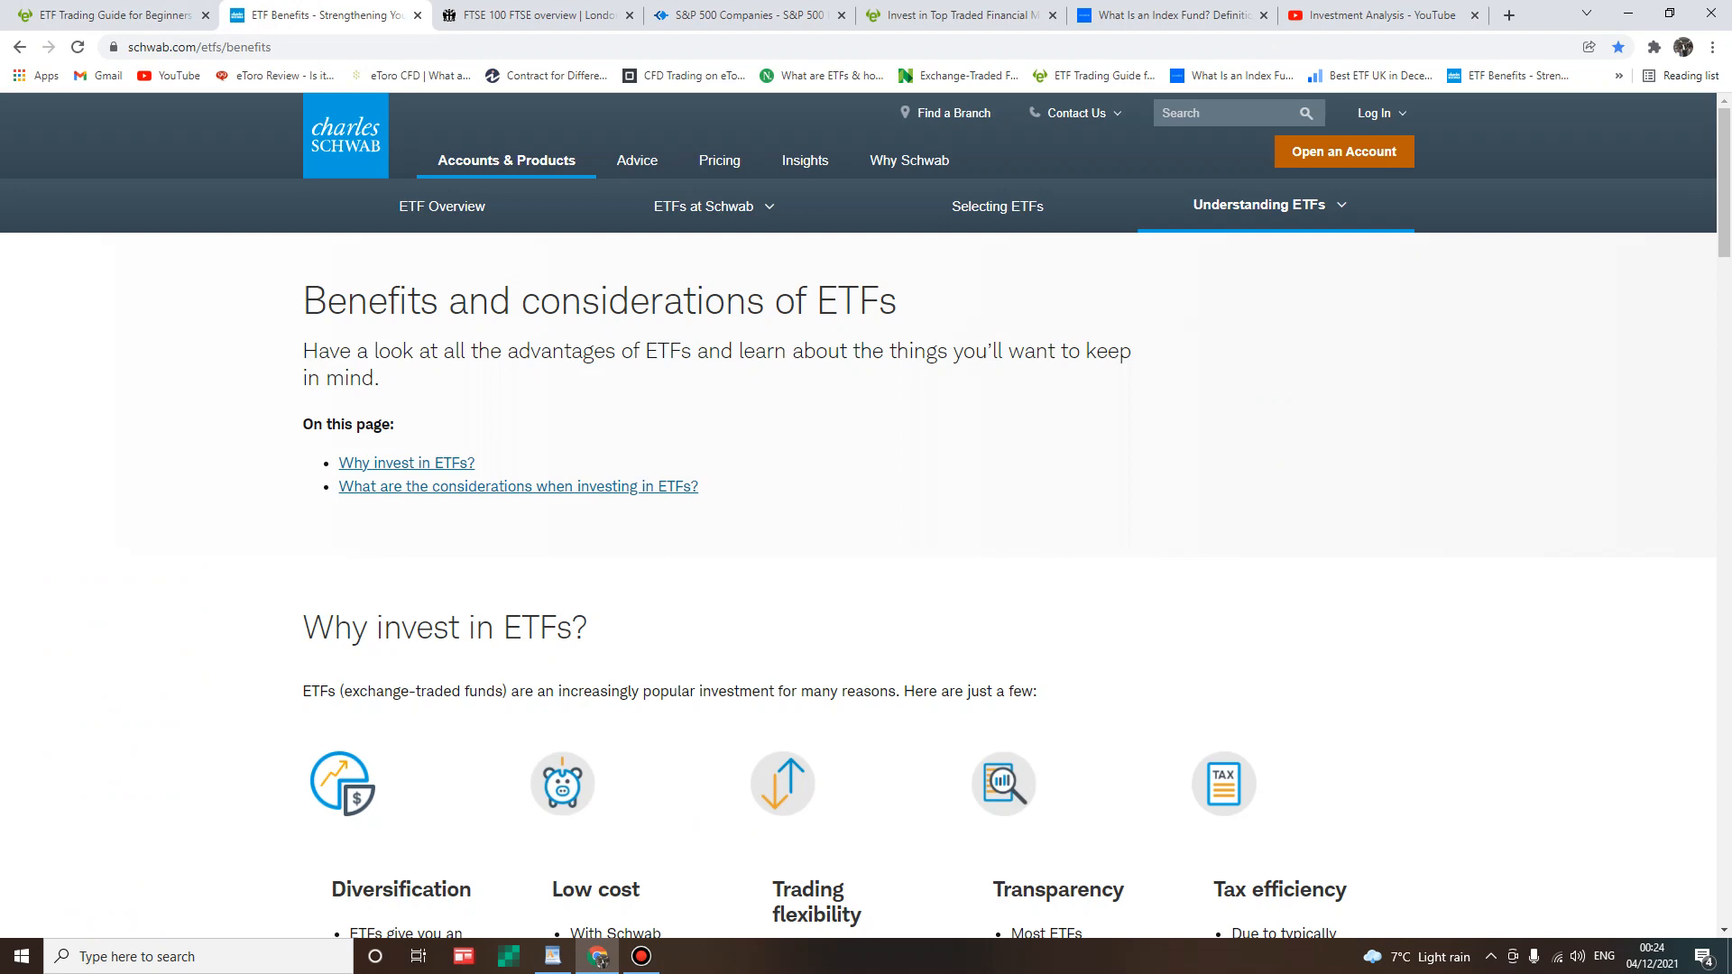
- Read through Schwab's Why invest in ETFs section, then bring up the LSE FTSE 100 overview
scroll(down, 3)
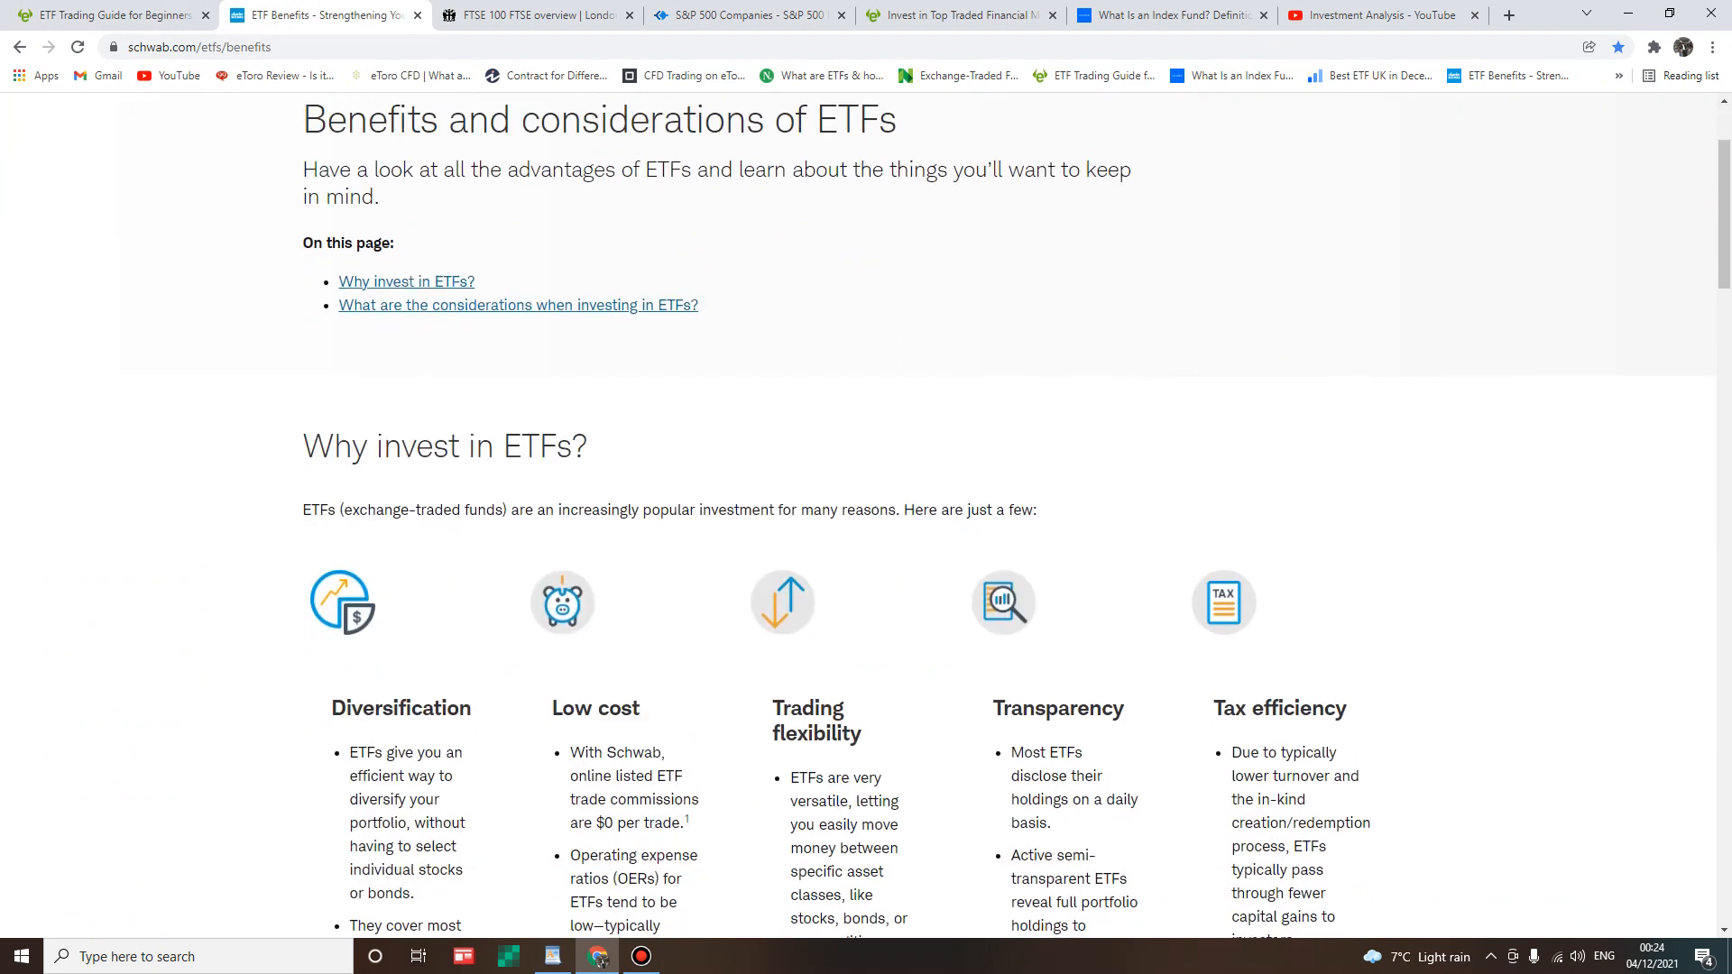
scroll(up, 3)
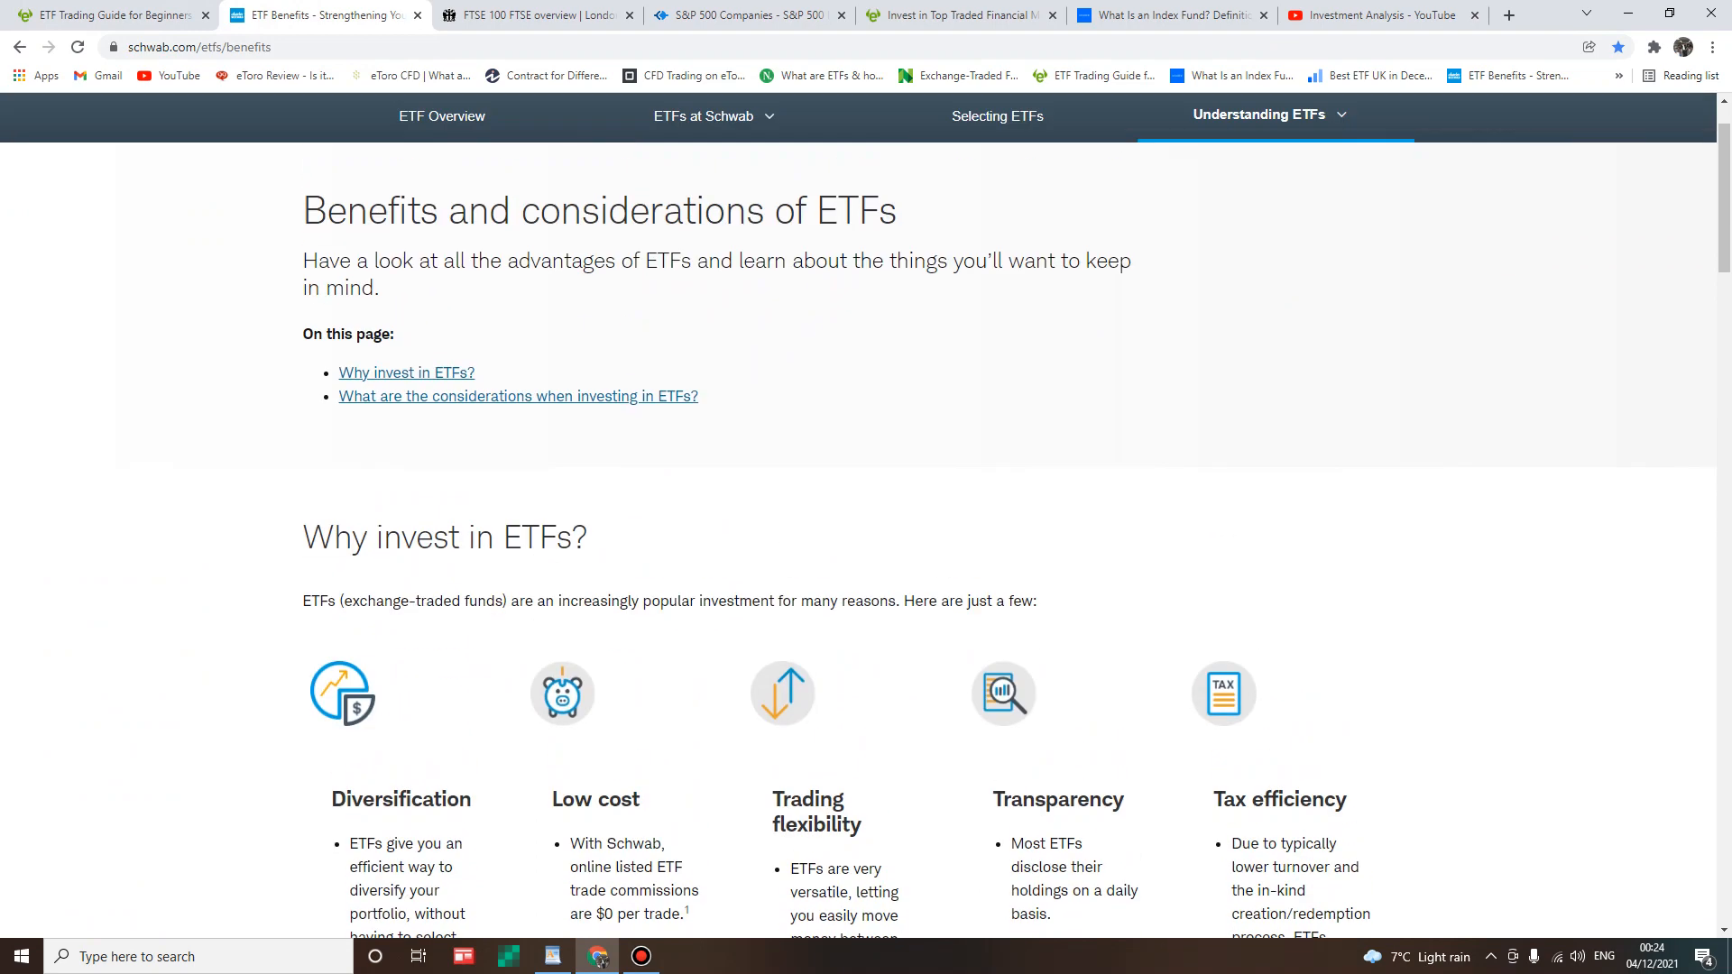
scroll(down, 3)
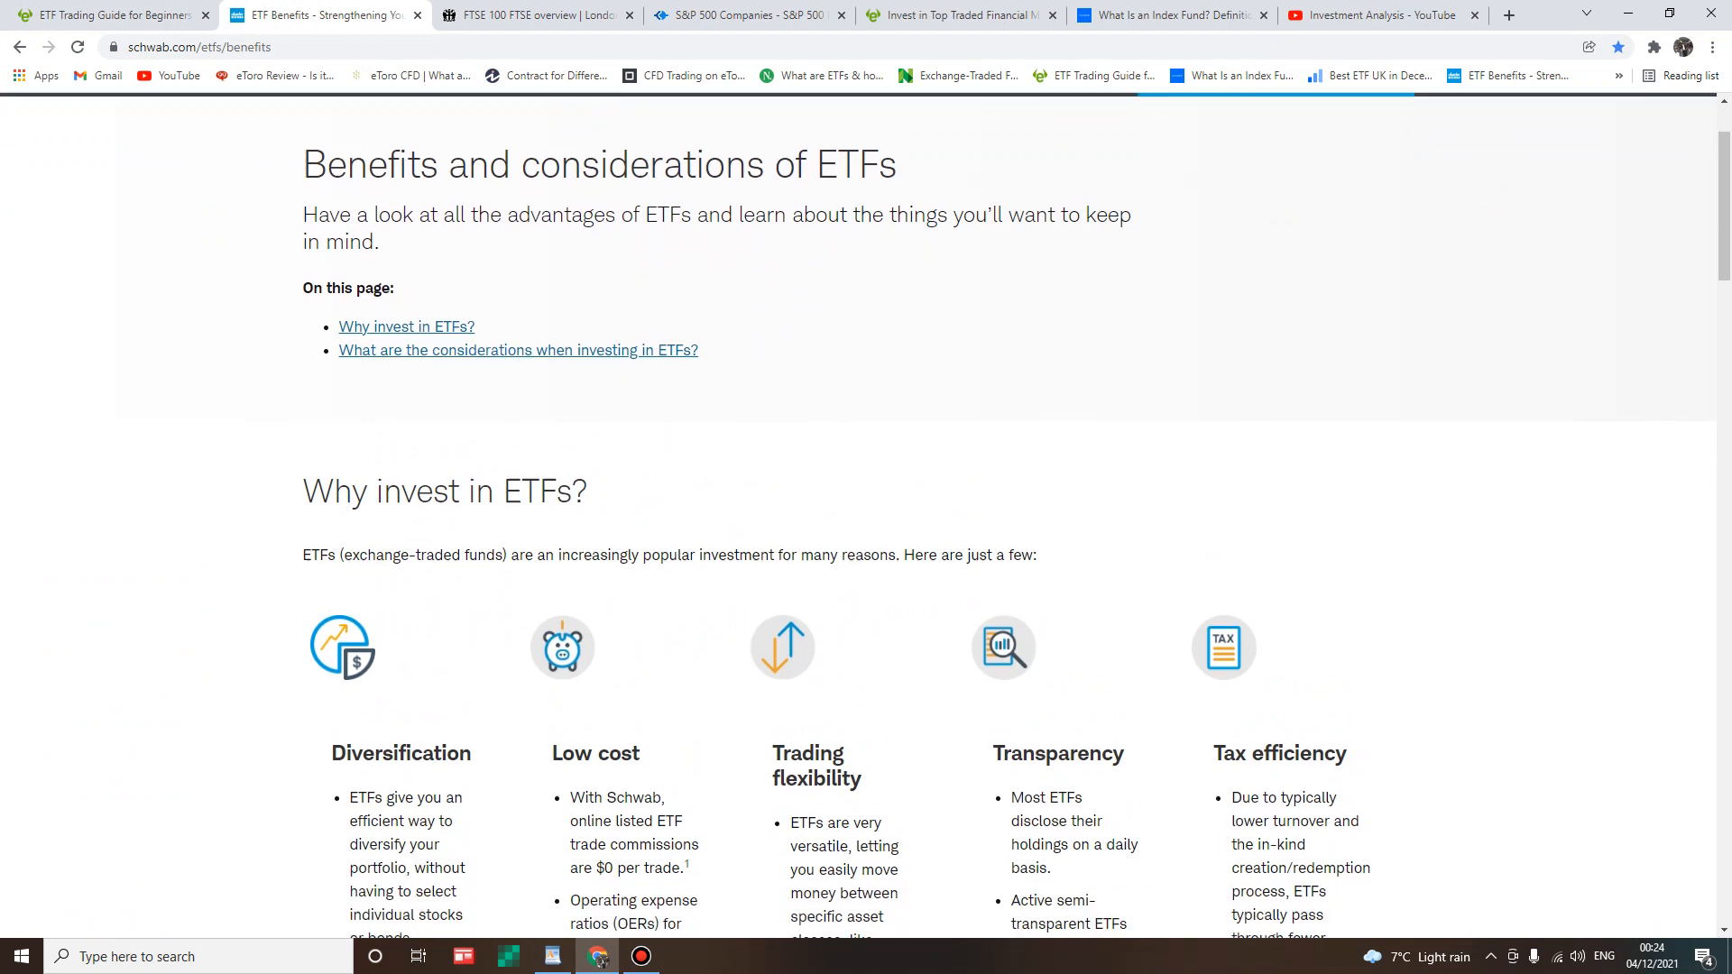
scroll(down, 3)
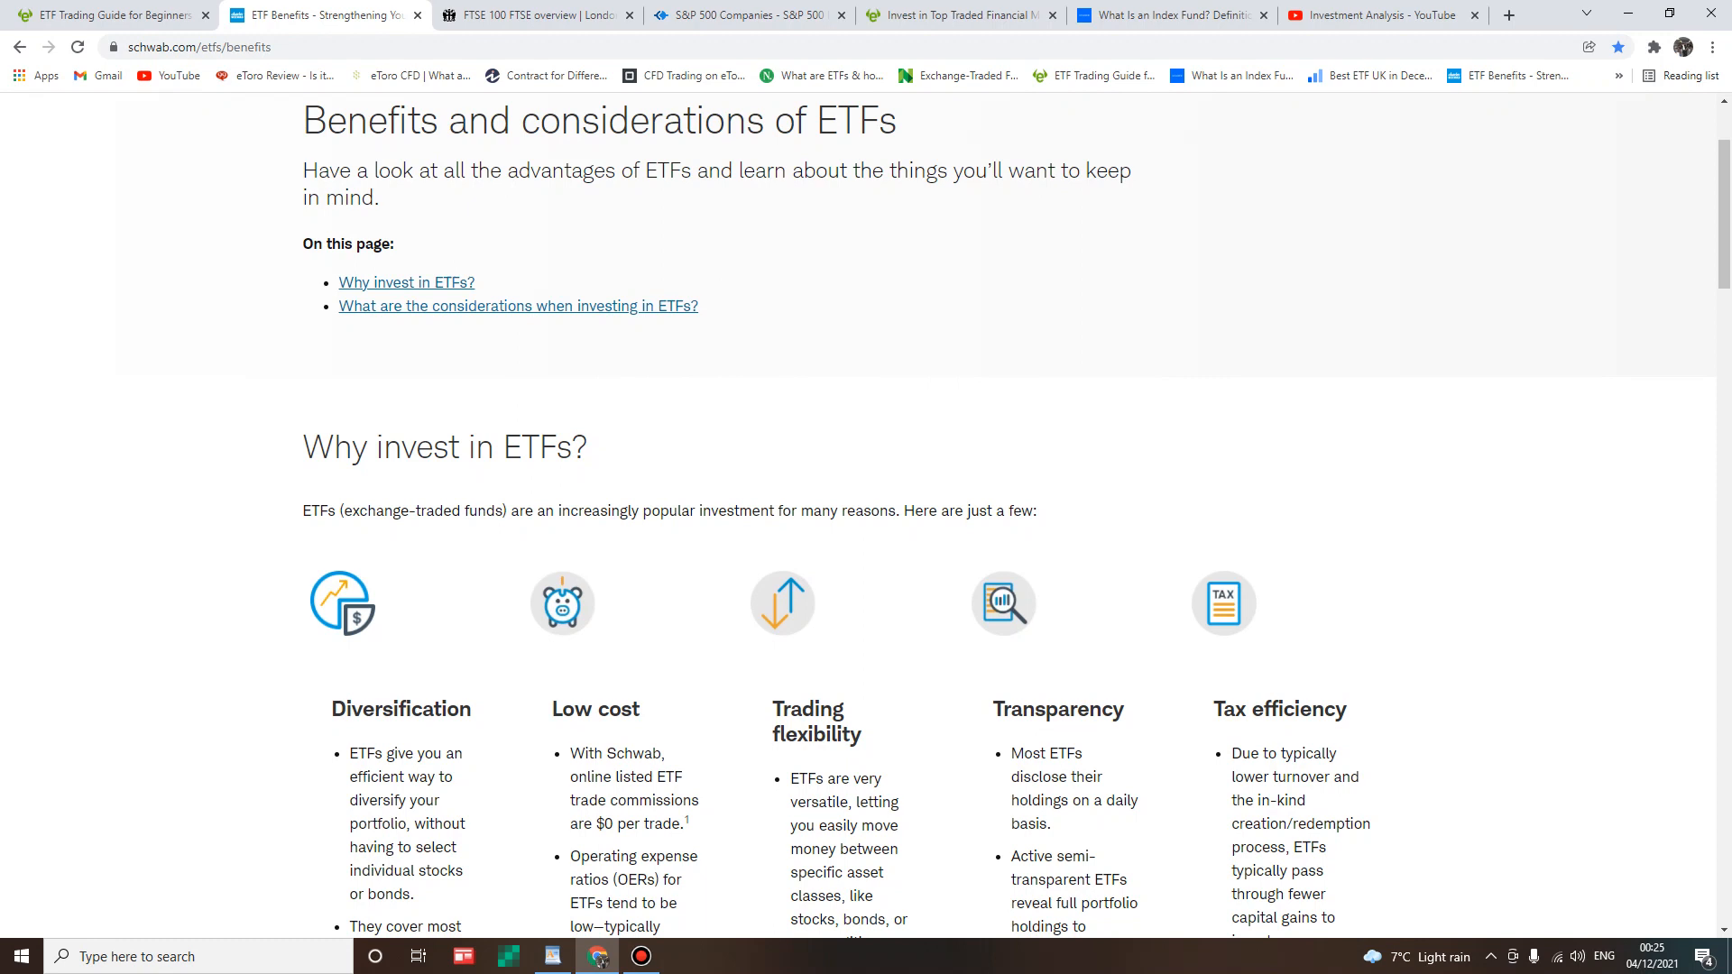
scroll(down, 3)
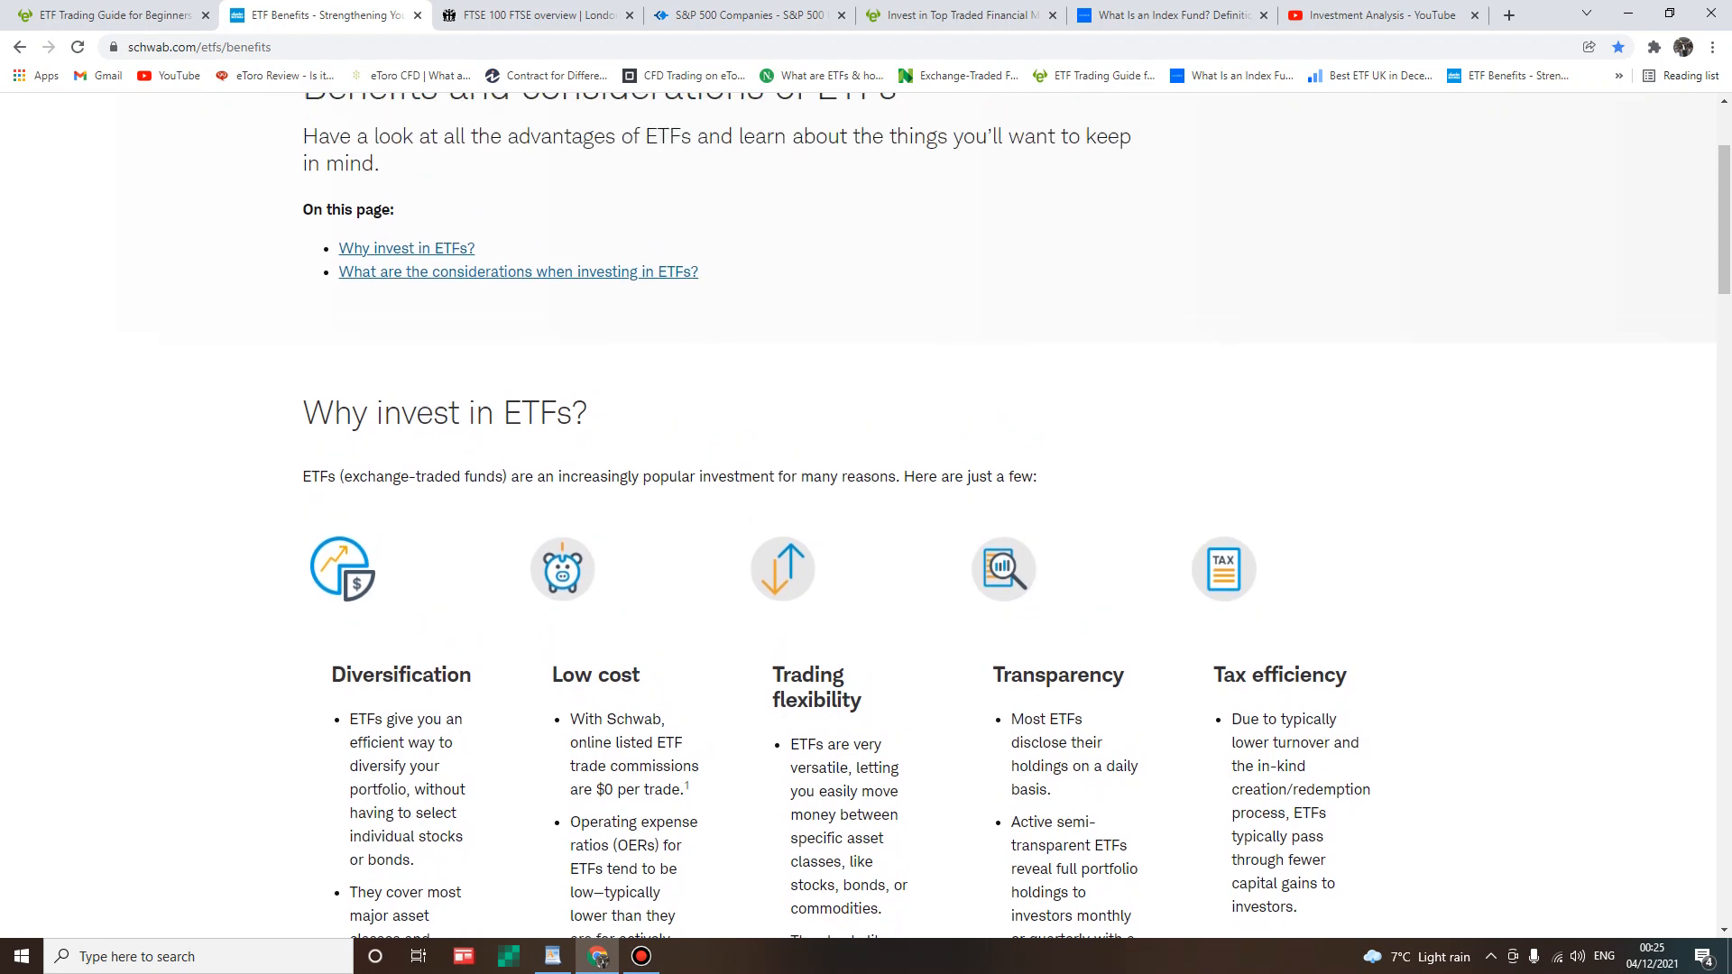
scroll(down, 3)
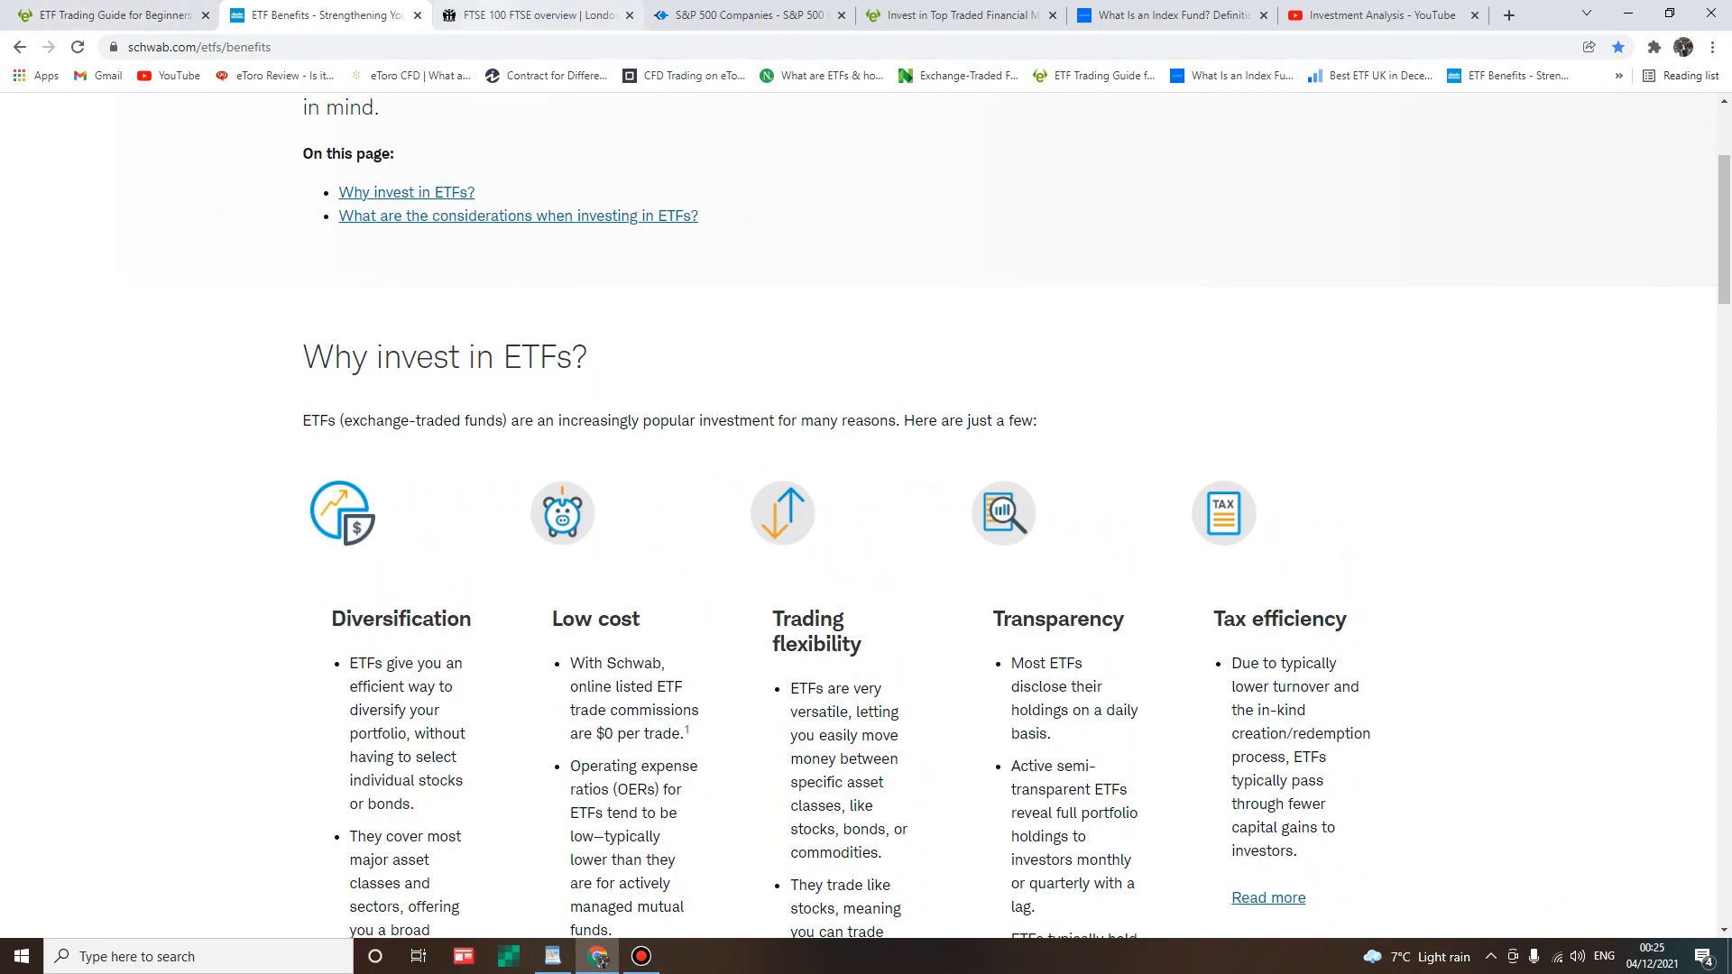
click(530, 14)
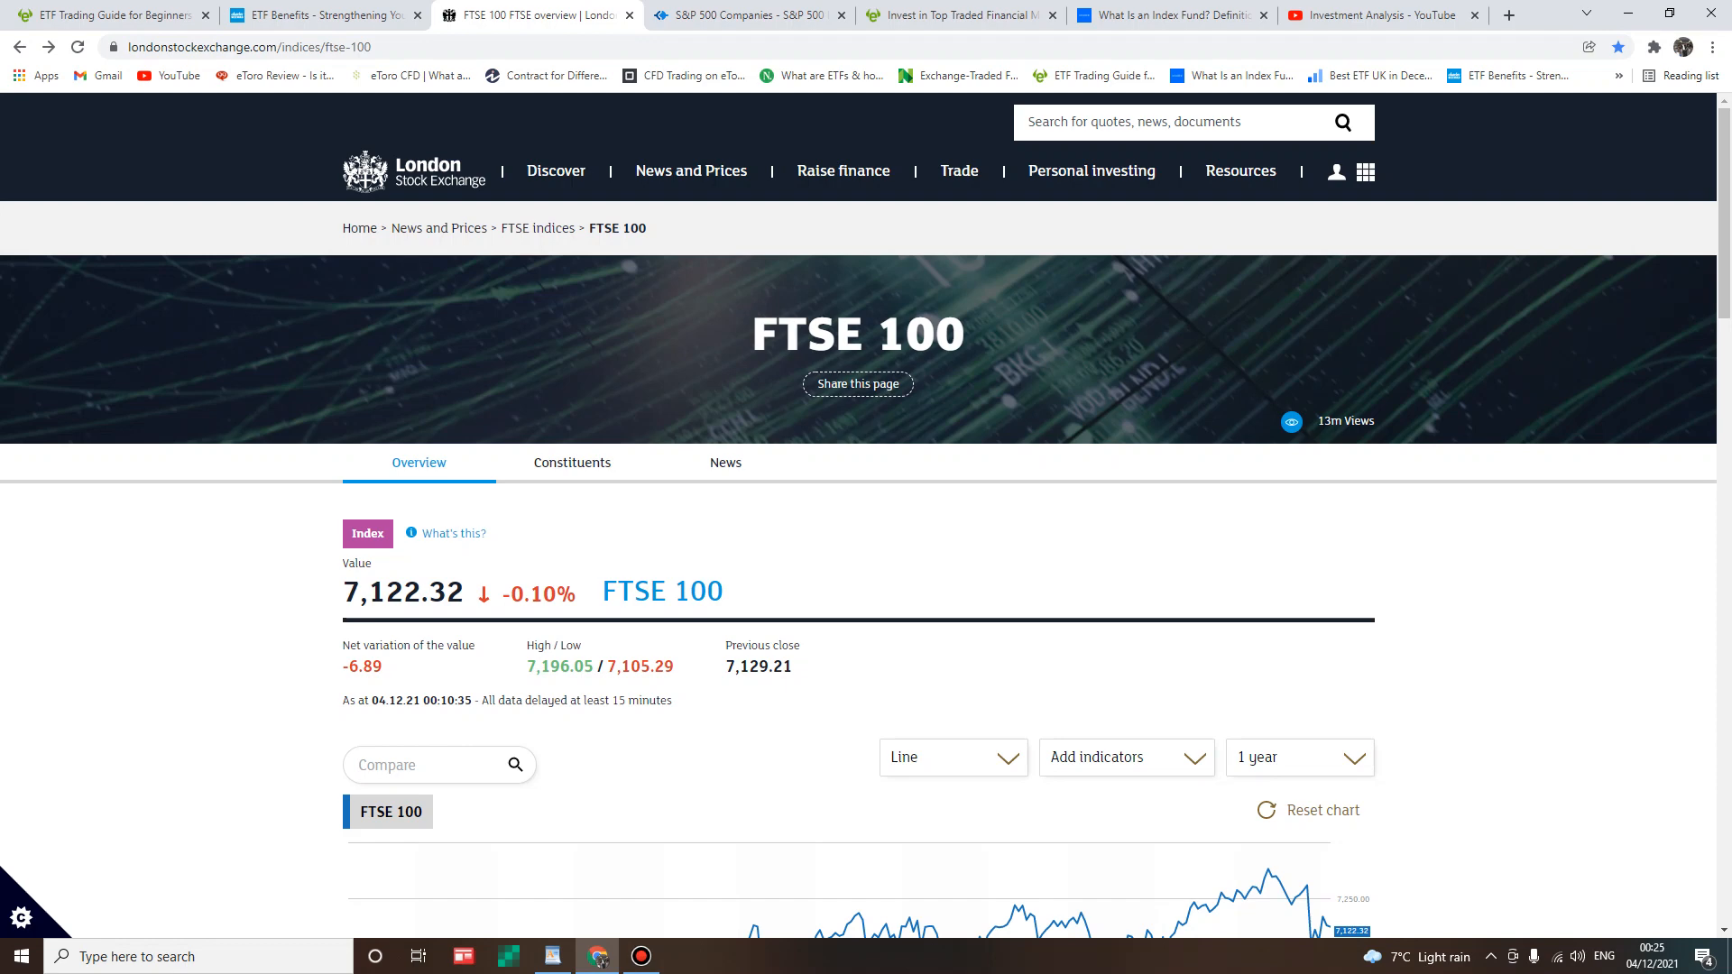
- Switch to the Slickcharts S&P 500 Companies by weight page
click(746, 15)
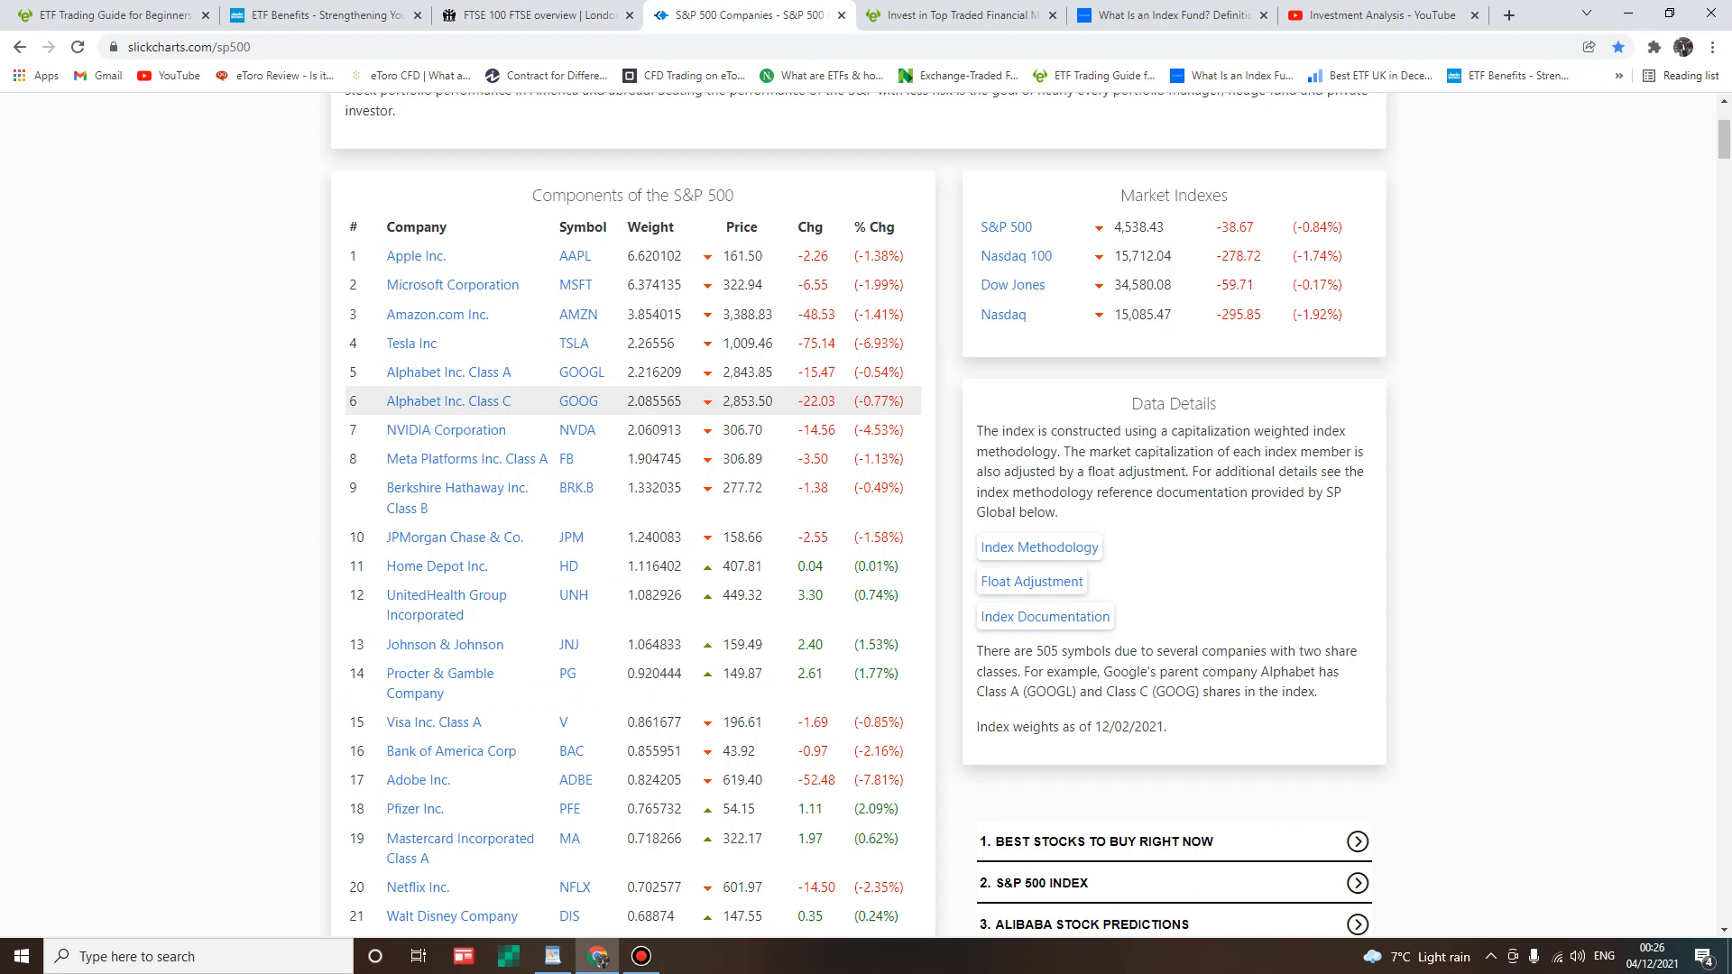
- Look through the S&P 500 components-by-weight table on Slickcharts
scroll(down, 3)
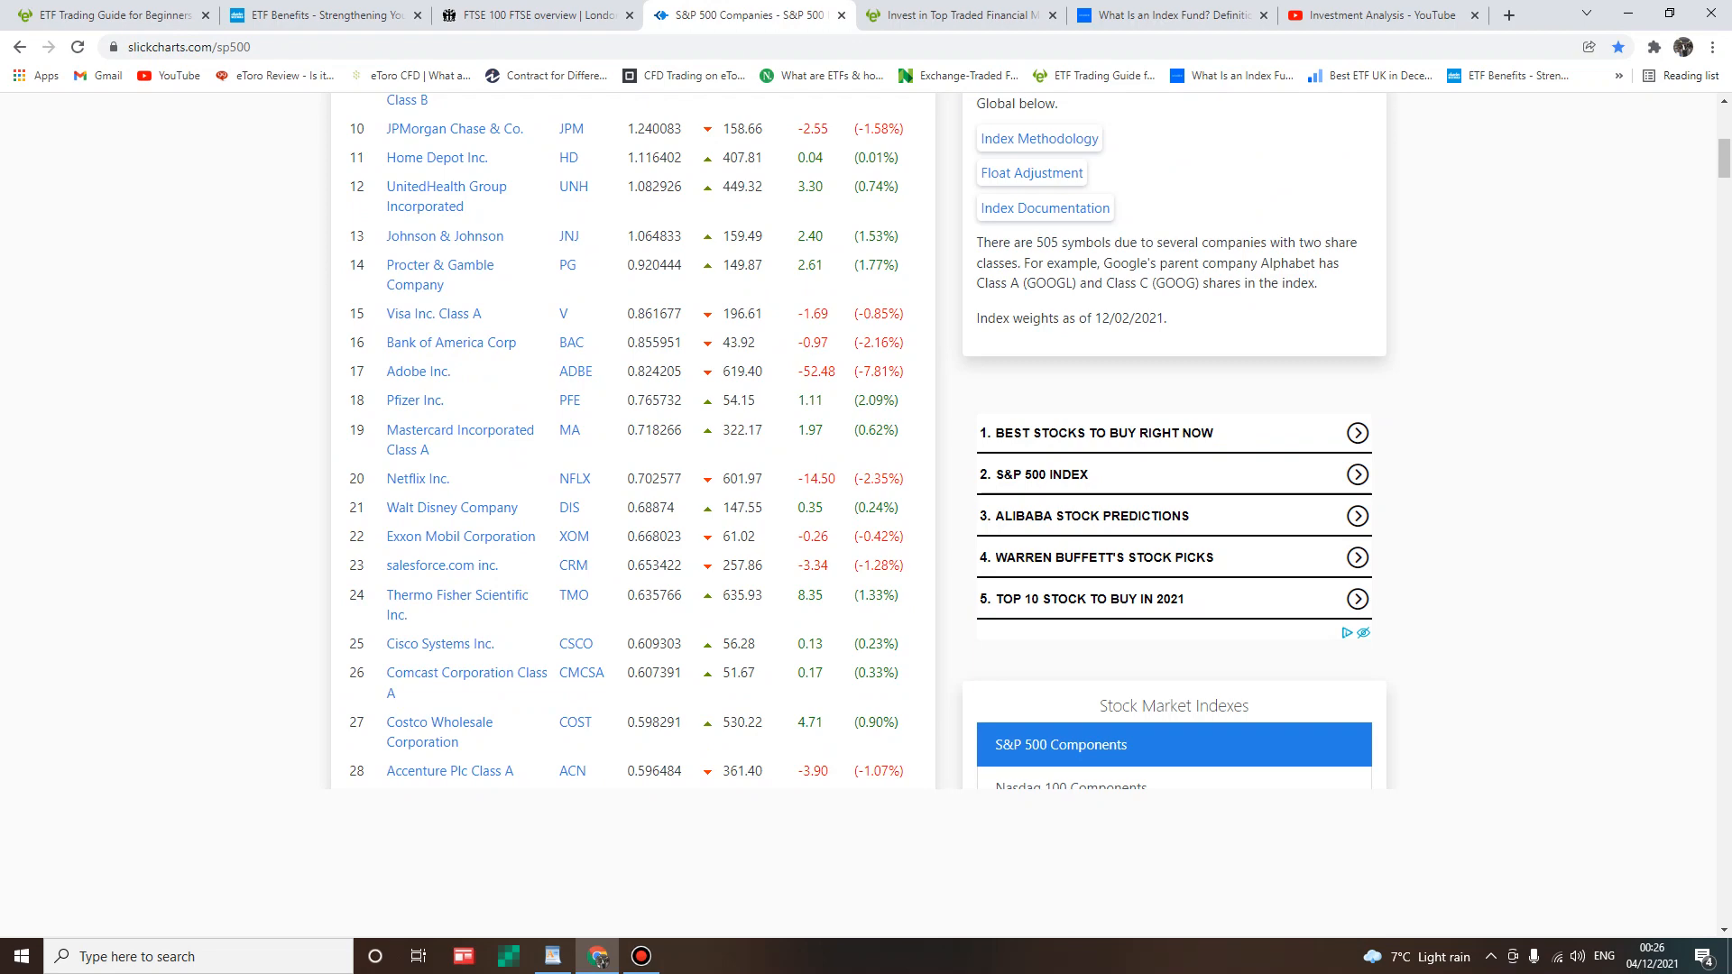
scroll(up, 3)
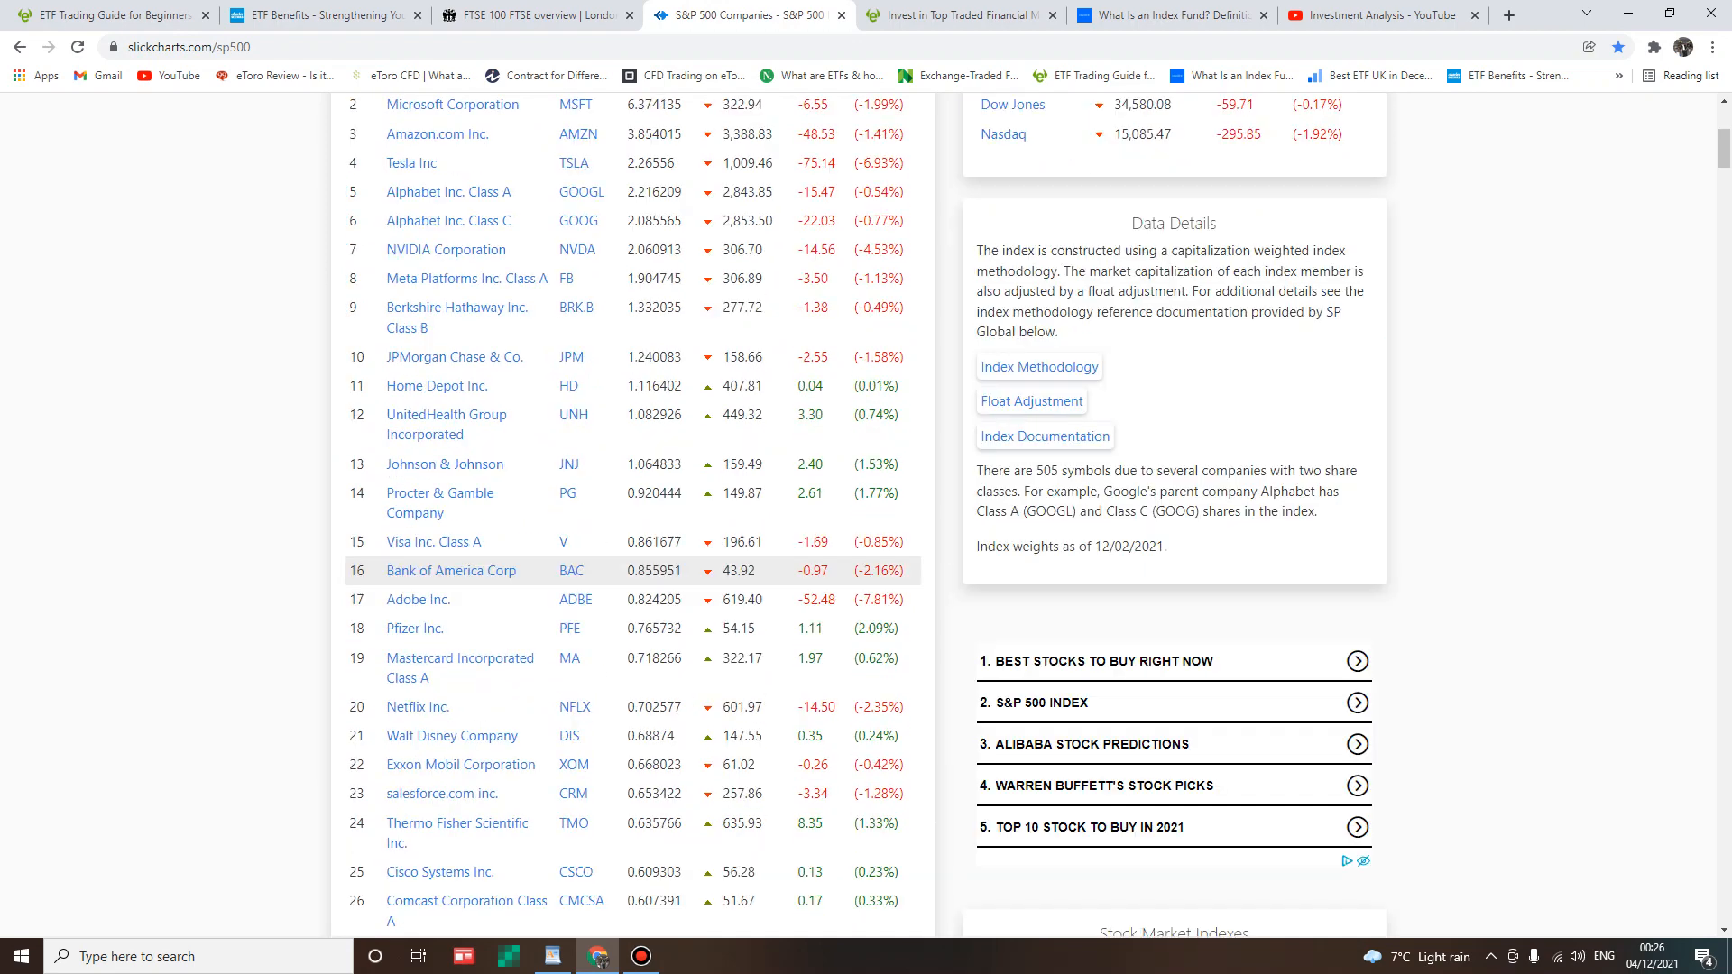
scroll(up, 3)
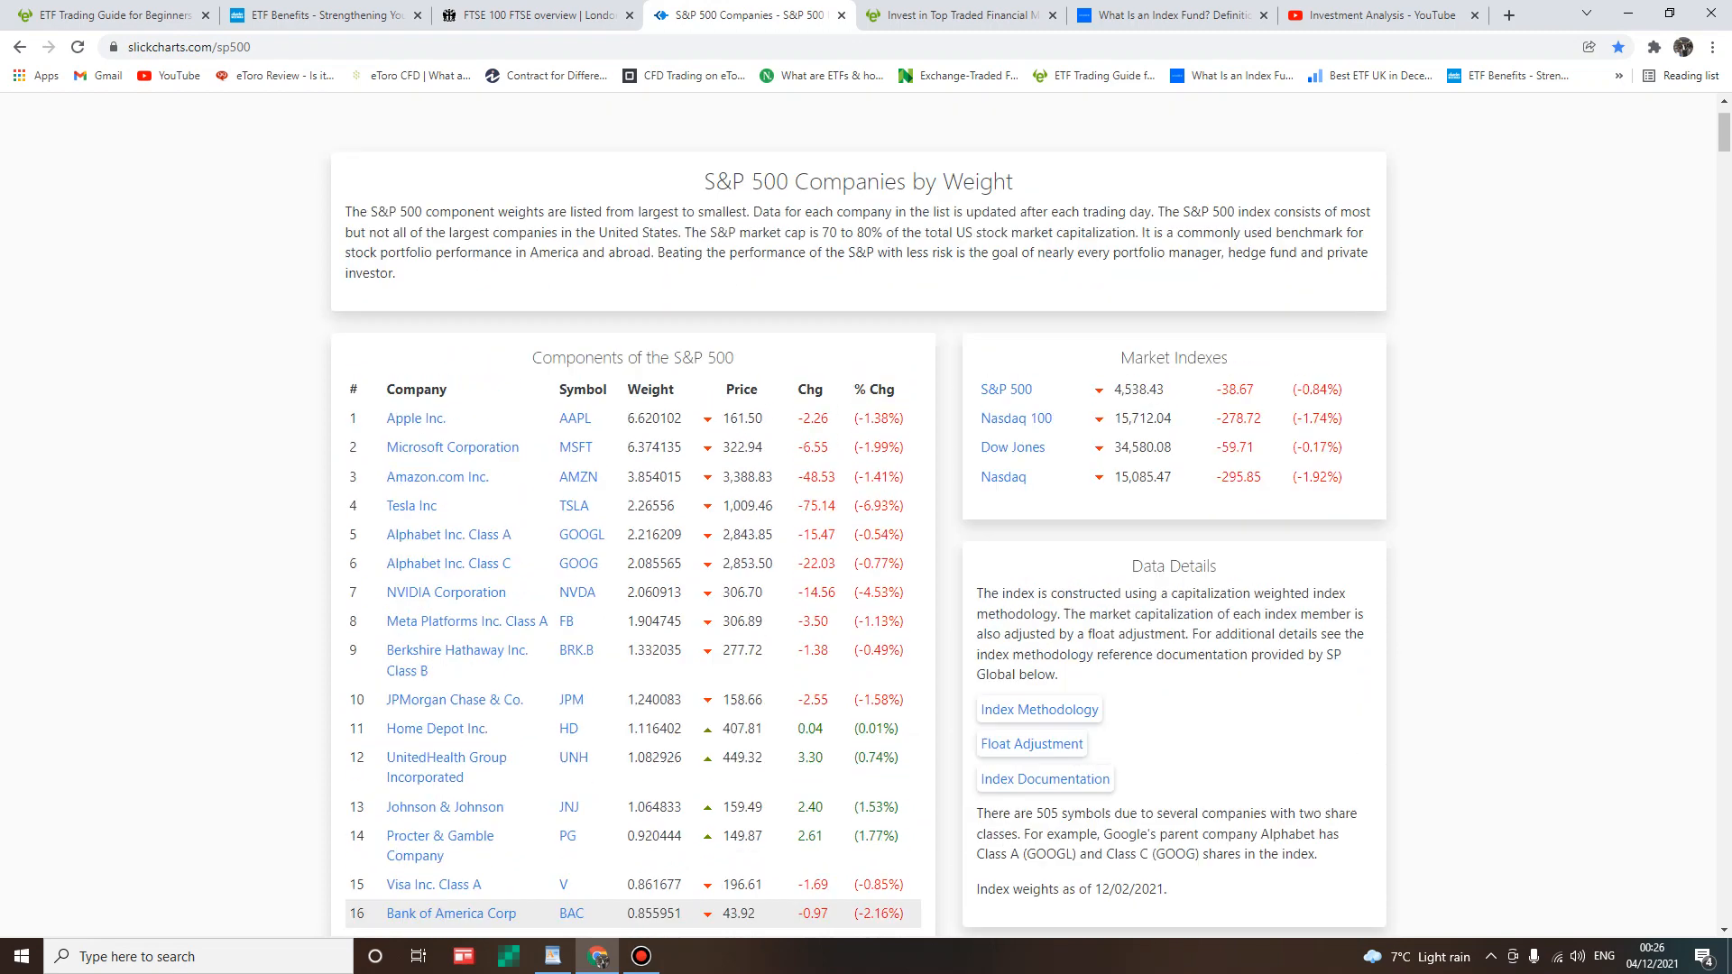
scroll(down, 3)
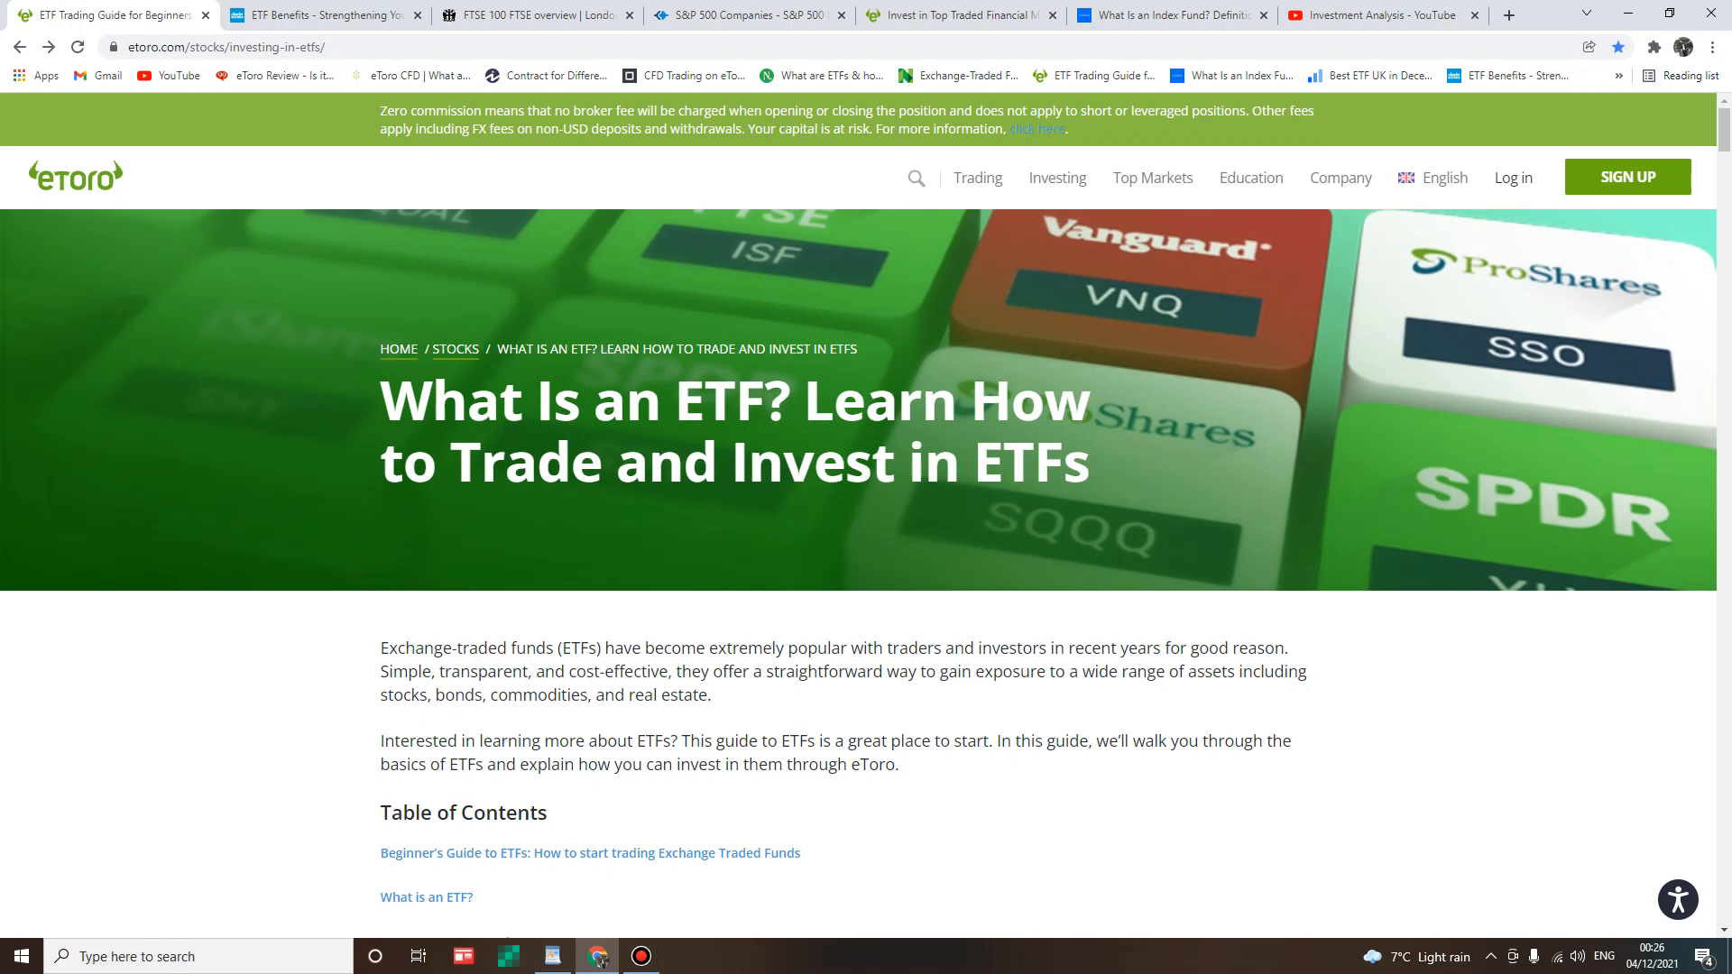
mouse_move(959, 14)
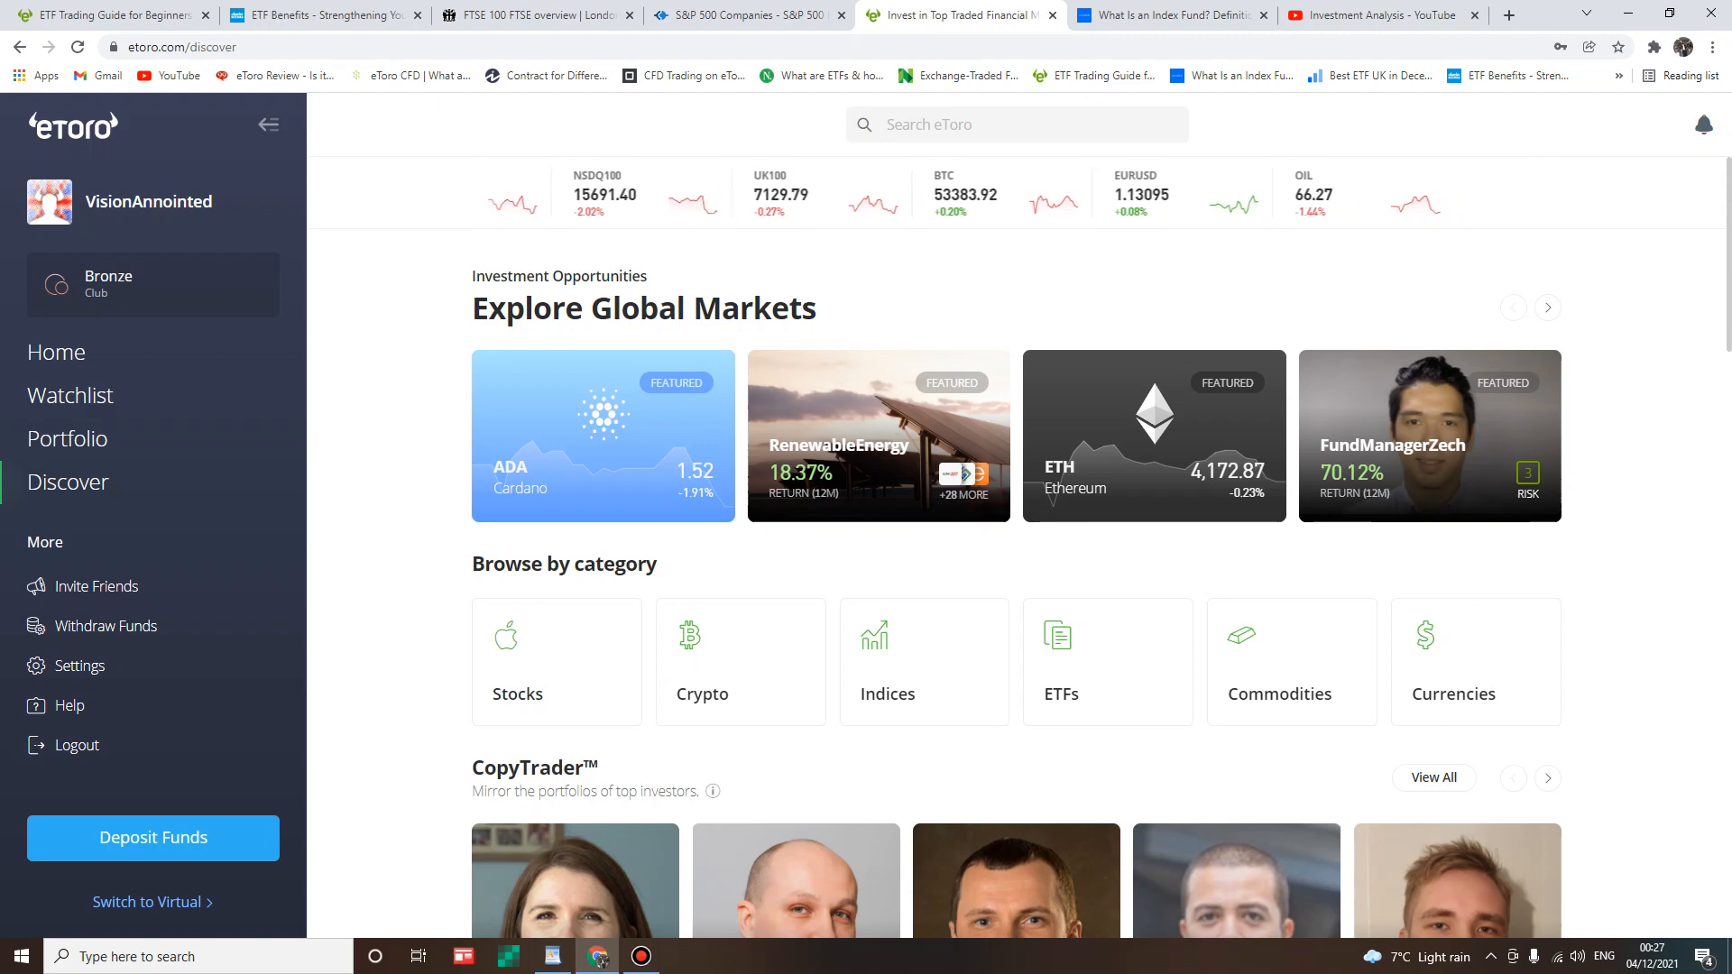
- Browse the Discover page's CopyTrader and Smart Portfolios sections, then choose the ETFs category tile
scroll(down, 3)
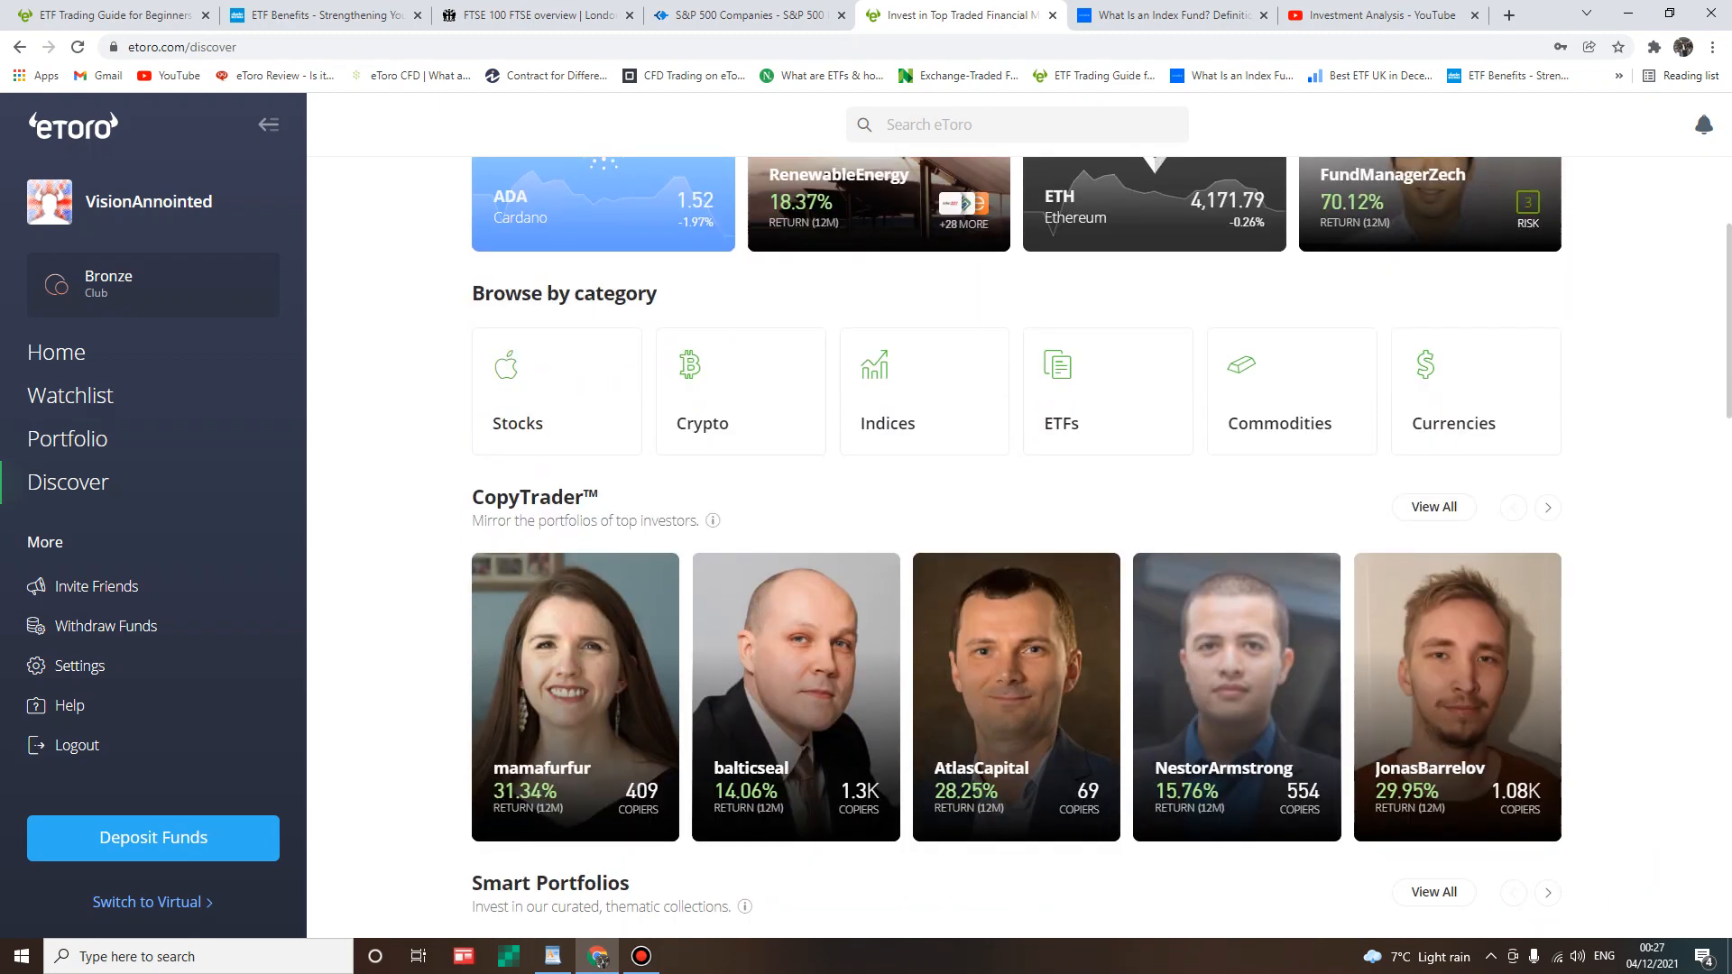
scroll(up, 3)
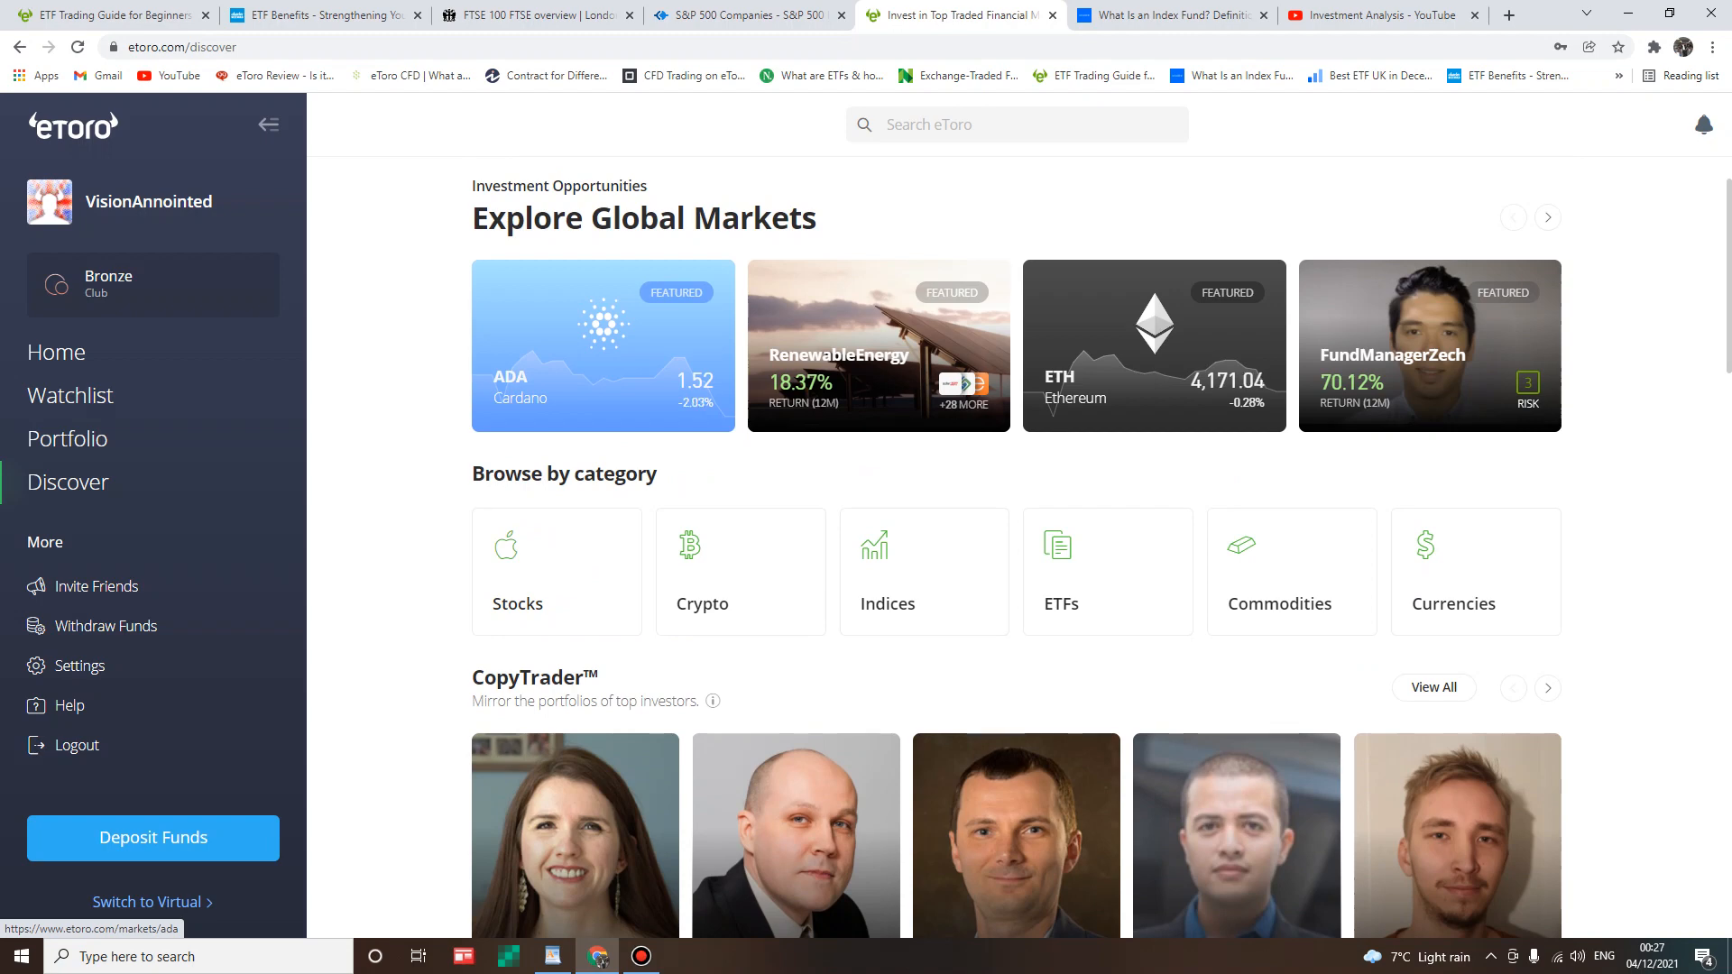
scroll(down, 3)
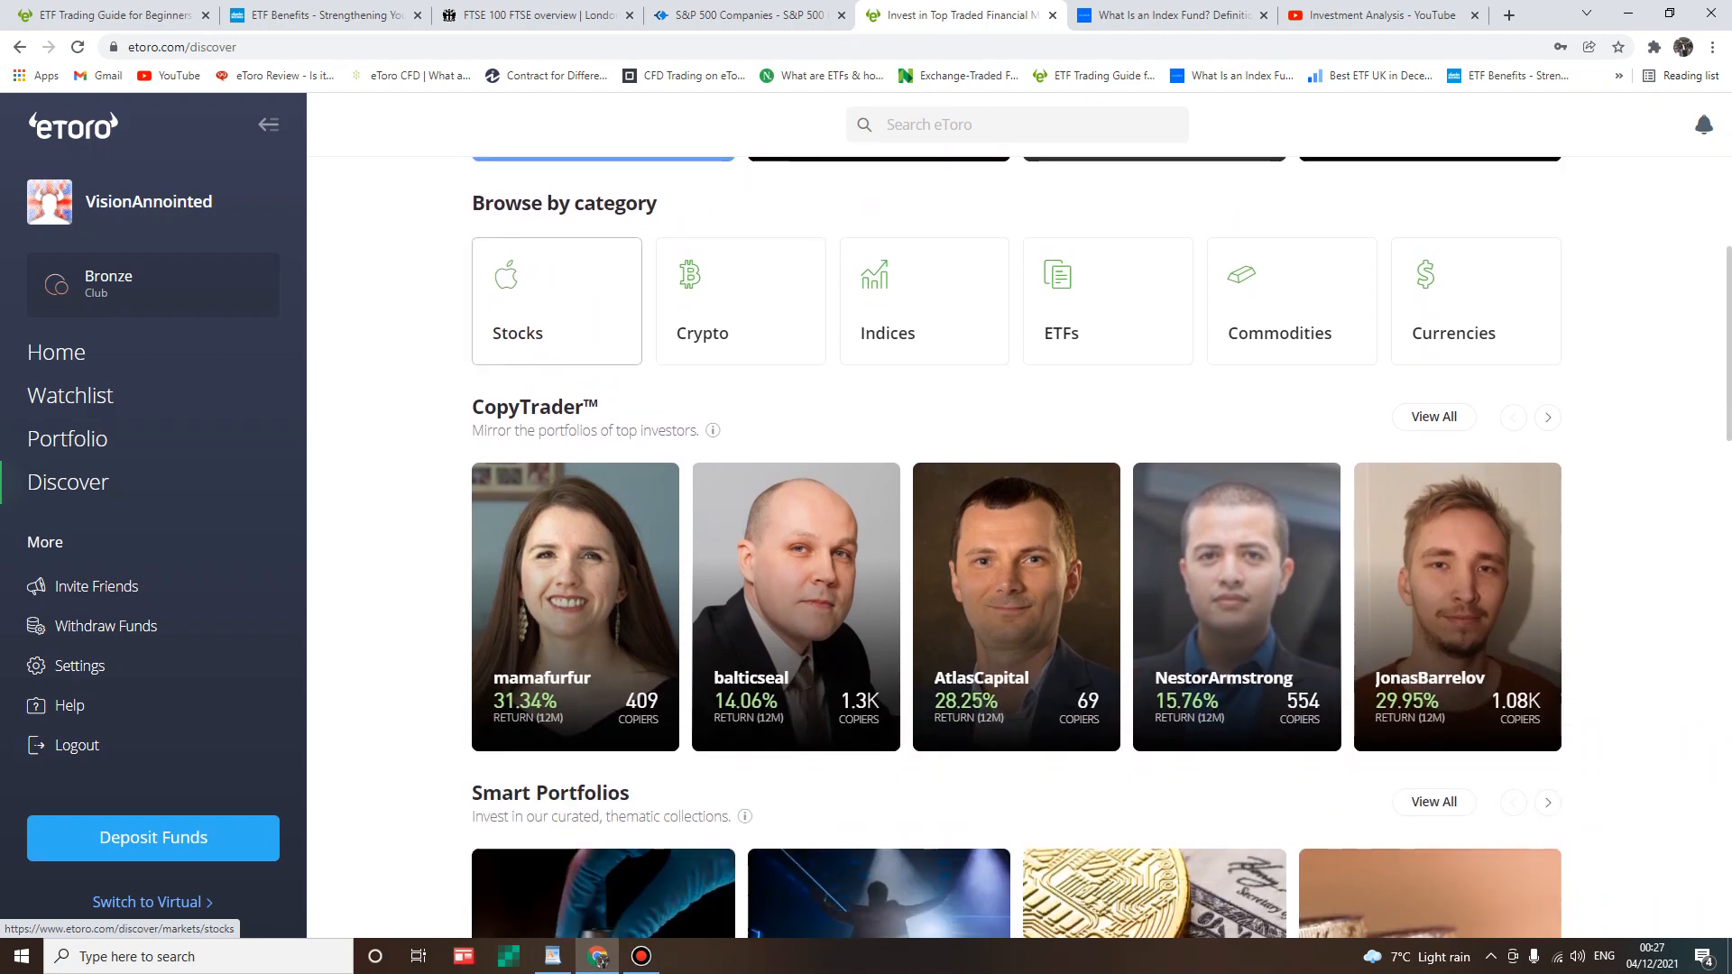
scroll(up, 3)
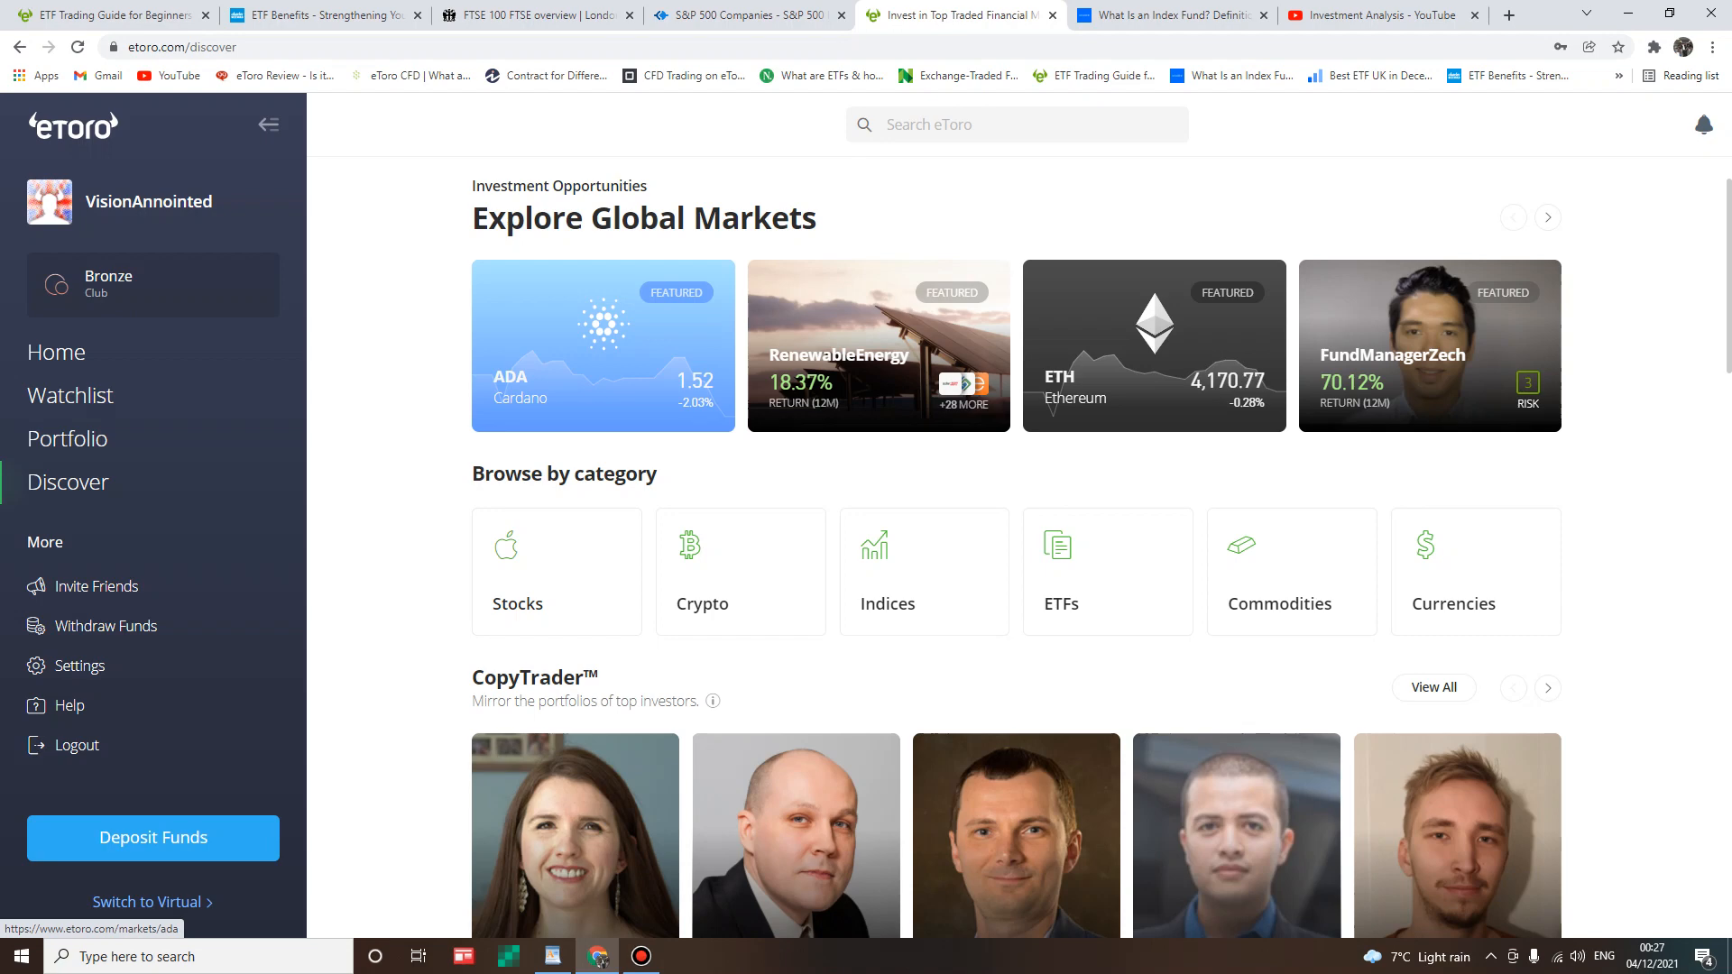
scroll(down, 3)
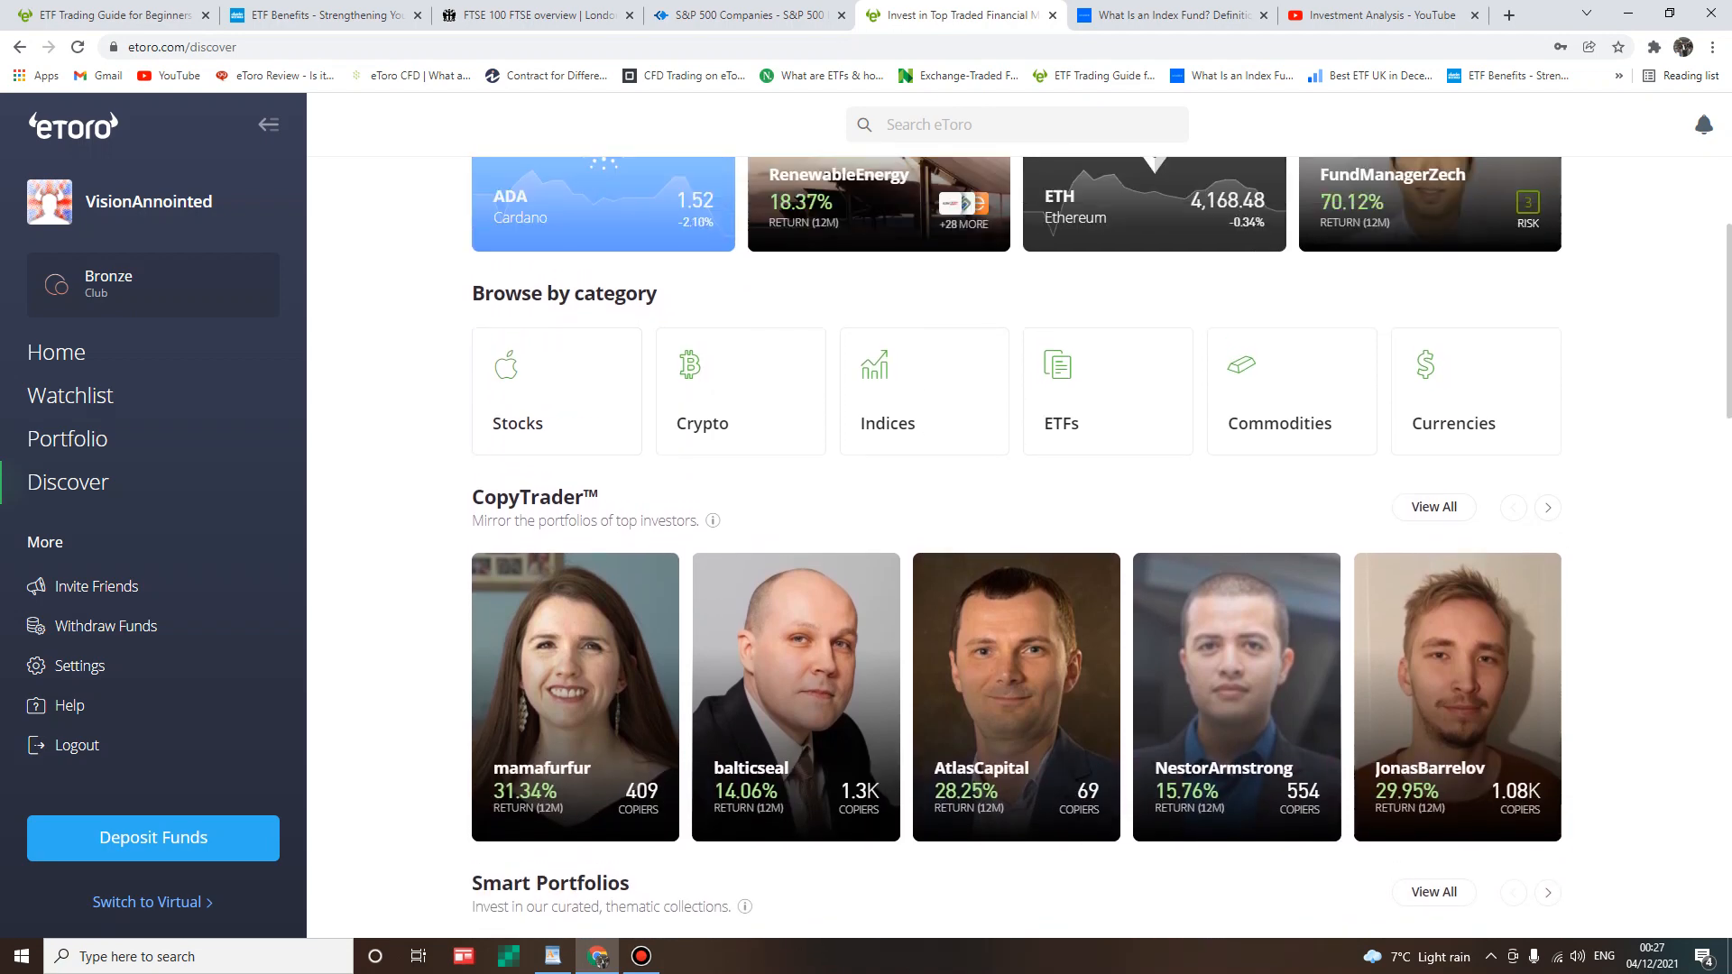
mouse_move(556, 391)
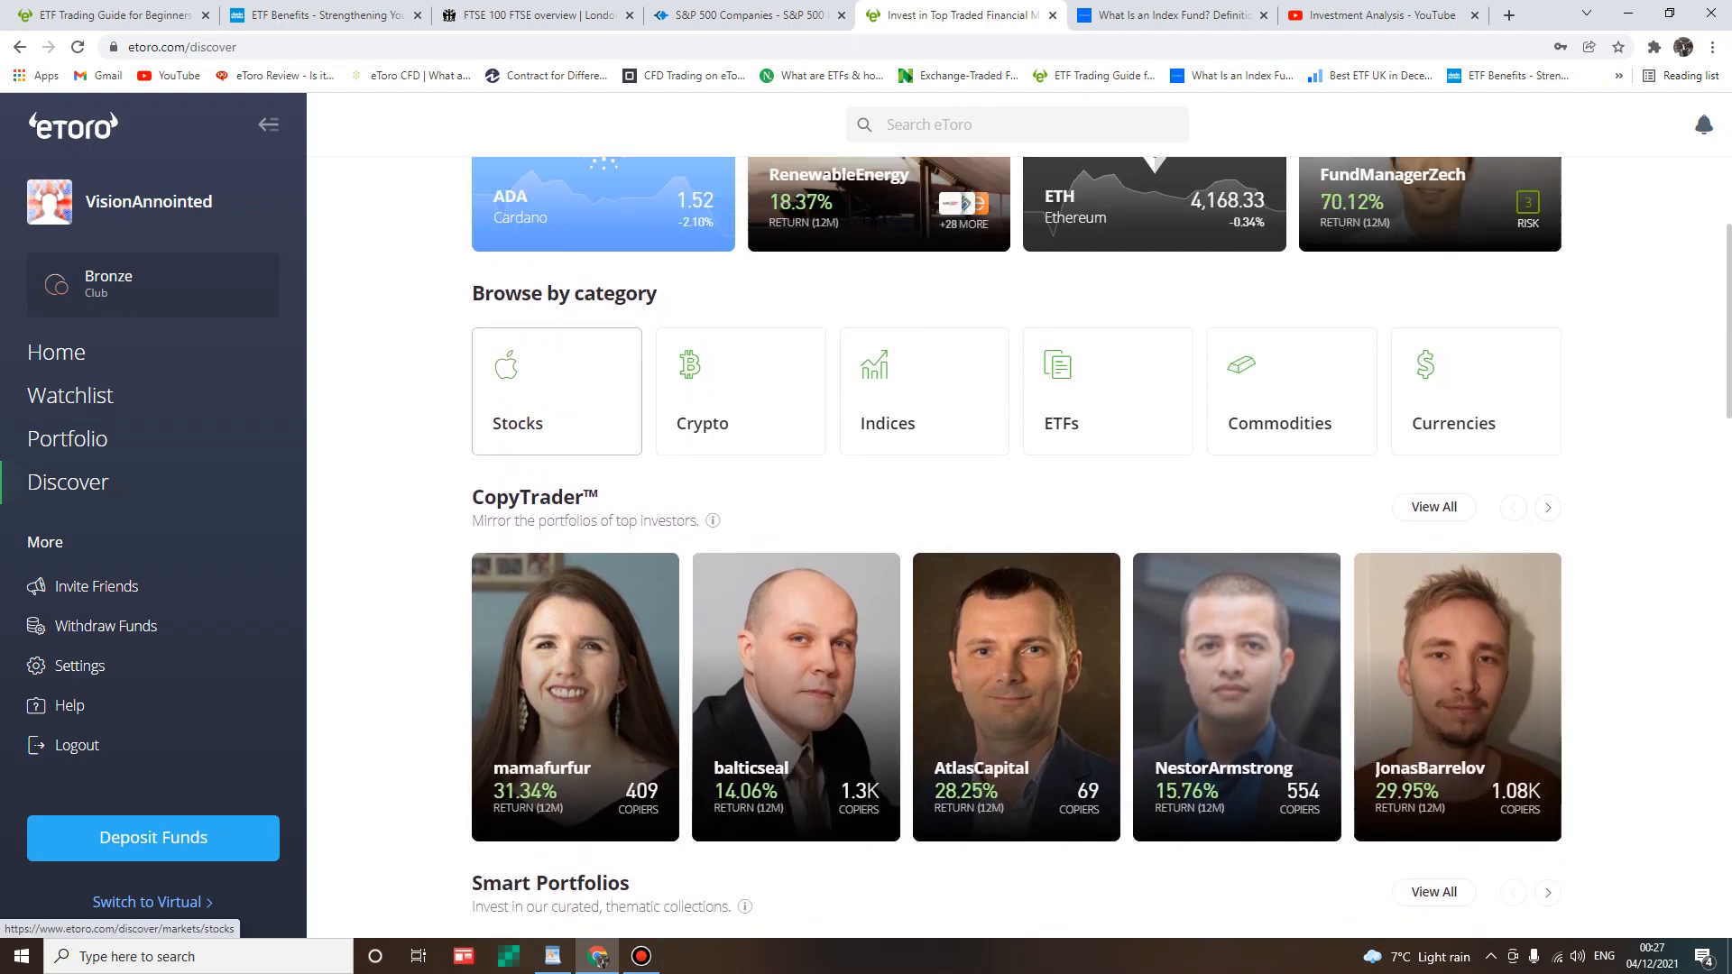
scroll(down, 3)
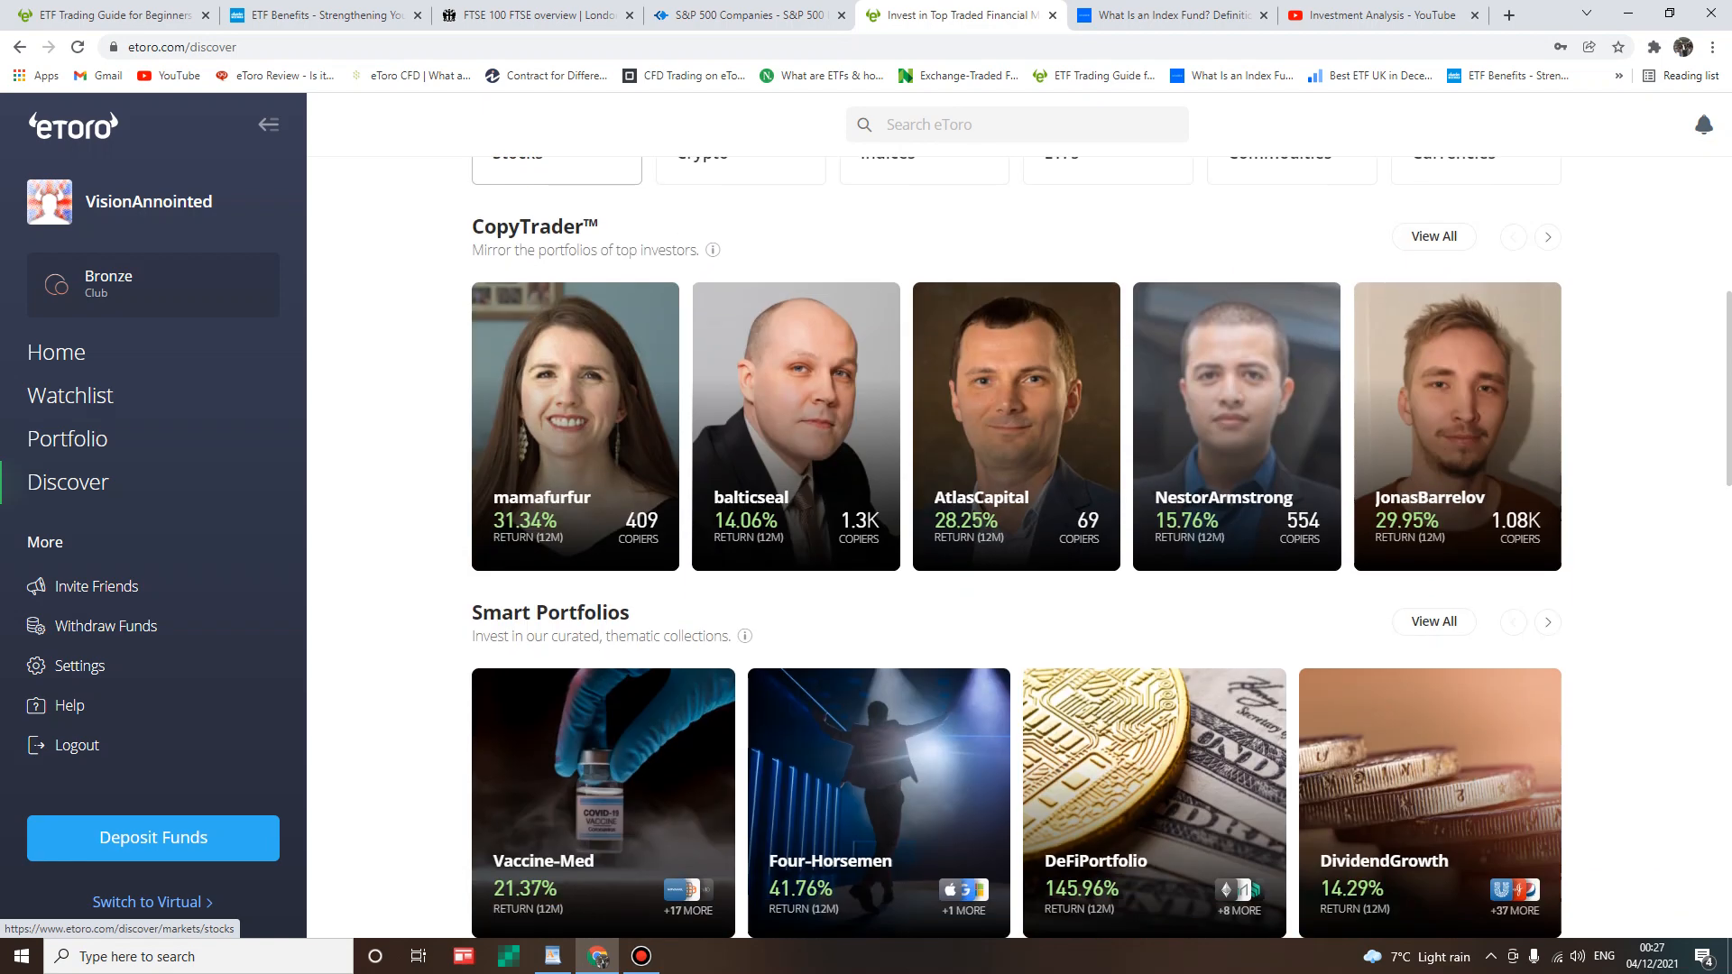
scroll(up, 3)
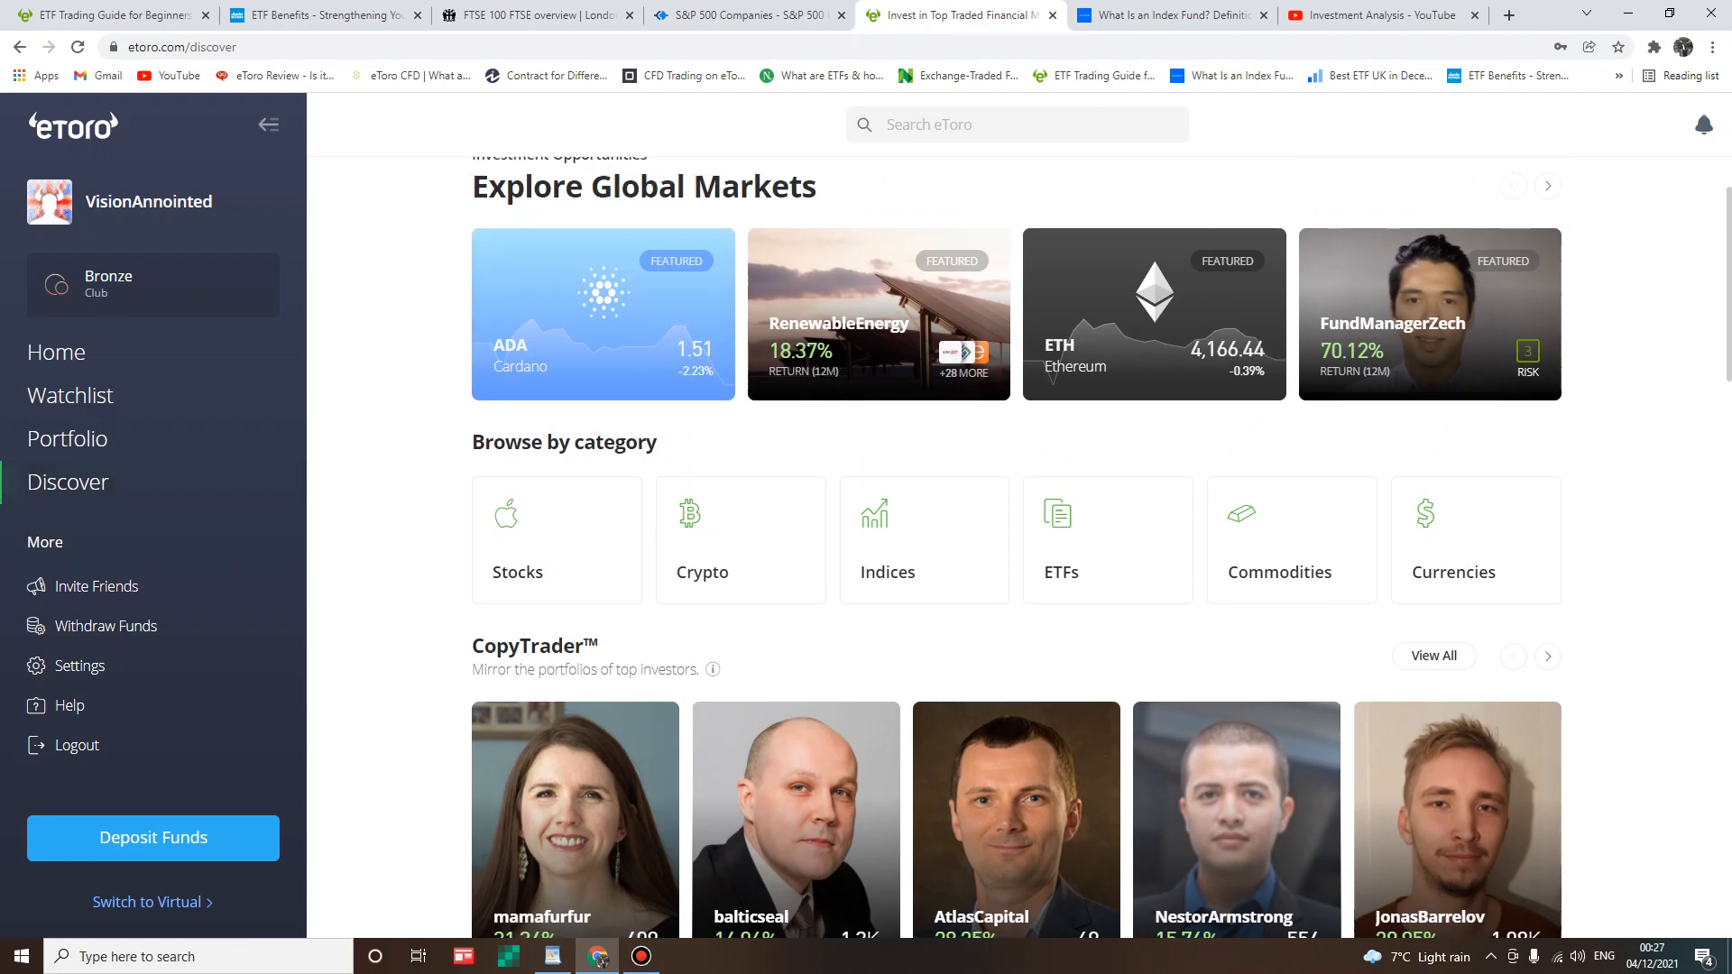
scroll(down, 3)
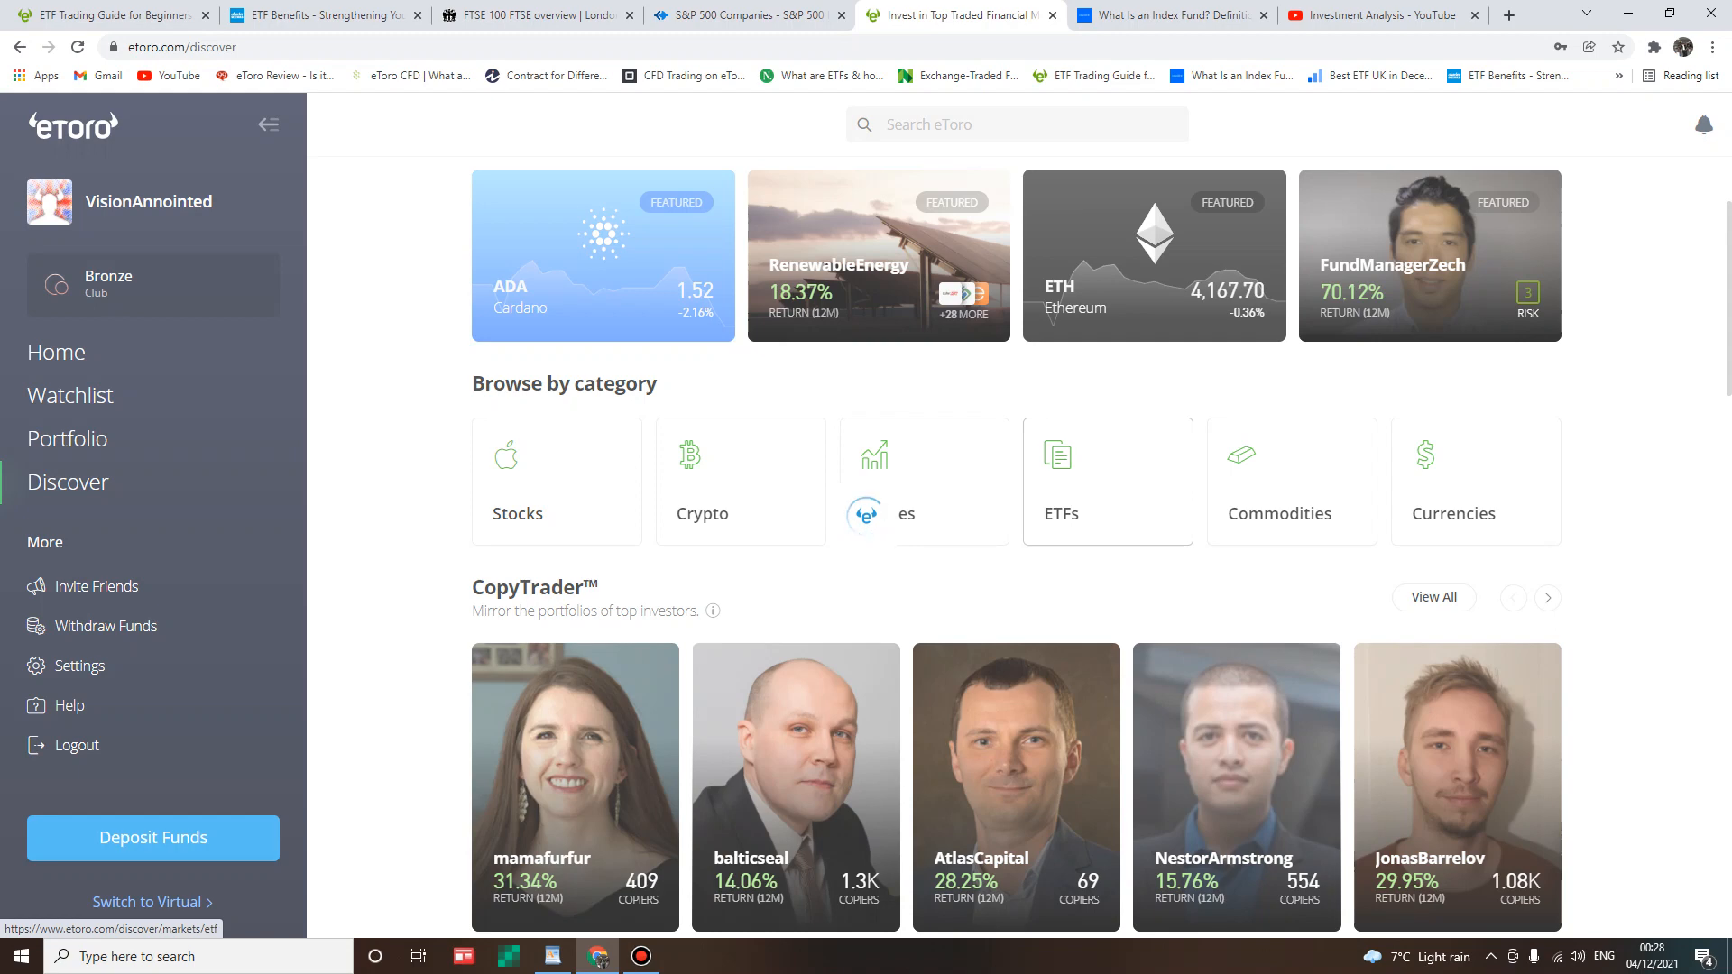
click(1107, 481)
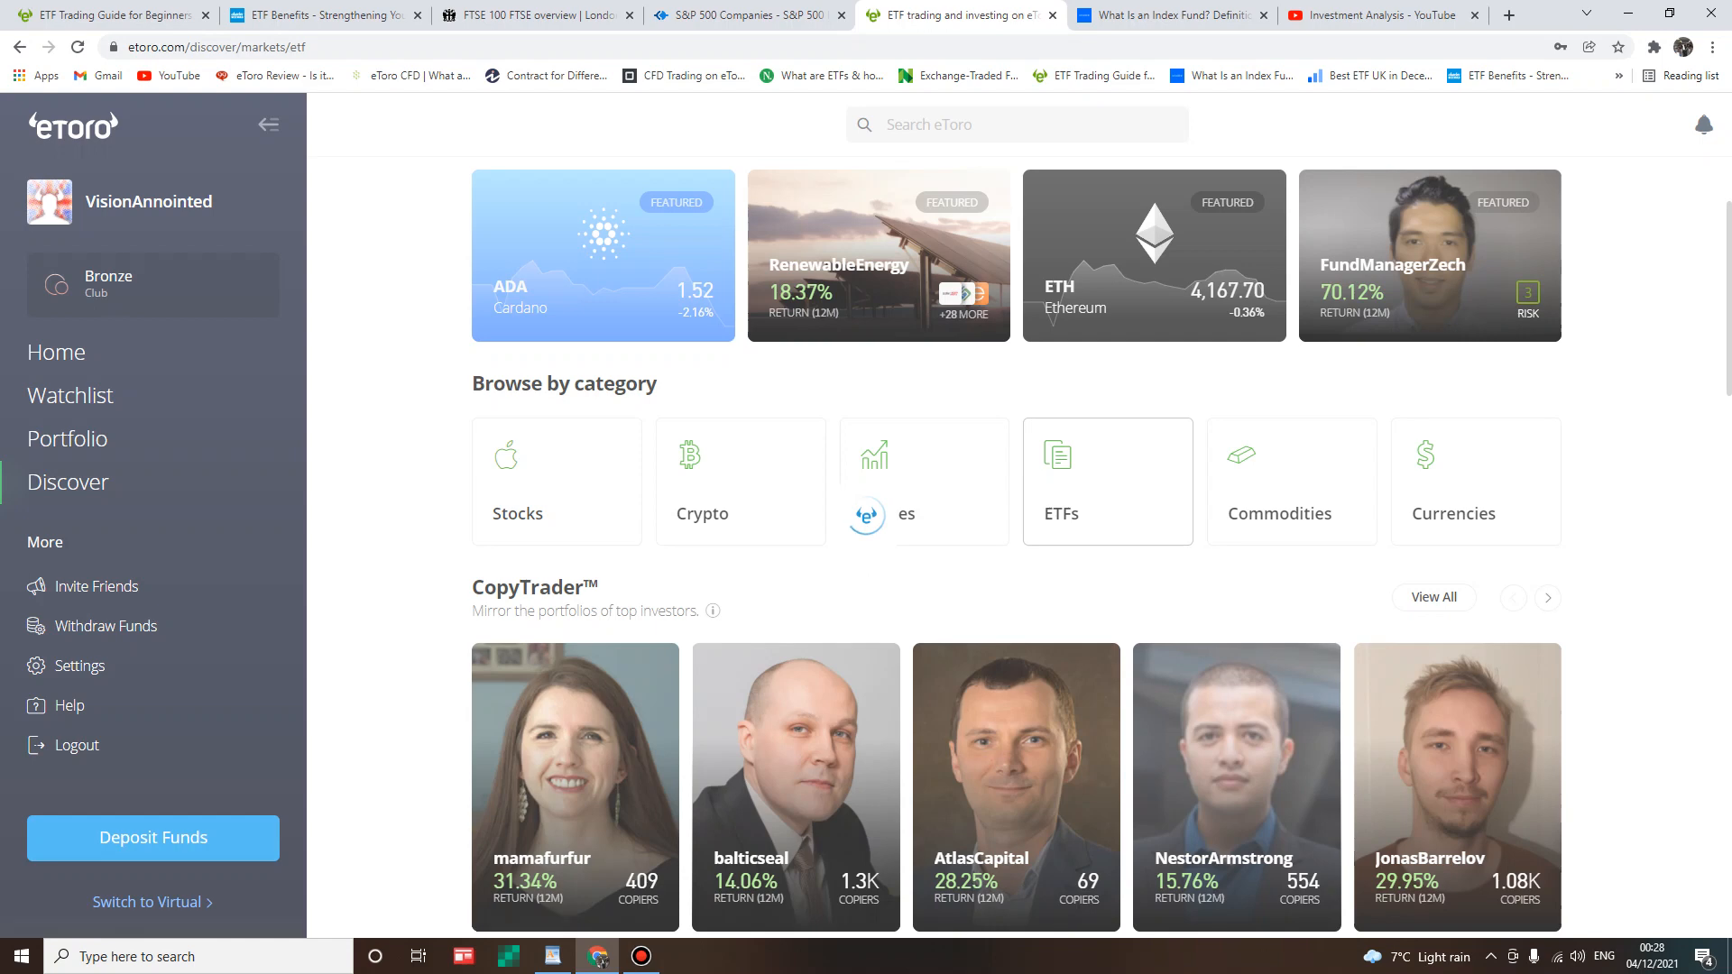
- Scan the 263-result ETF listing and pick AAXJ, the iShares MSCI All Country Asia ex Japan ETF
click(1106, 482)
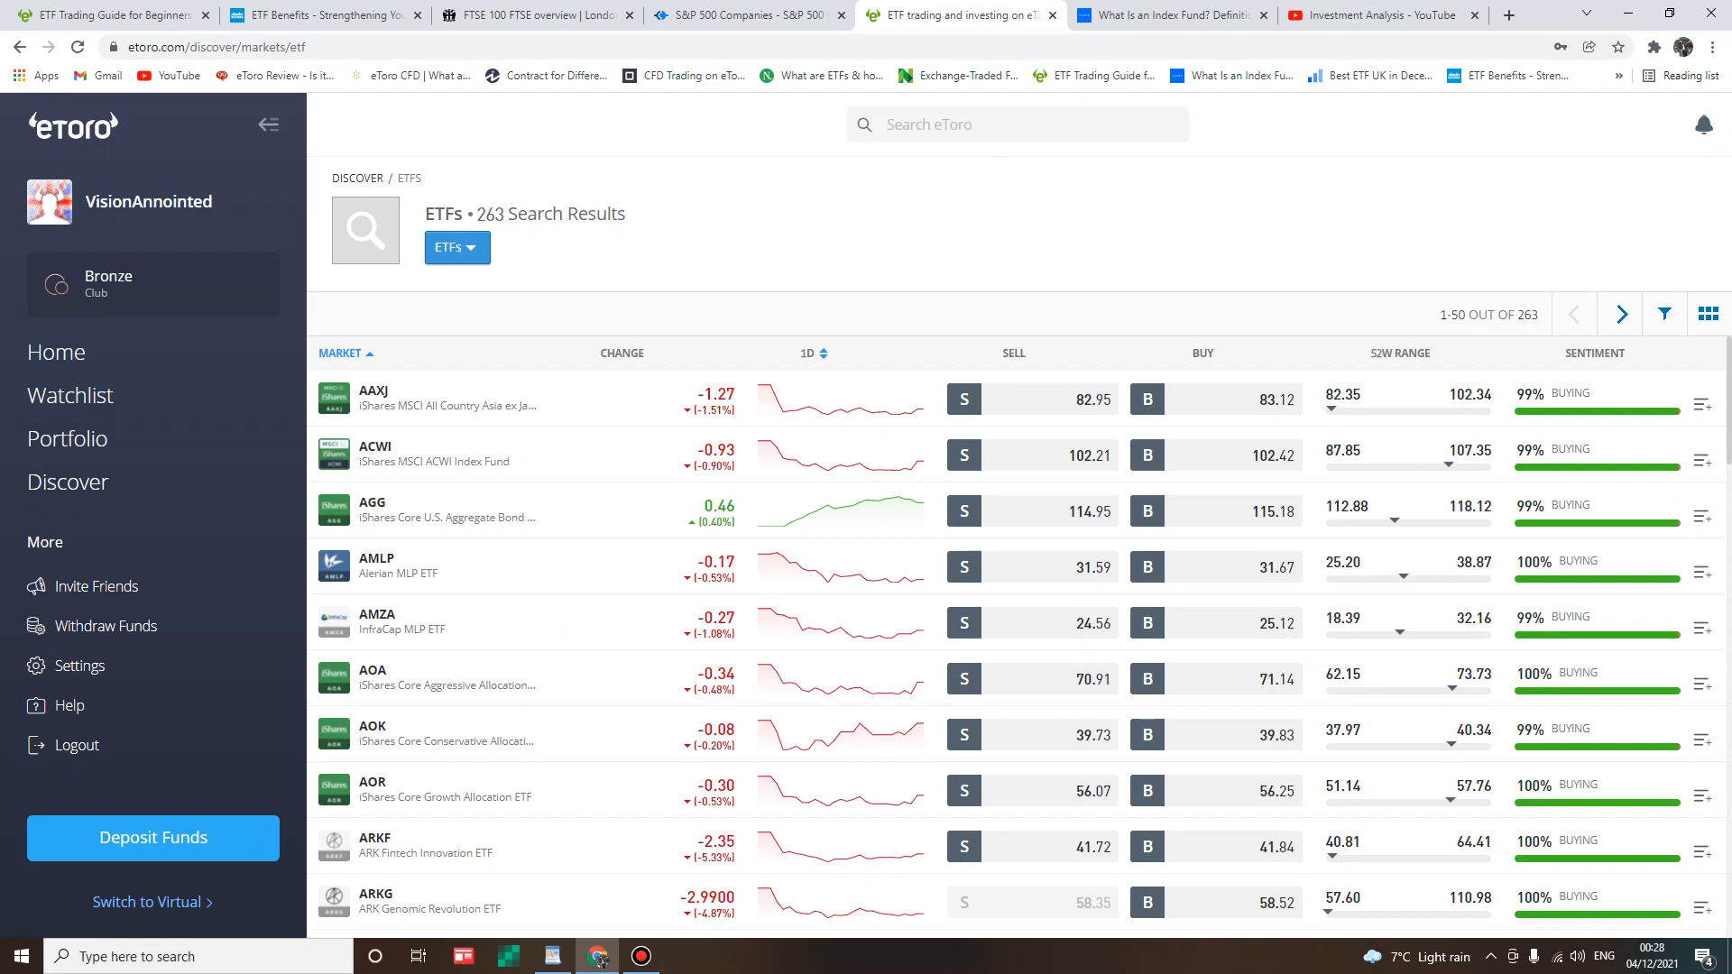
scroll(down, 3)
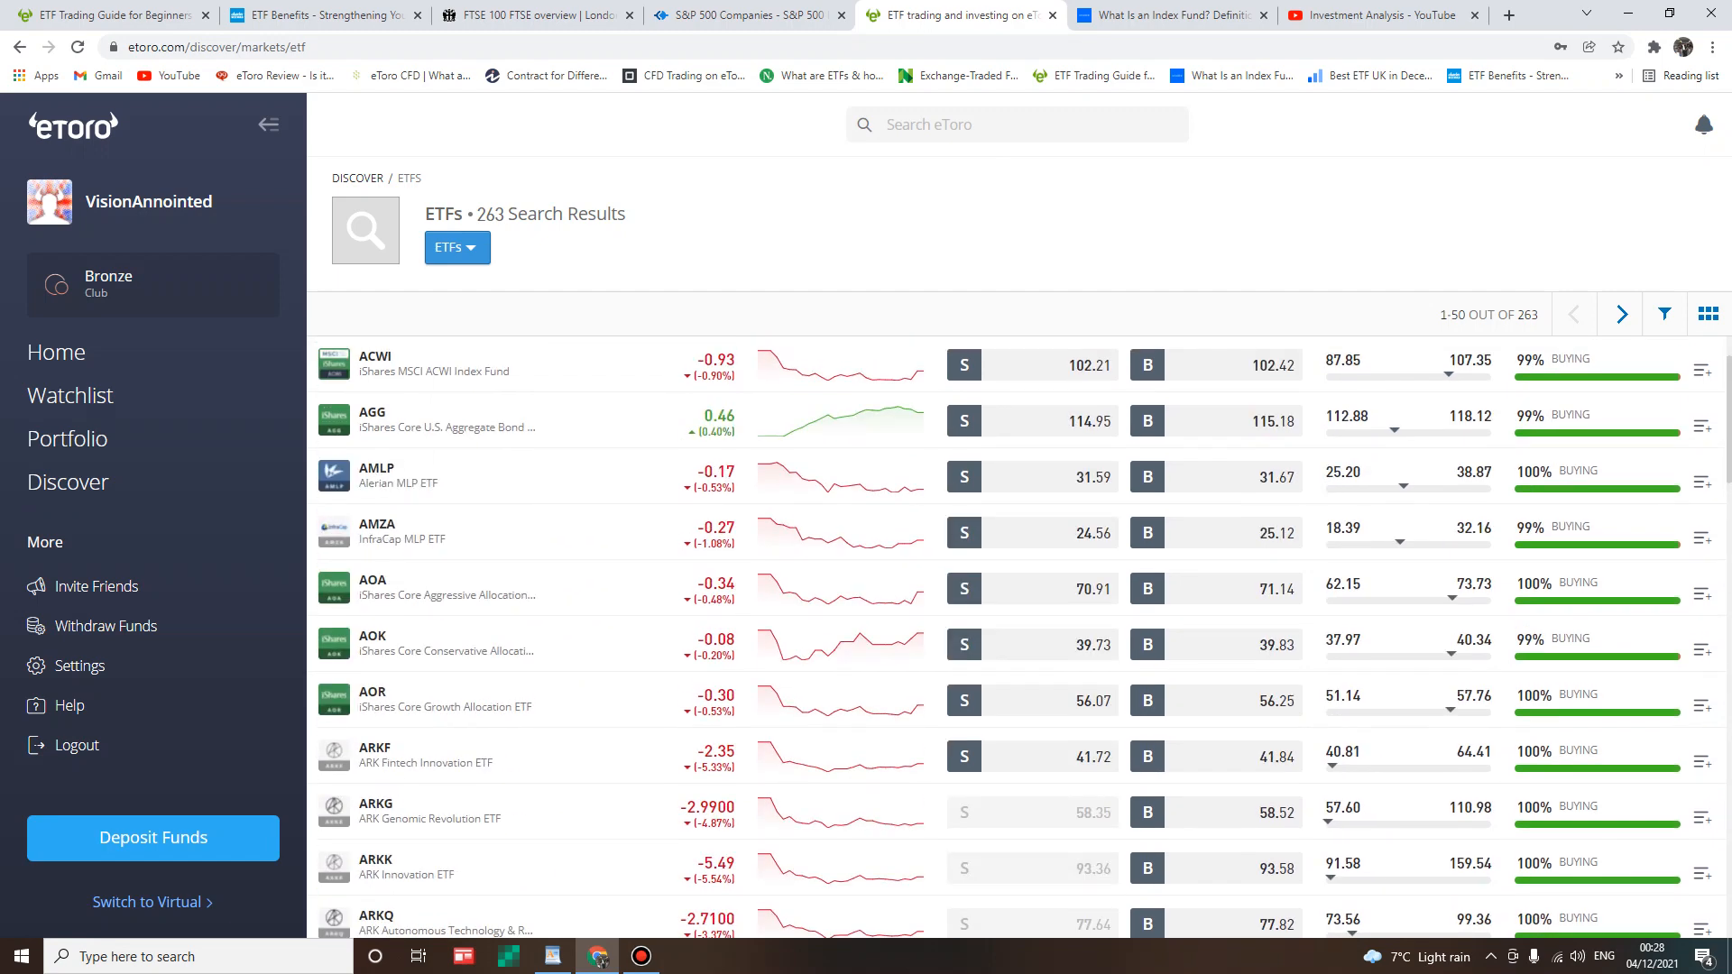
scroll(down, 3)
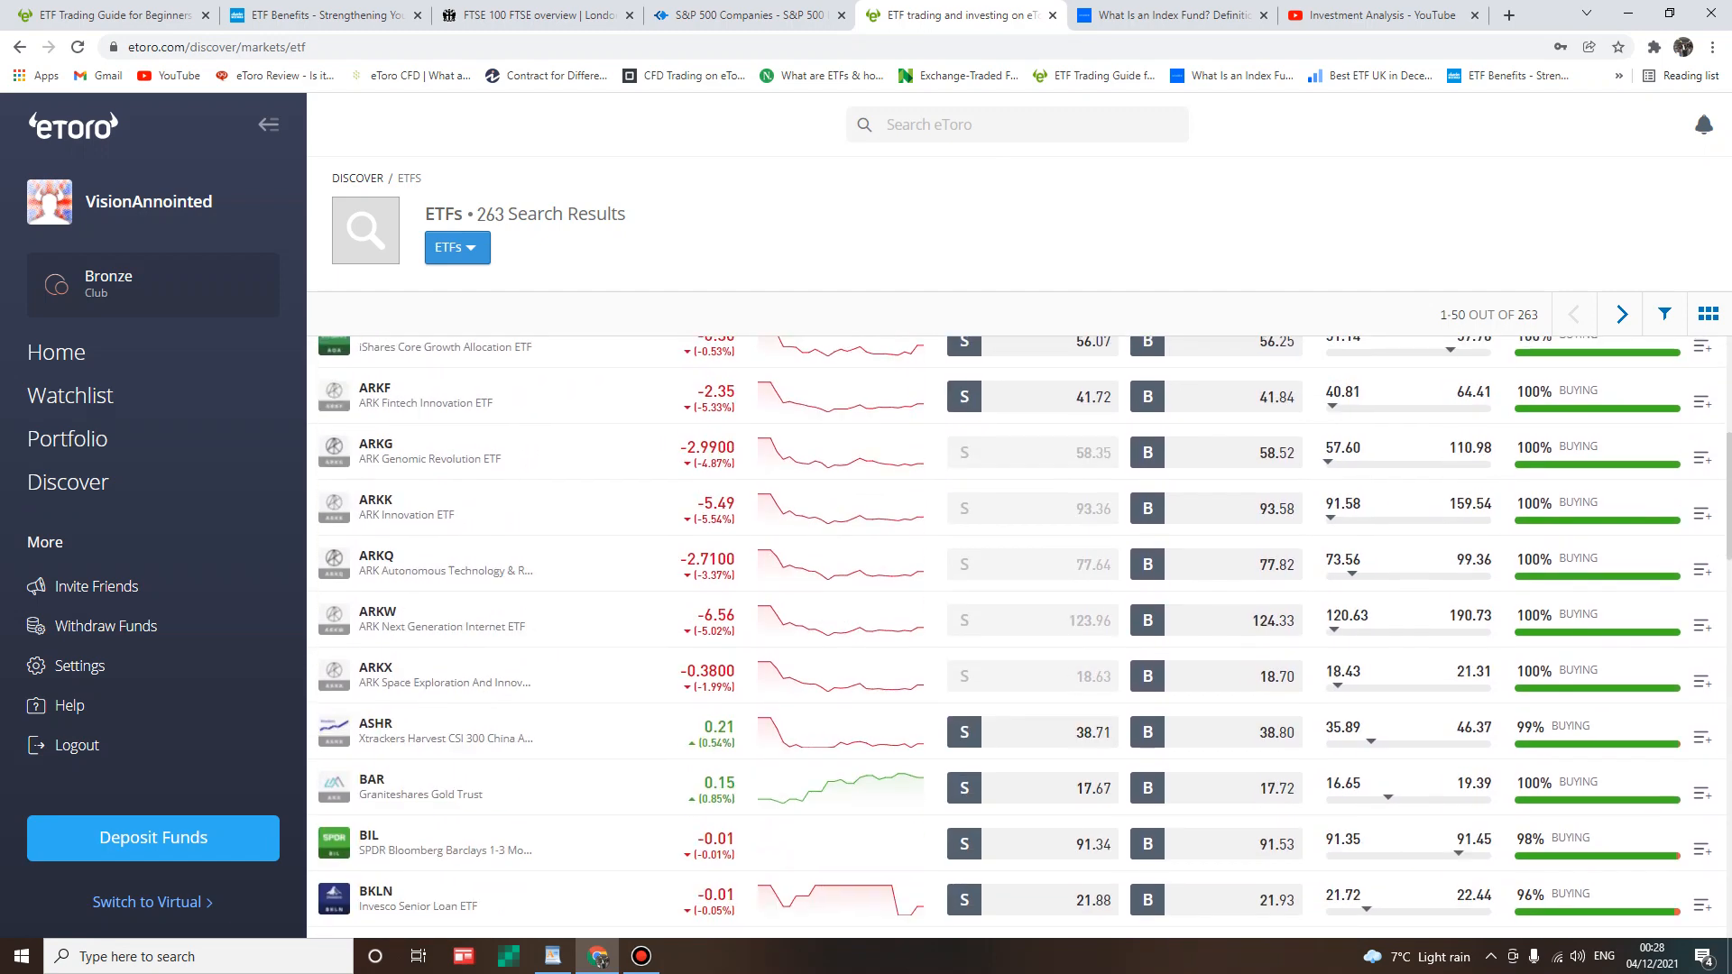
scroll(up, 3)
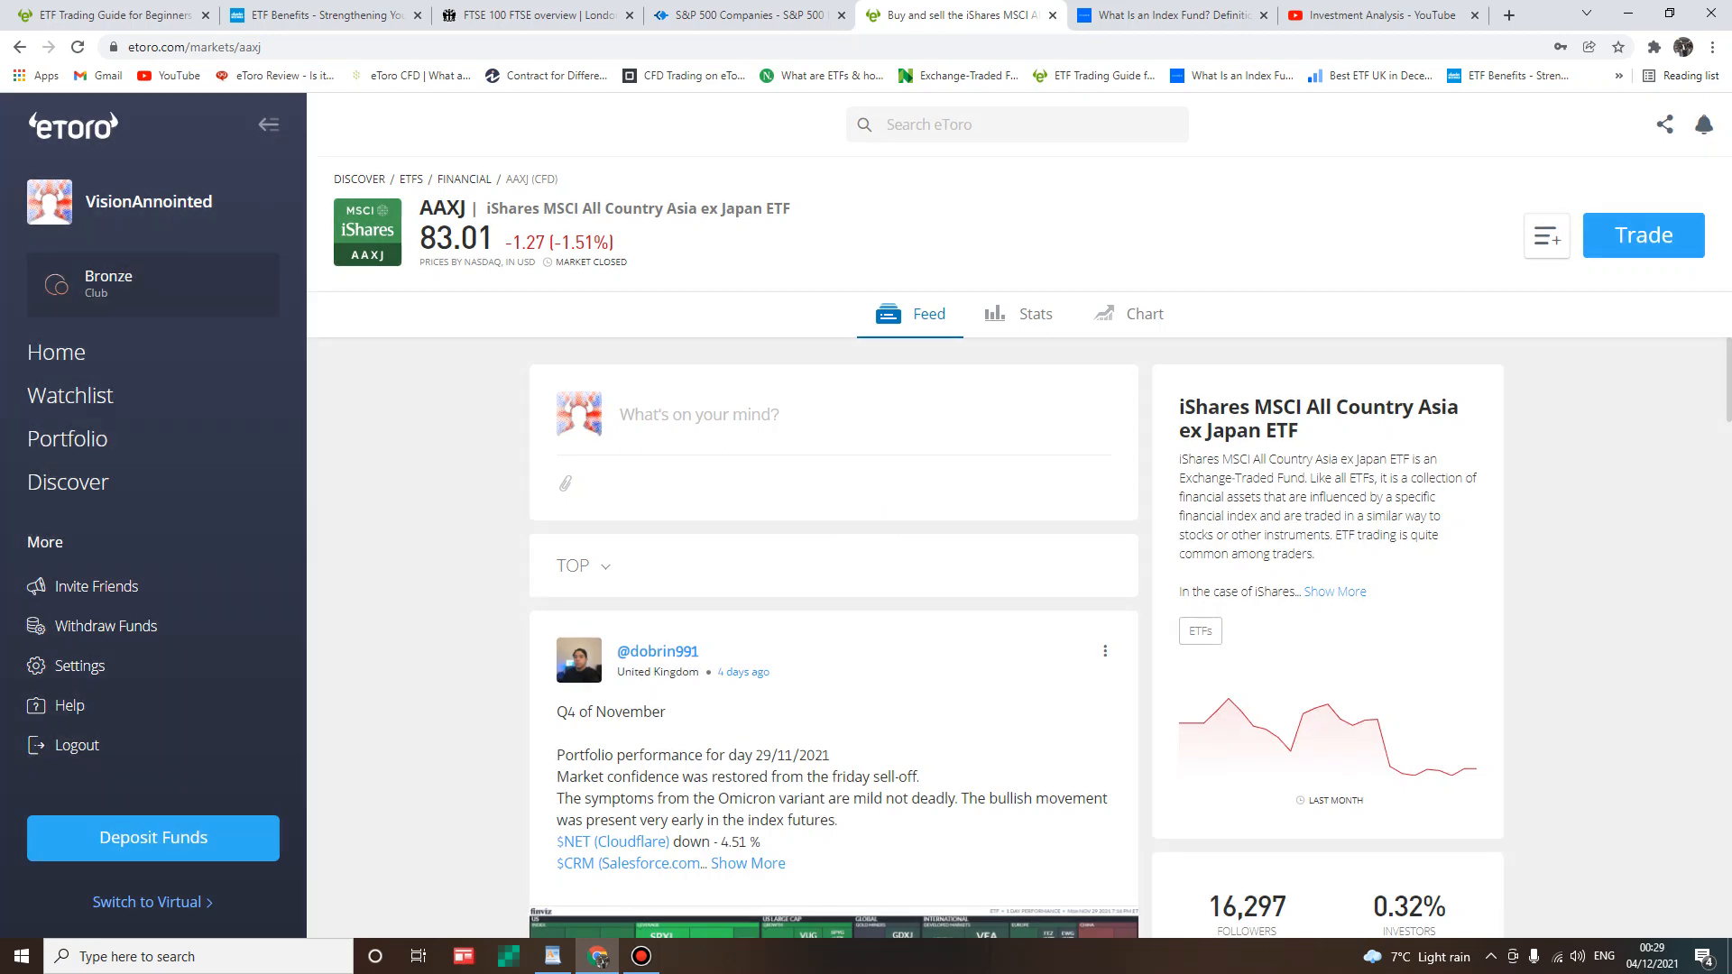
- Begin a market-rate buy order for AAXJ with an amount of $83.12
click(1643, 236)
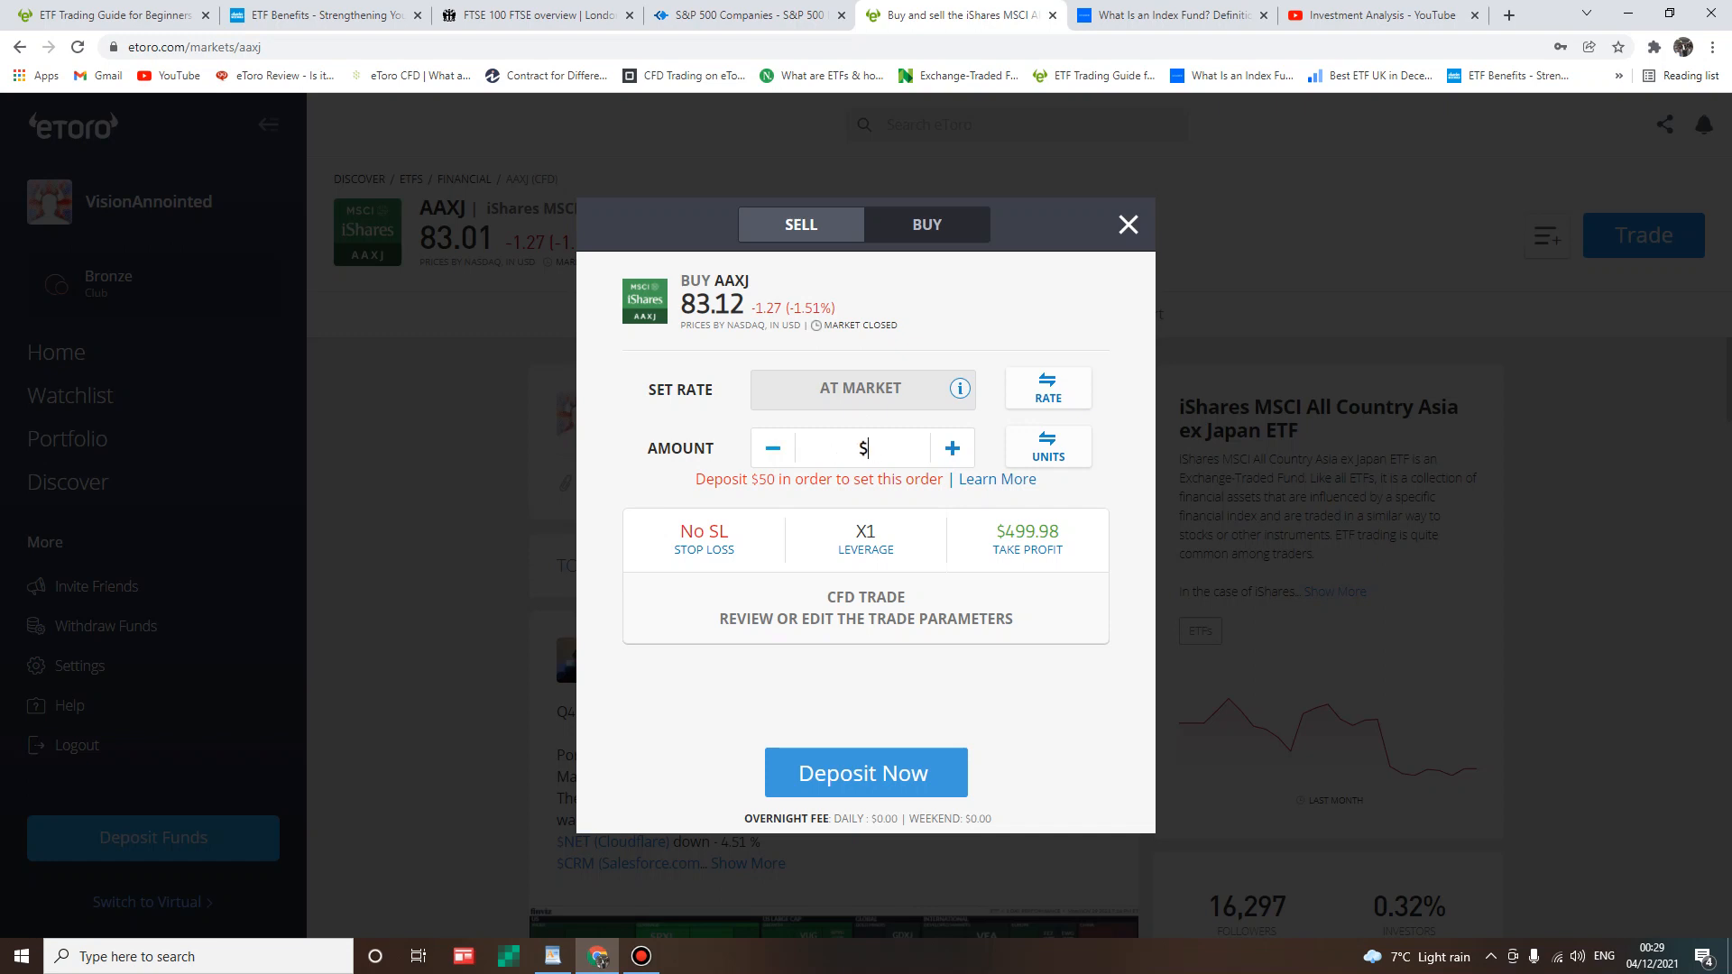
text(8)
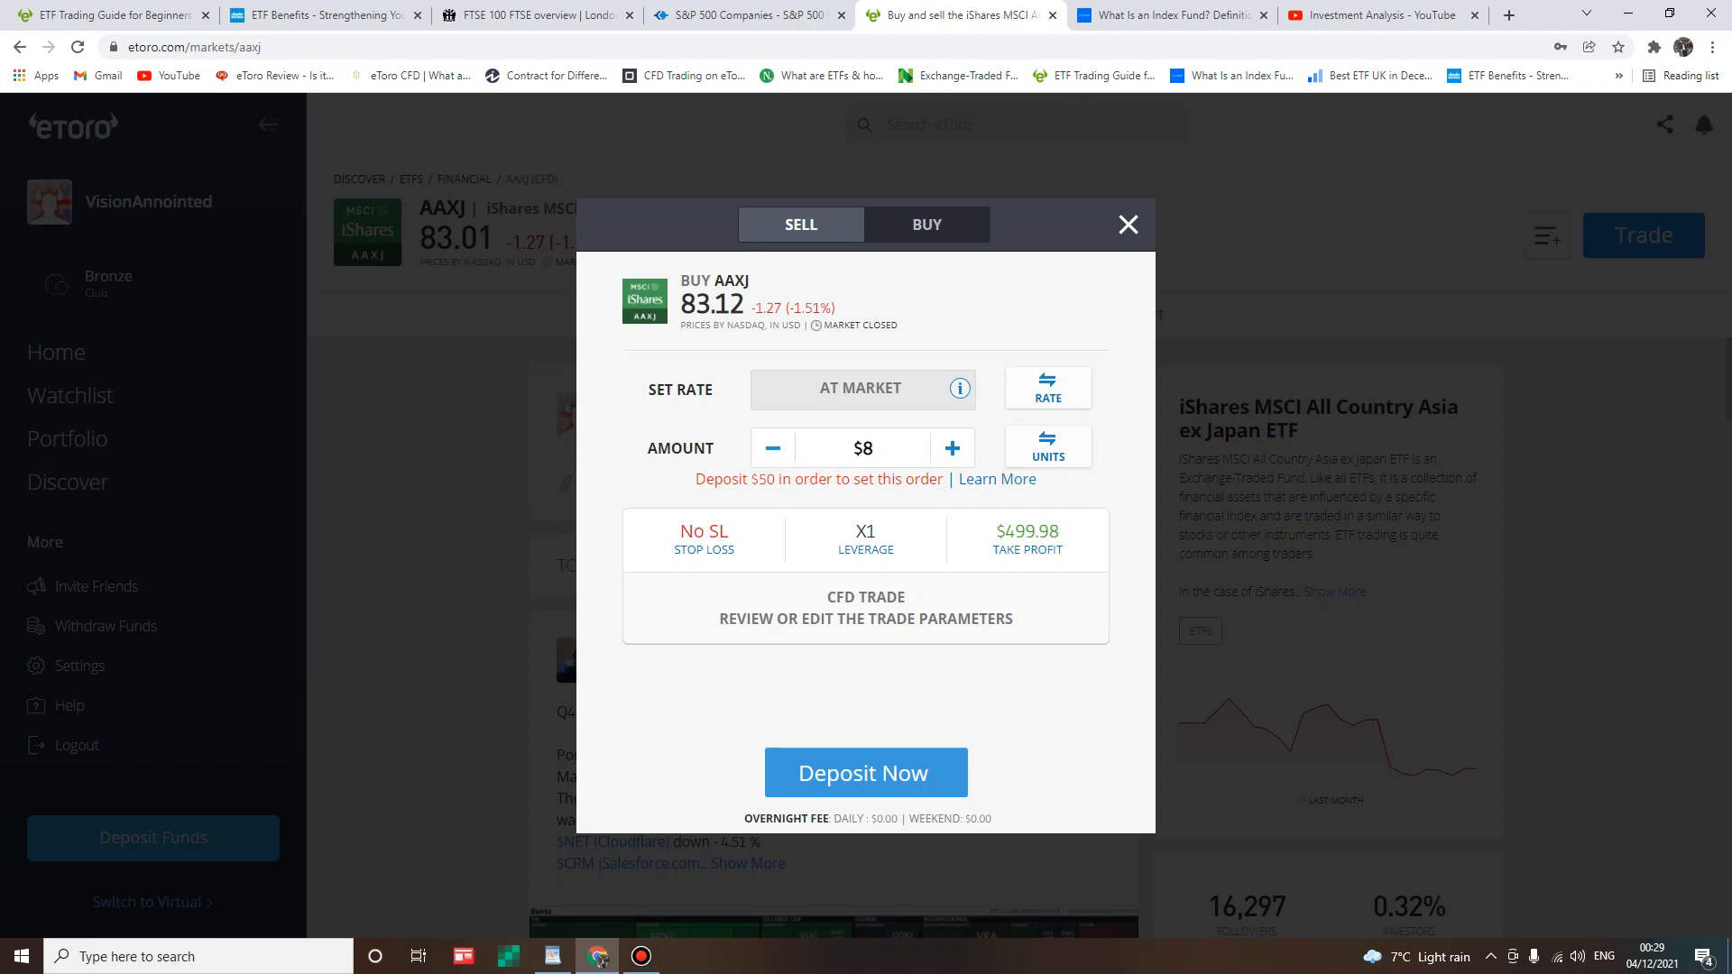
text(3)
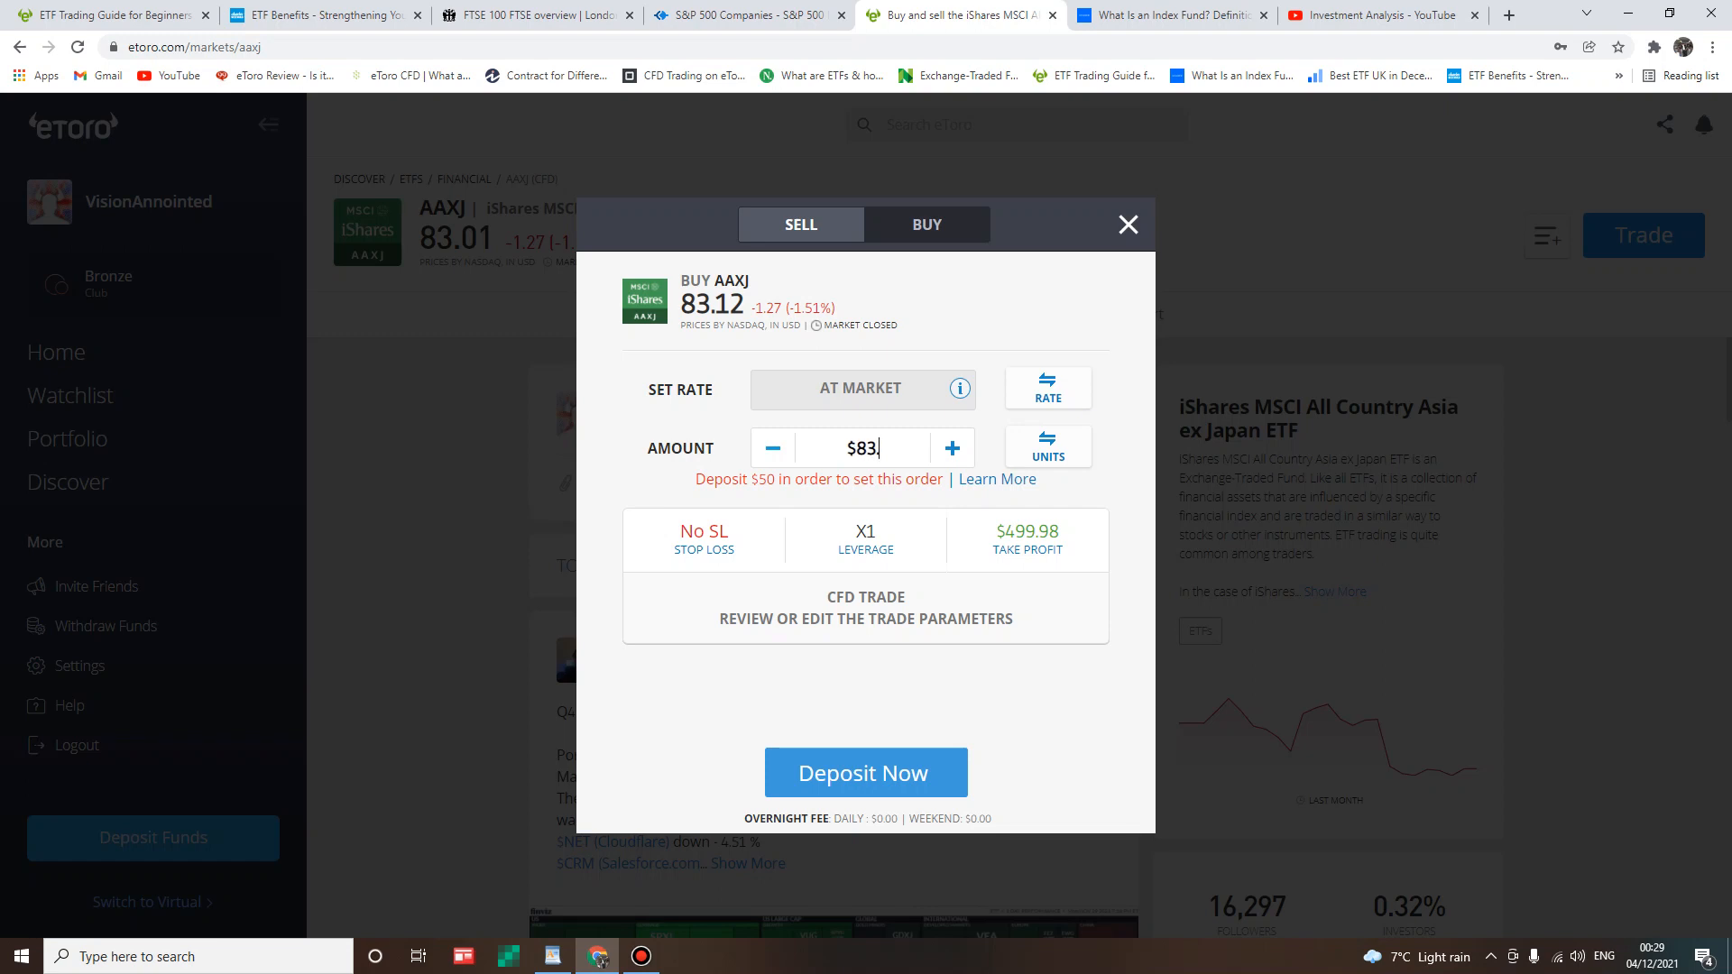
text(12)
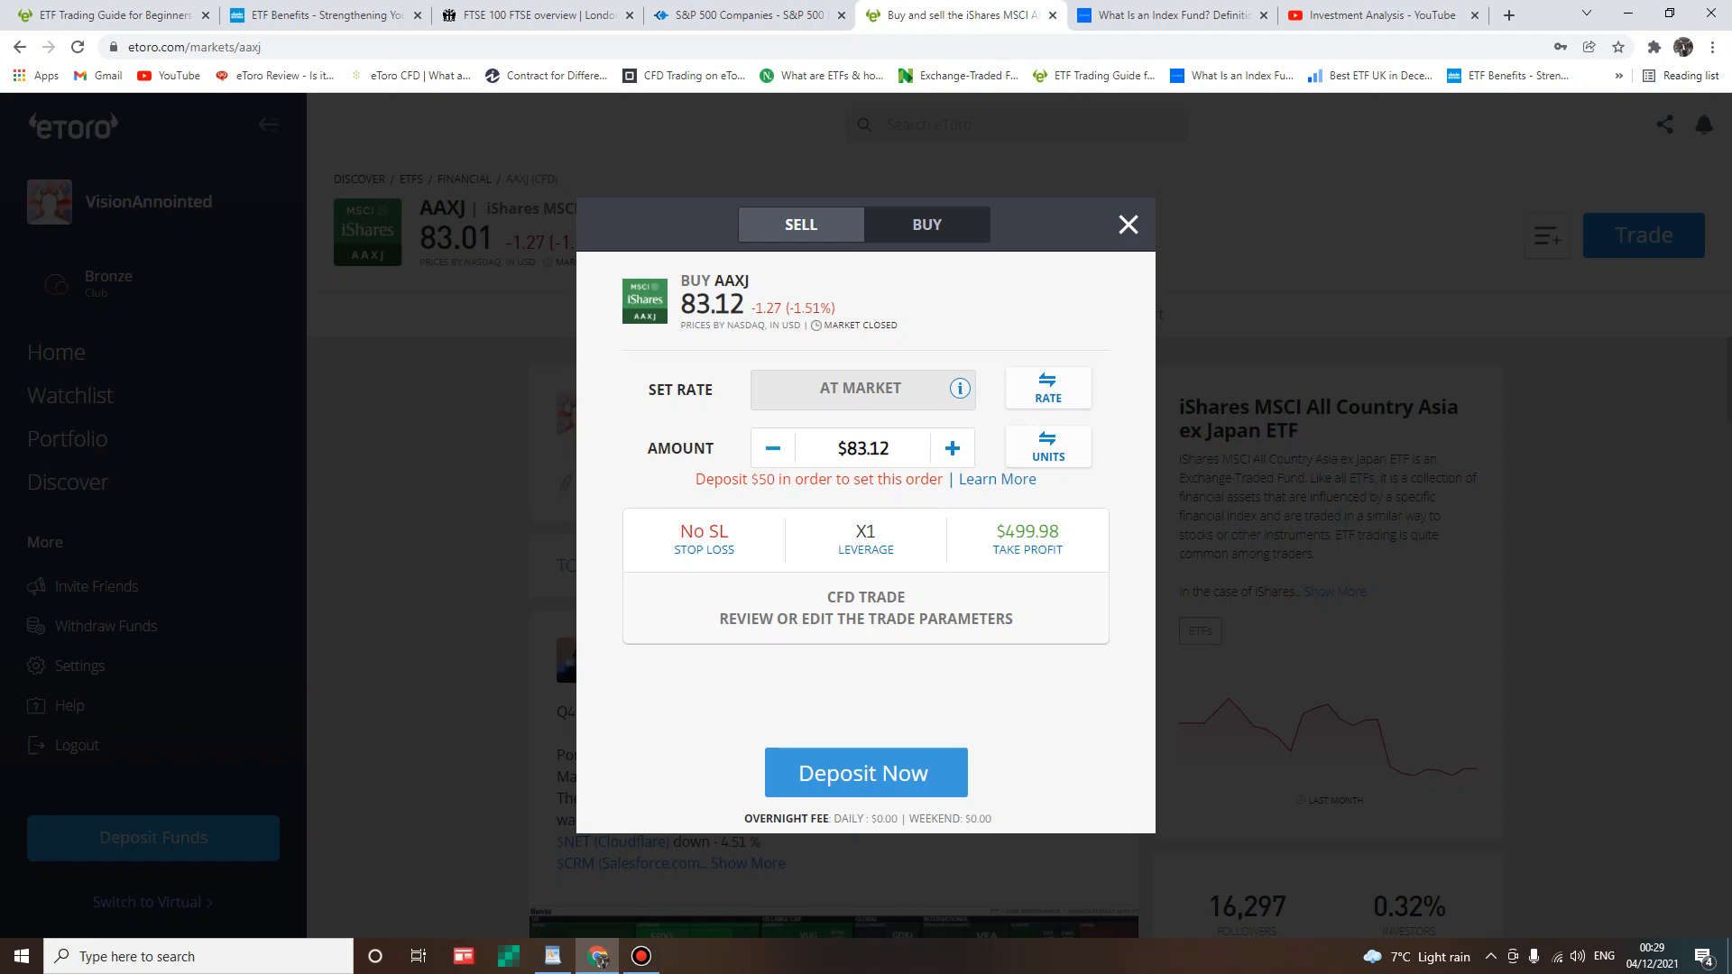
- Check the order's -$83.13 stop loss and $831.17 take profit, then close it unplaced
click(872, 448)
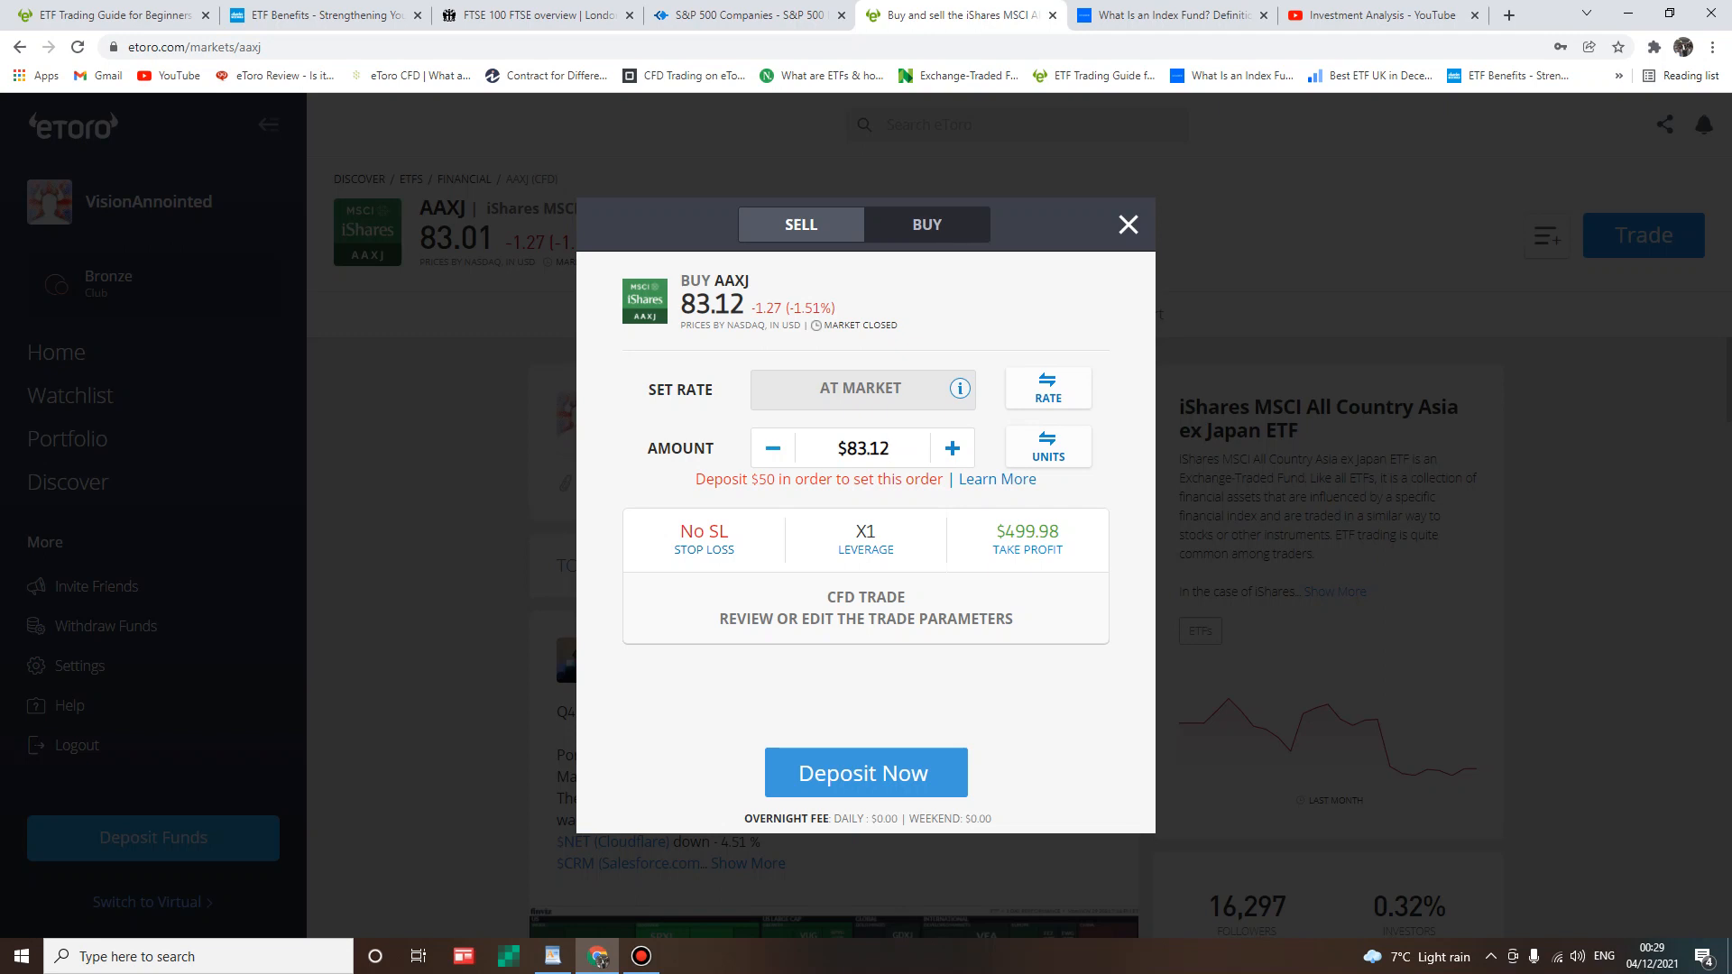
click(703, 540)
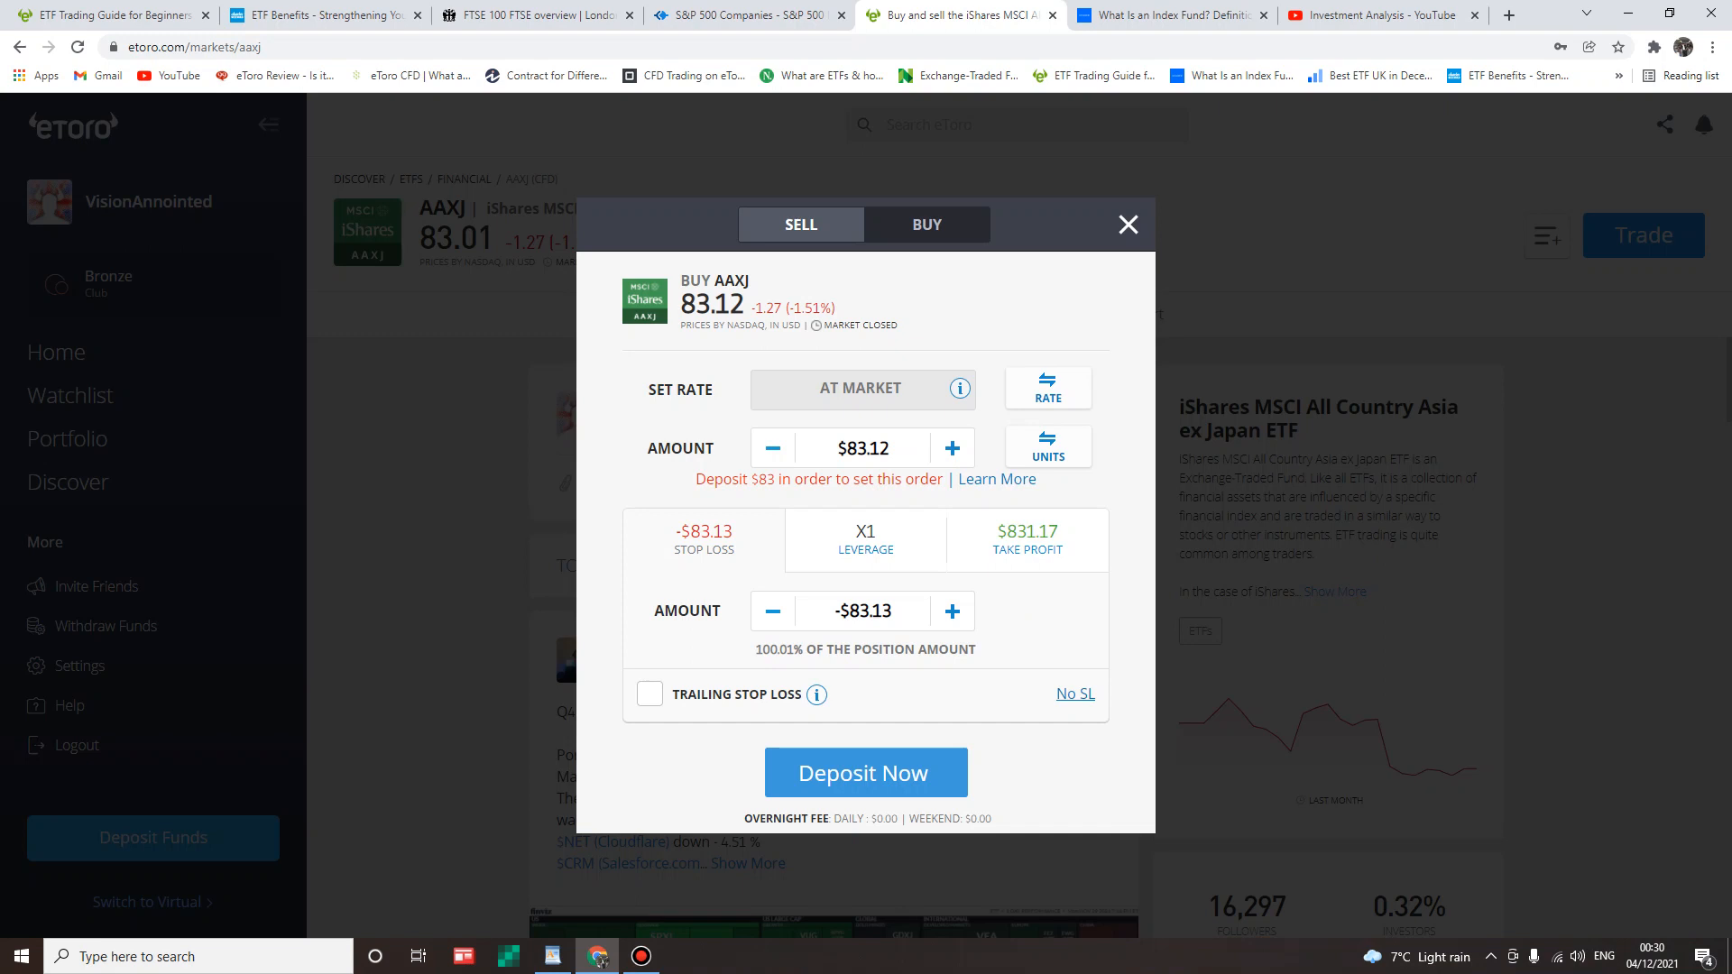
click(1025, 541)
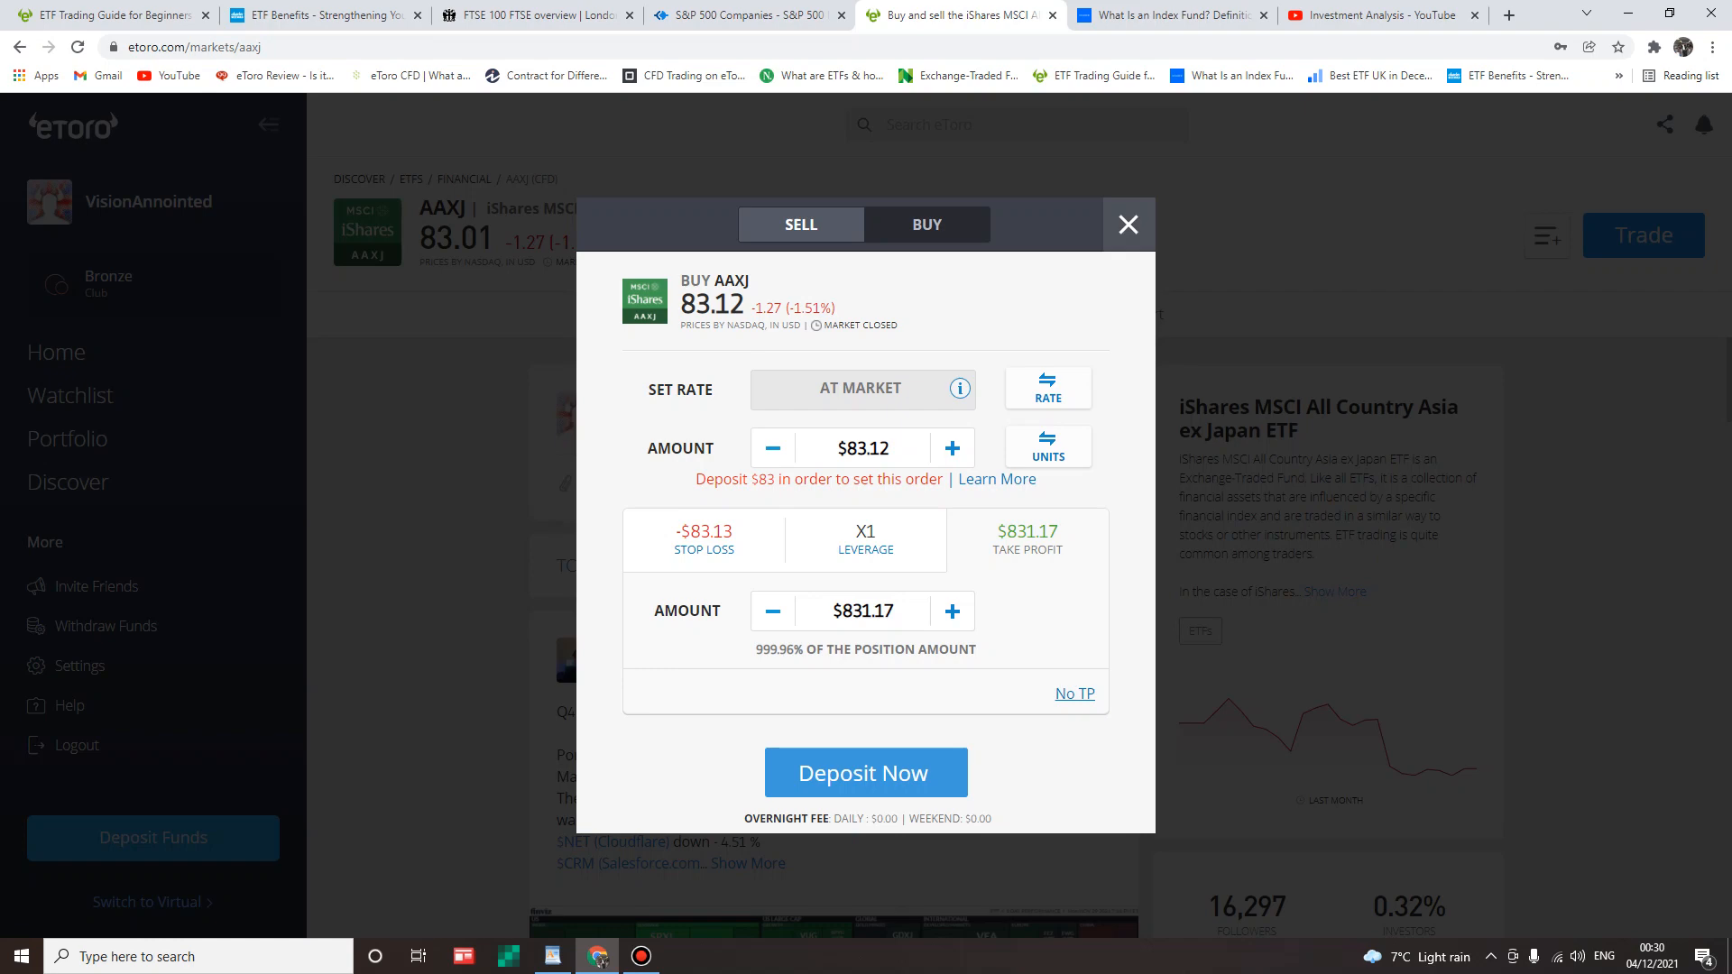
click(1128, 224)
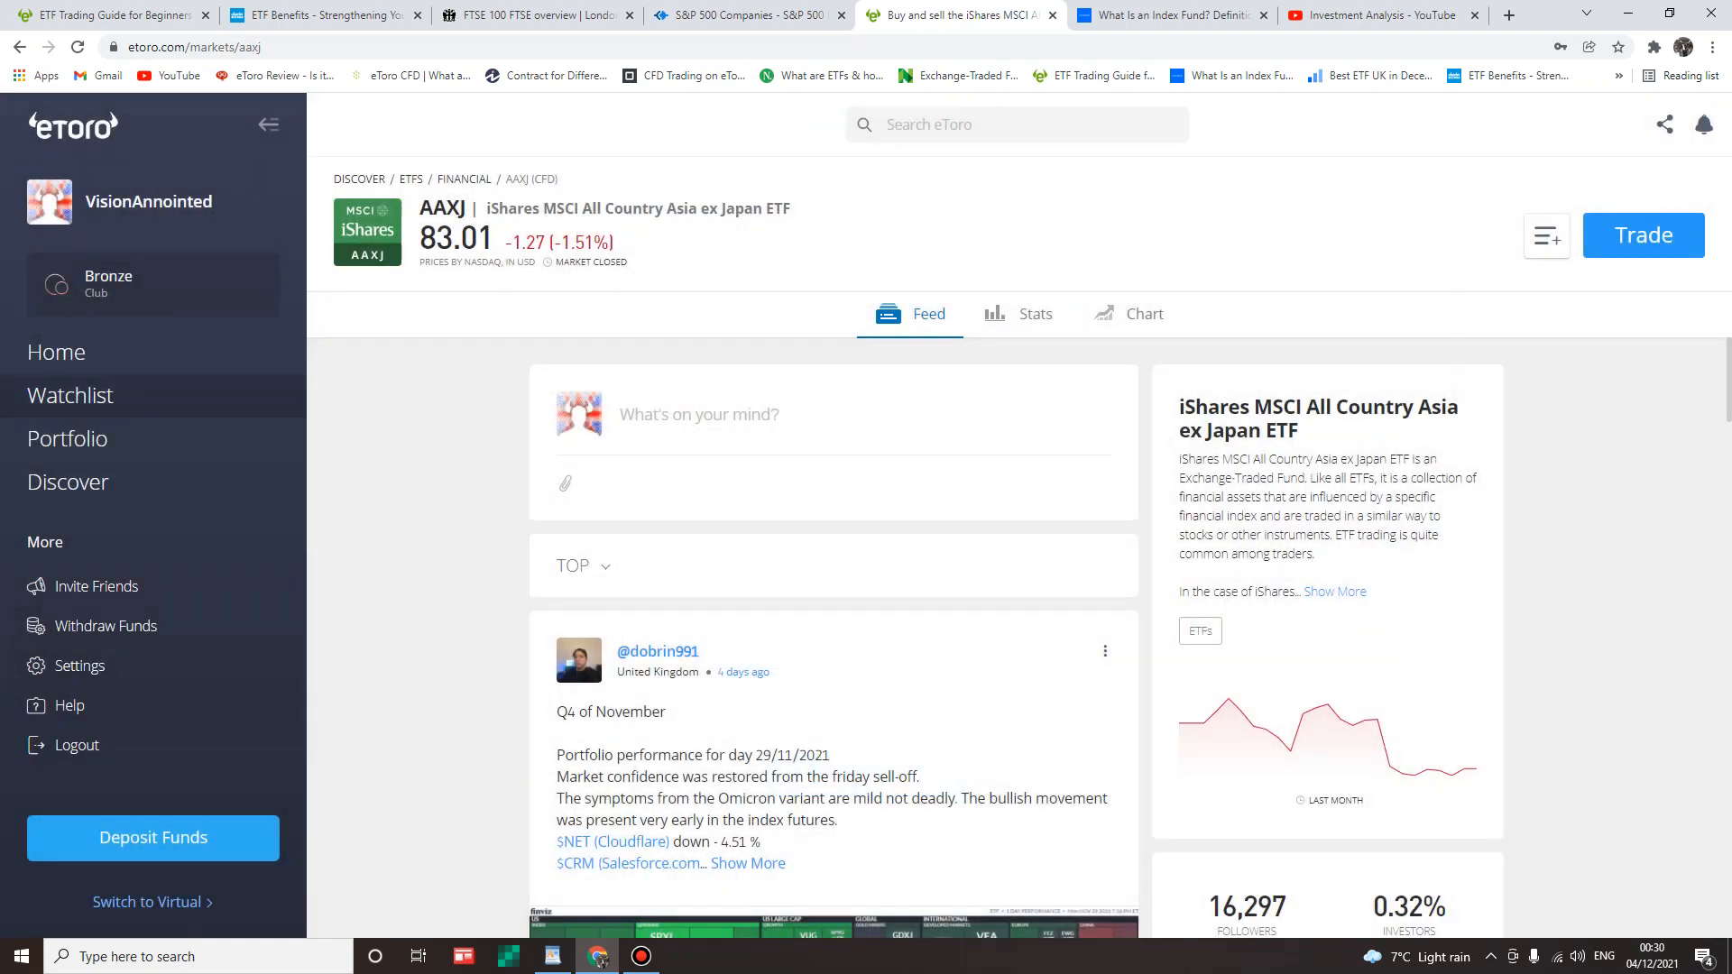
mouse_move(18, 46)
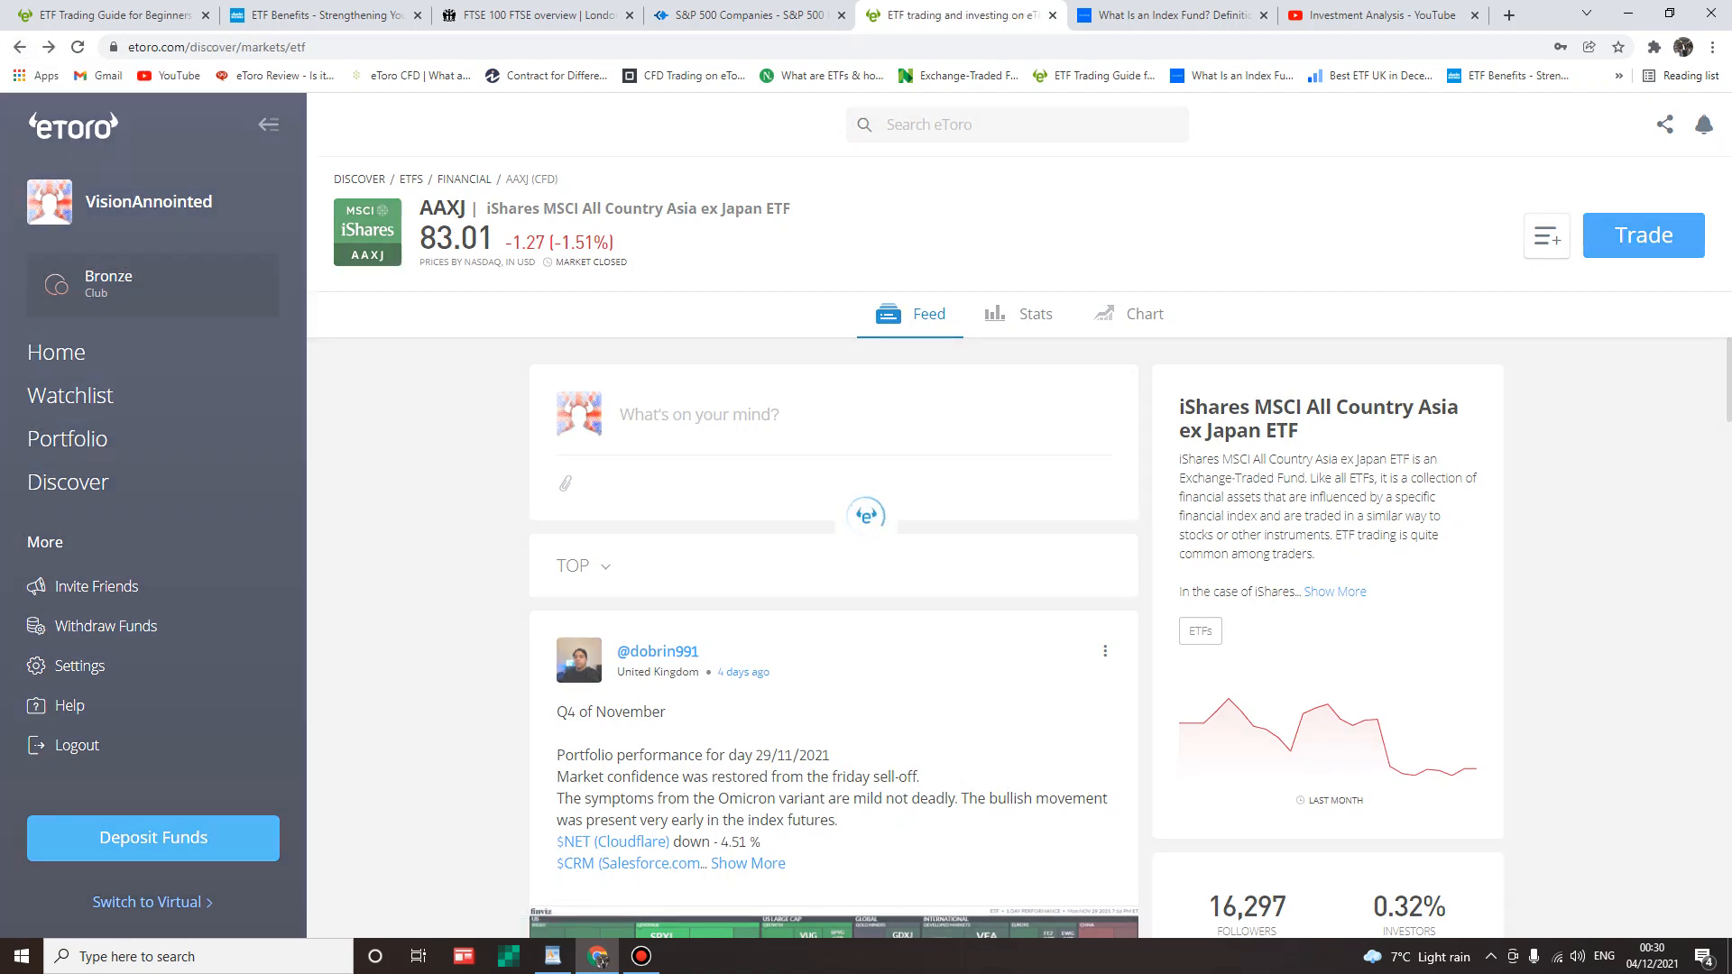
- Return to the ETF listing and open the iShares Core Aggressive Allocation ETF (AOA) page
click(410, 179)
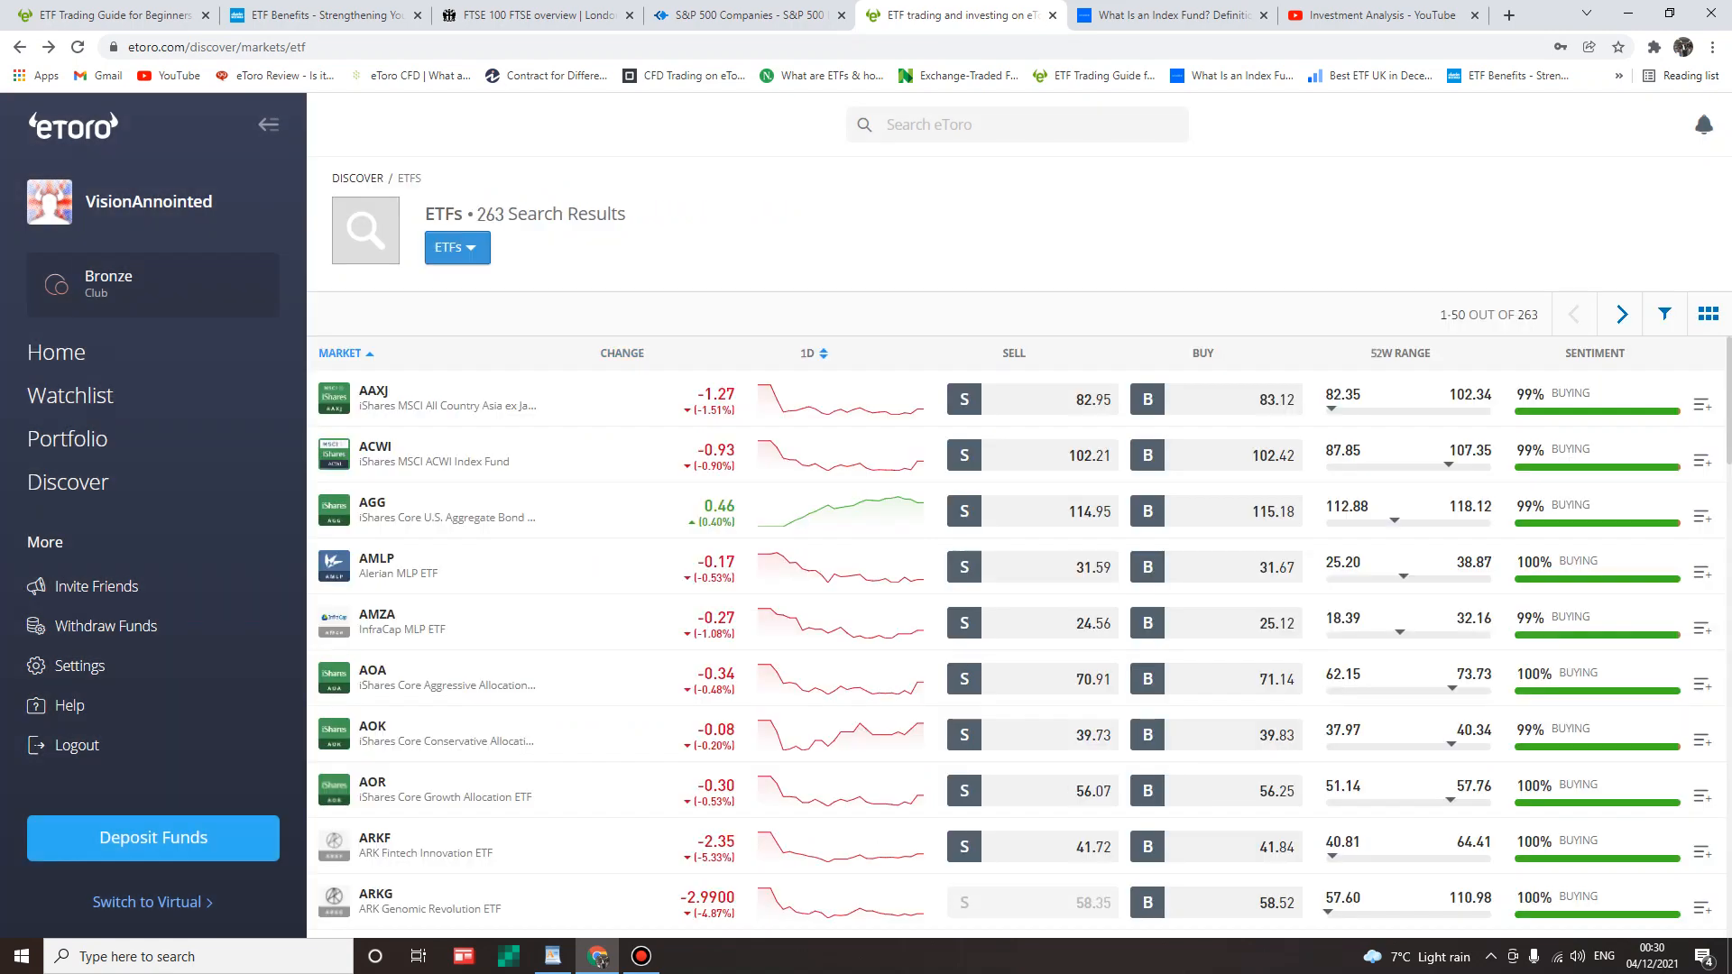
click(372, 678)
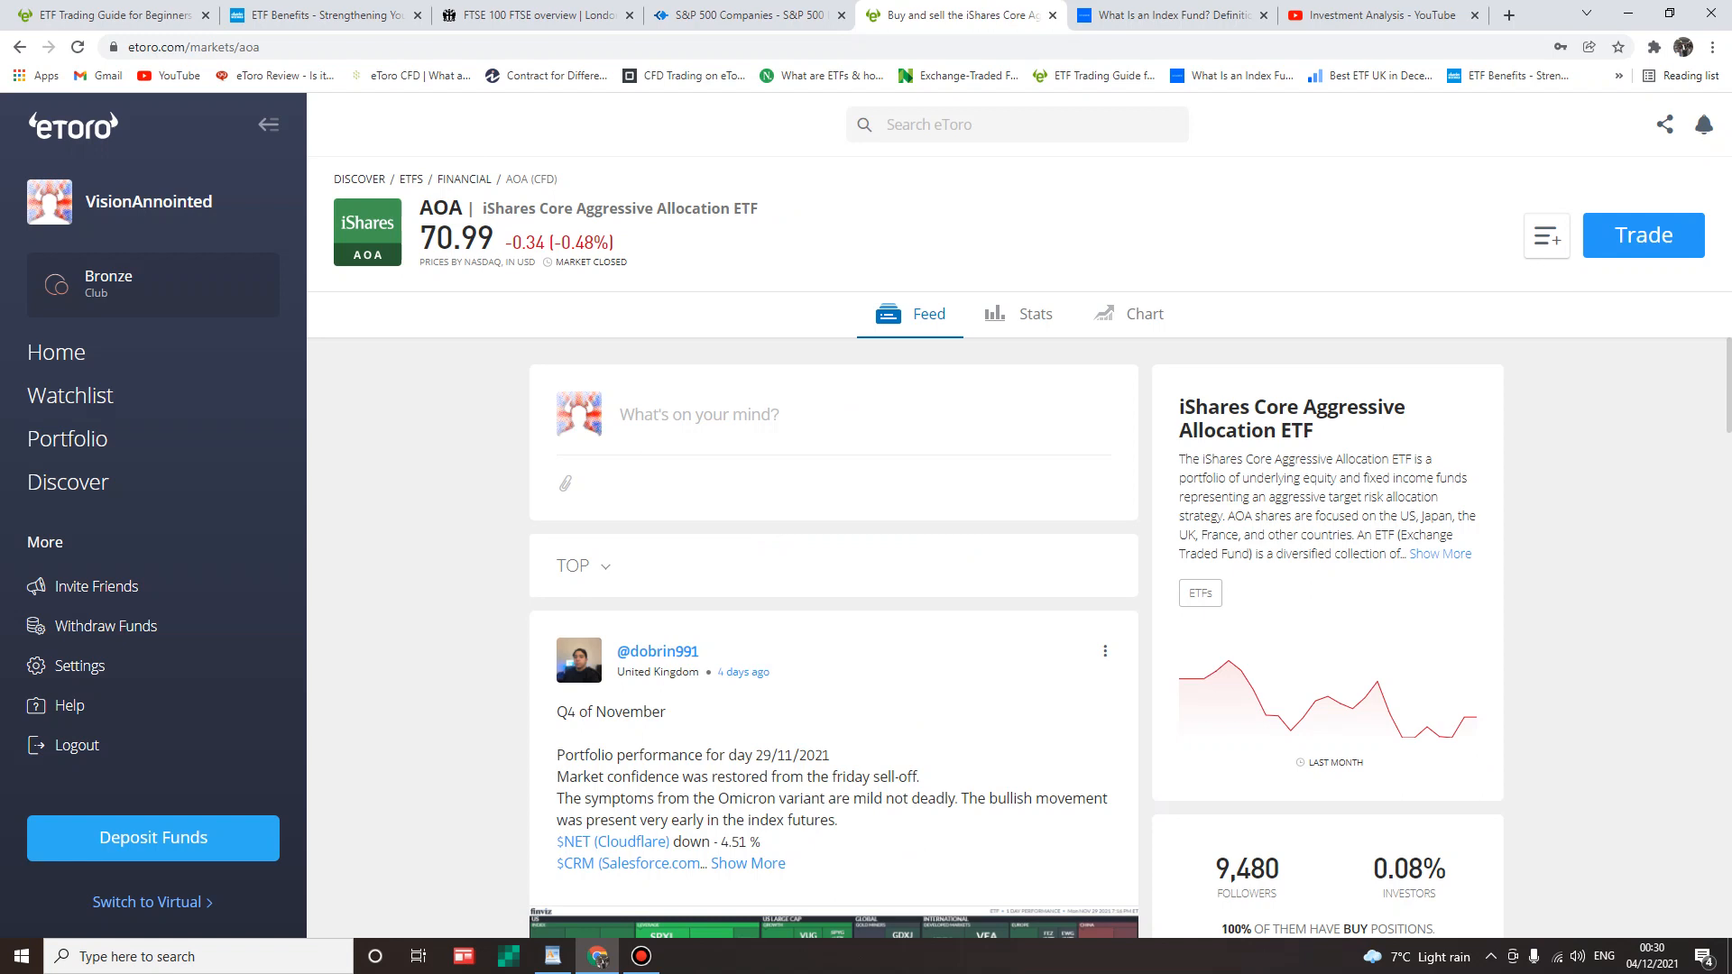
mouse_move(74, 395)
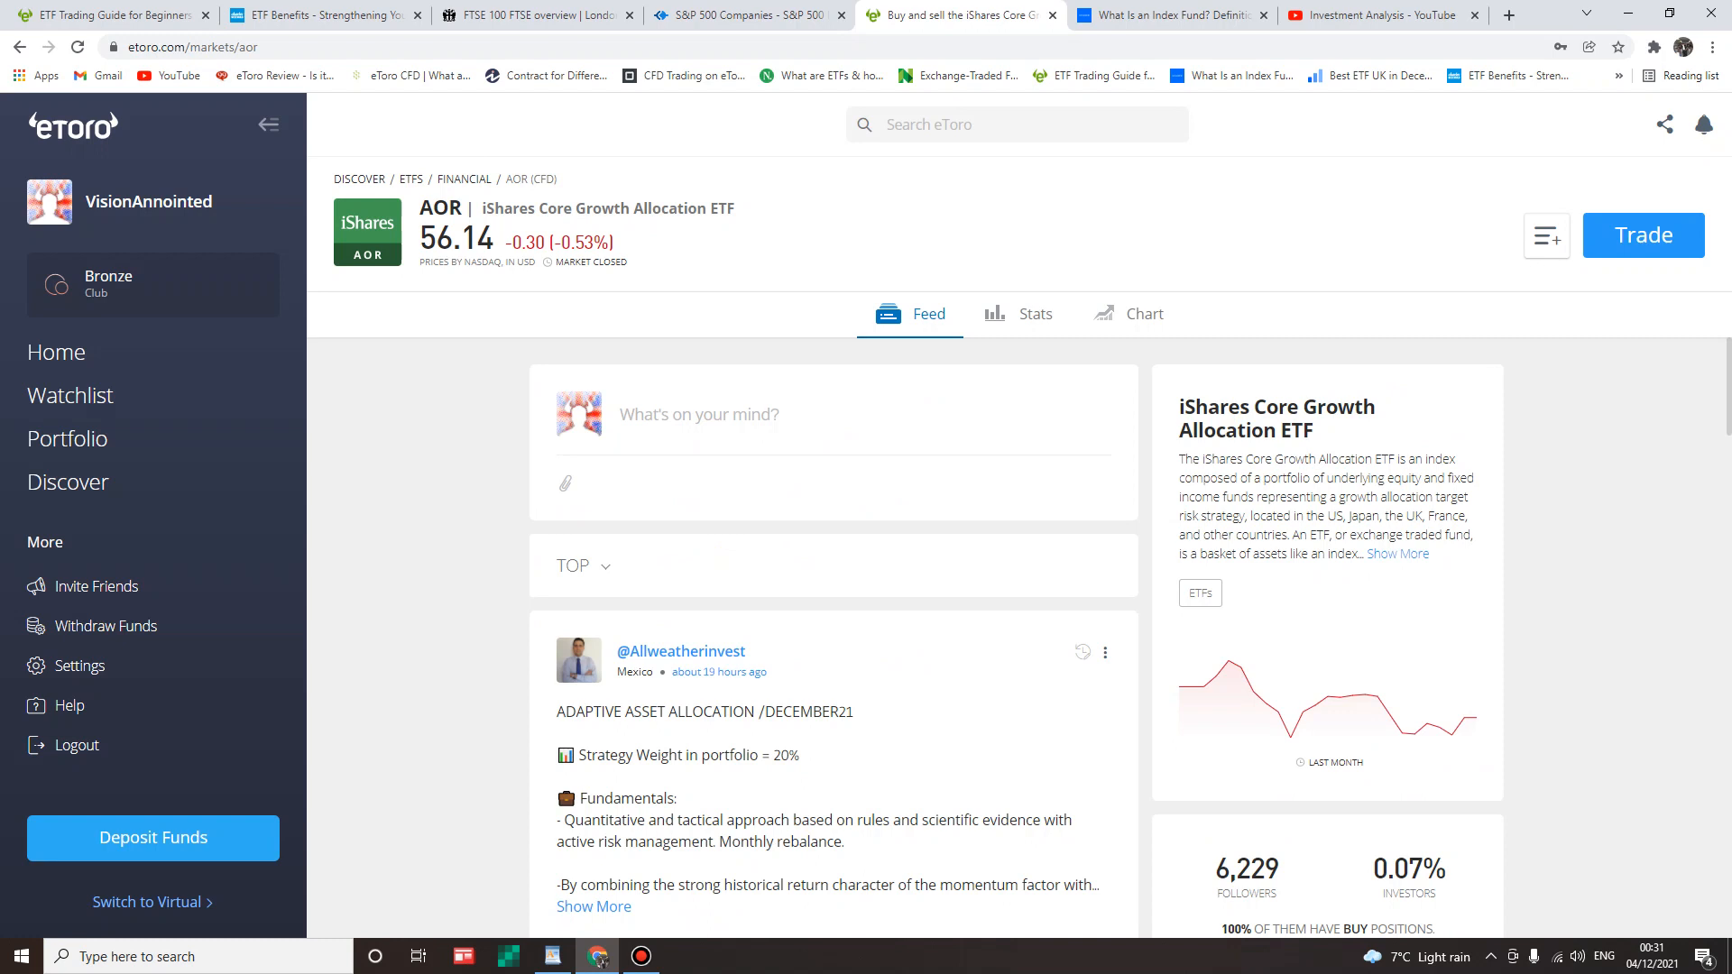
scroll(down, 3)
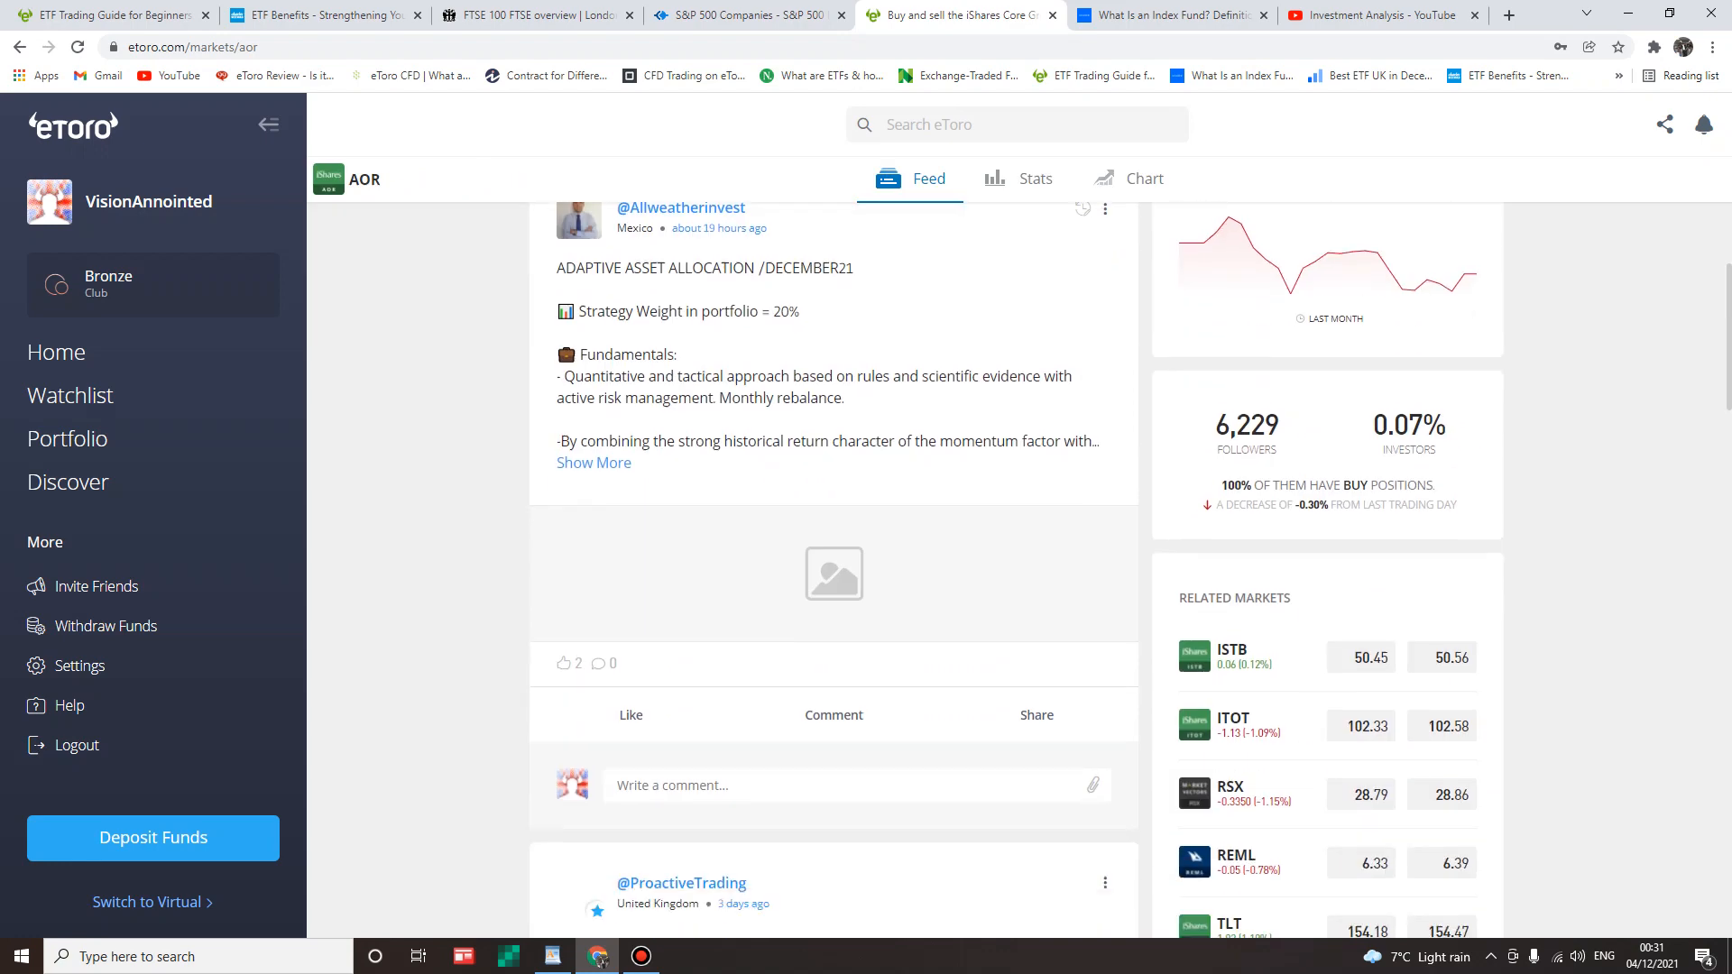
scroll(up, 3)
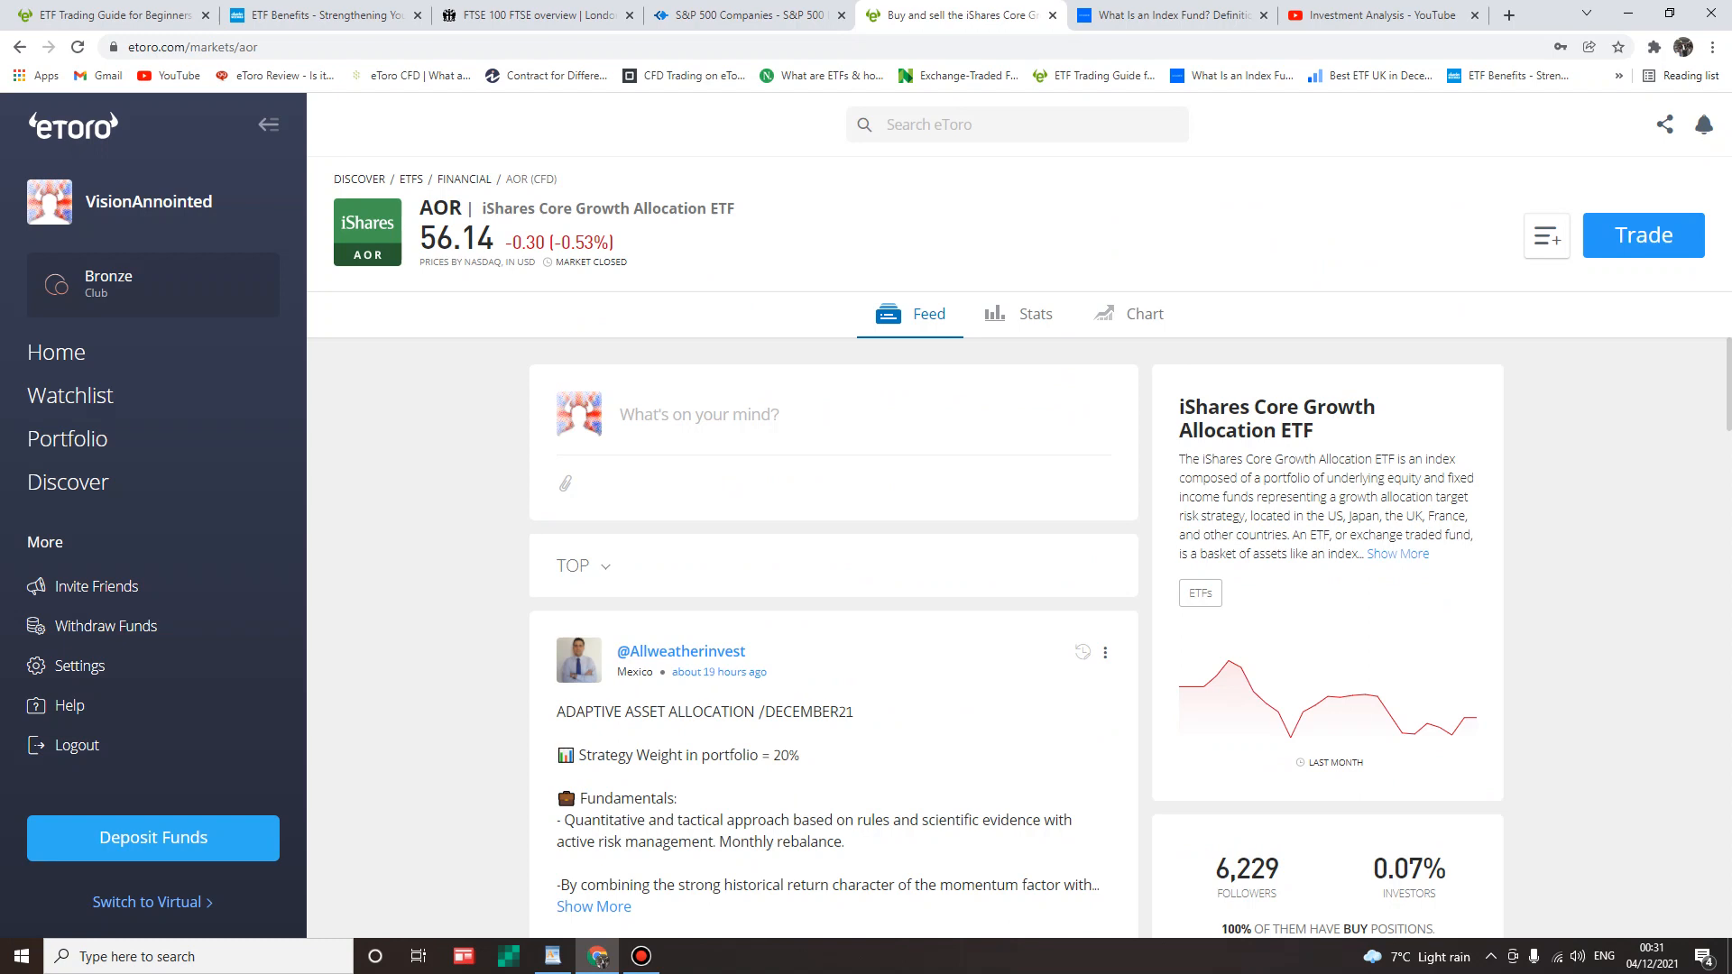
mouse_move(464, 179)
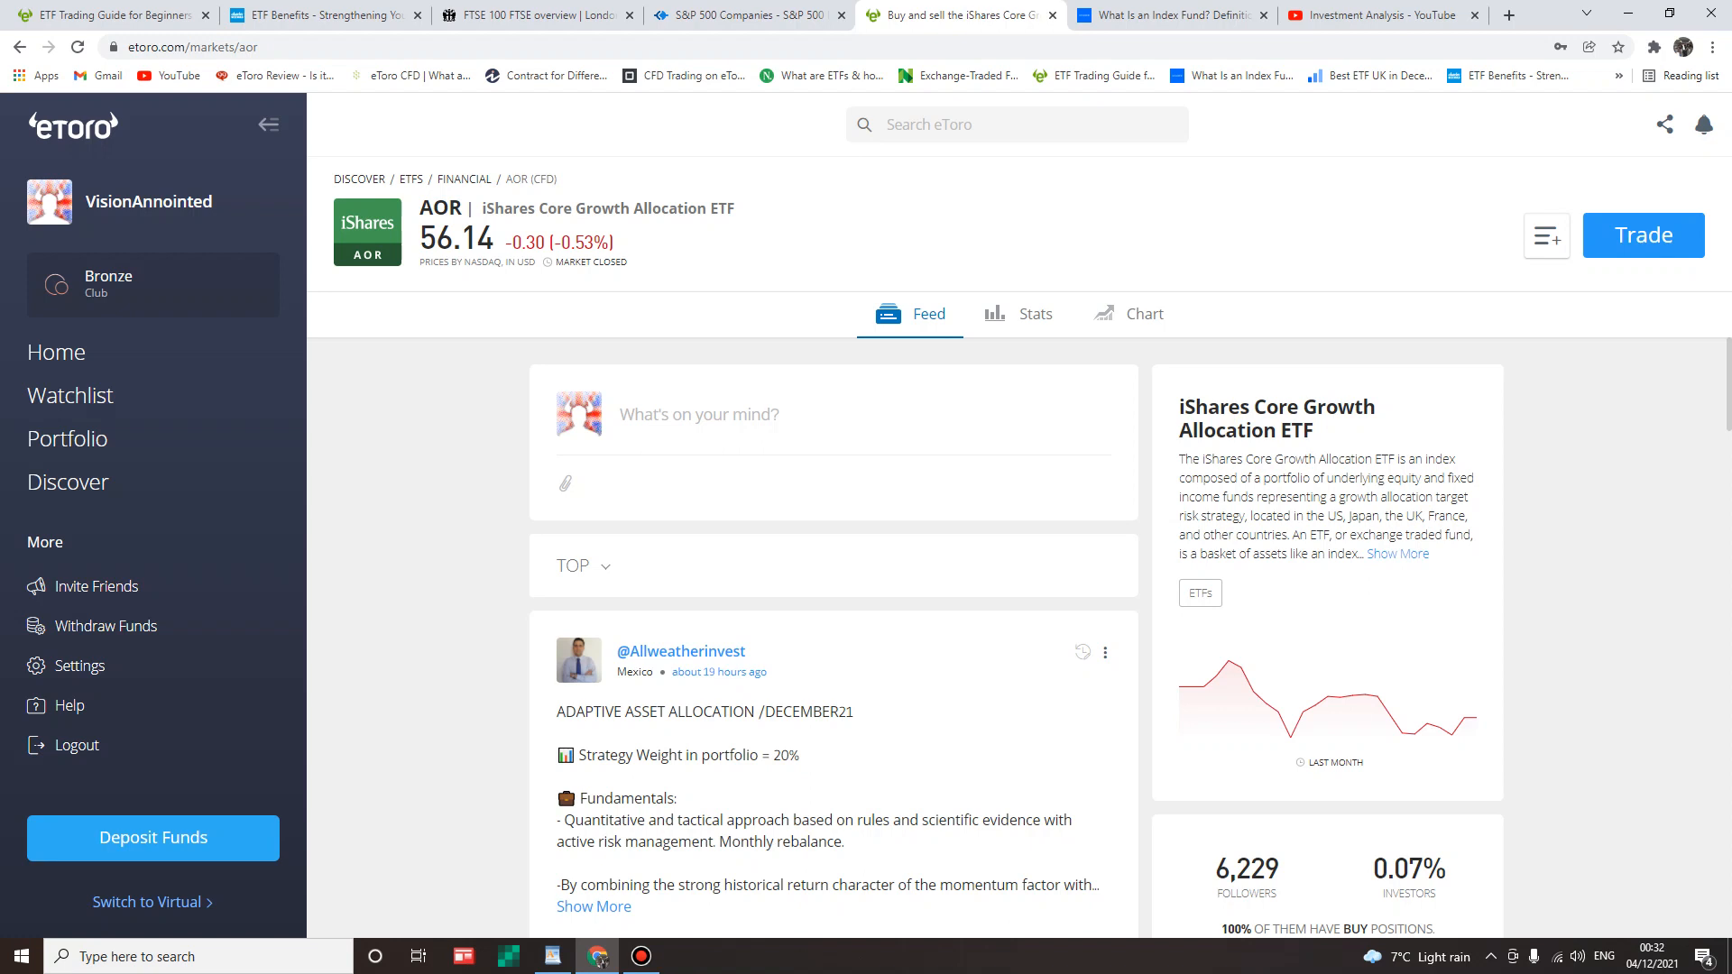
mouse_move(464, 179)
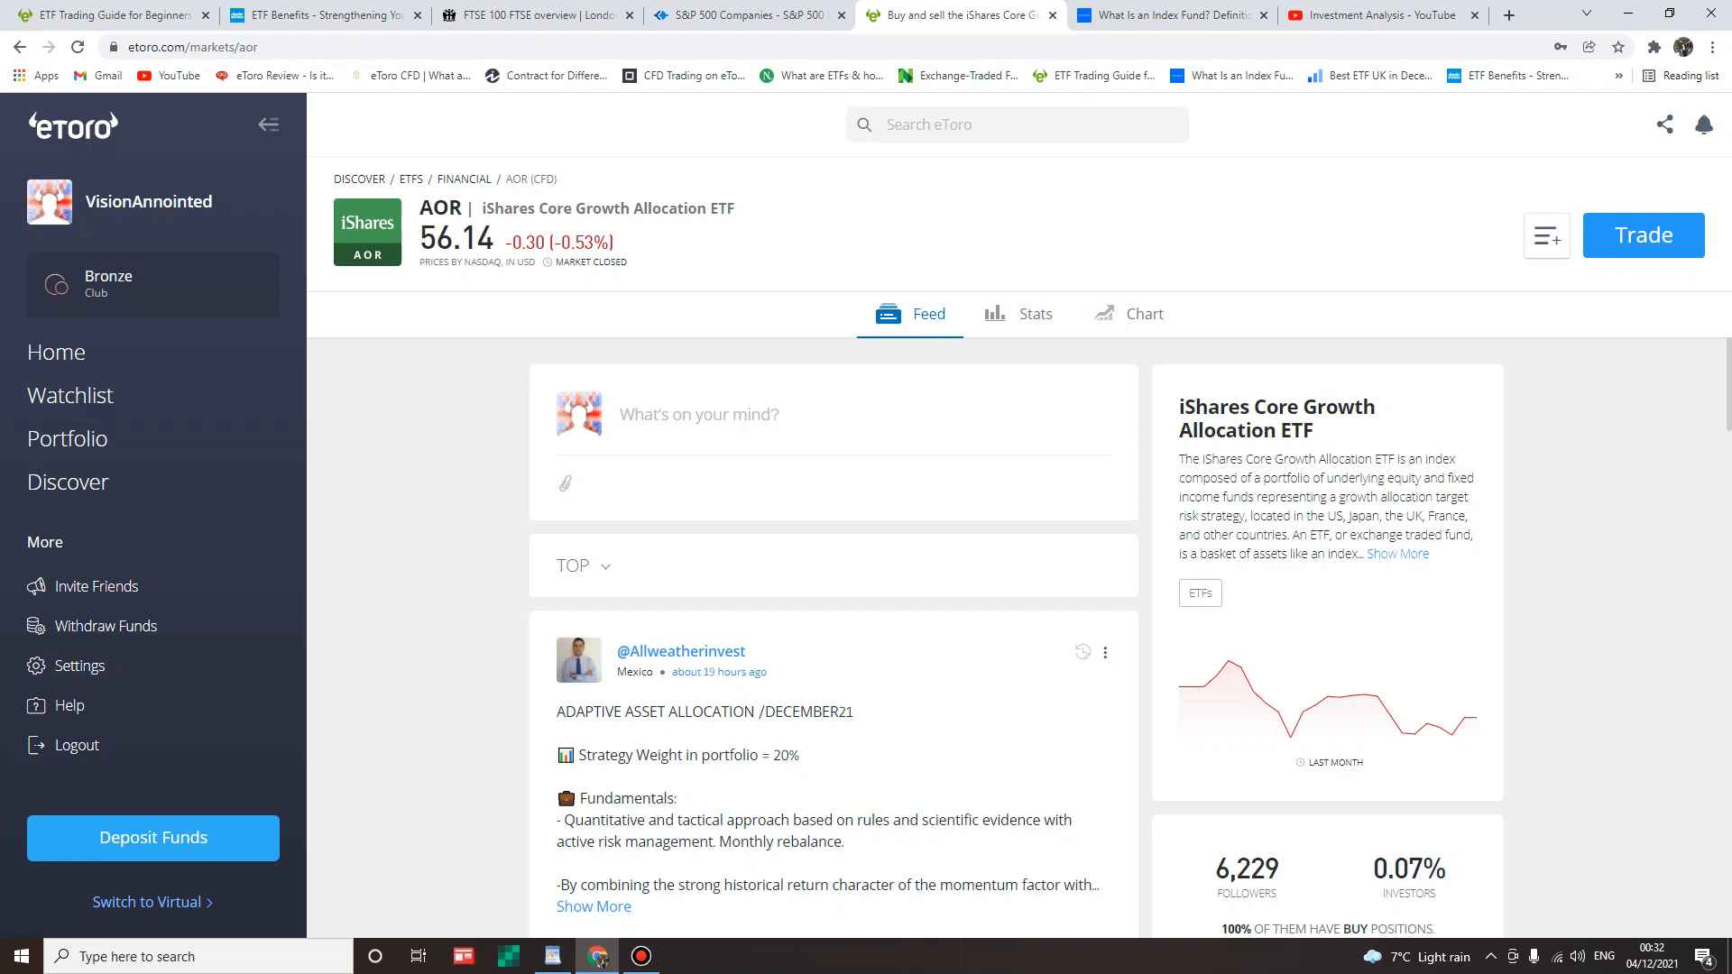
click(1642, 235)
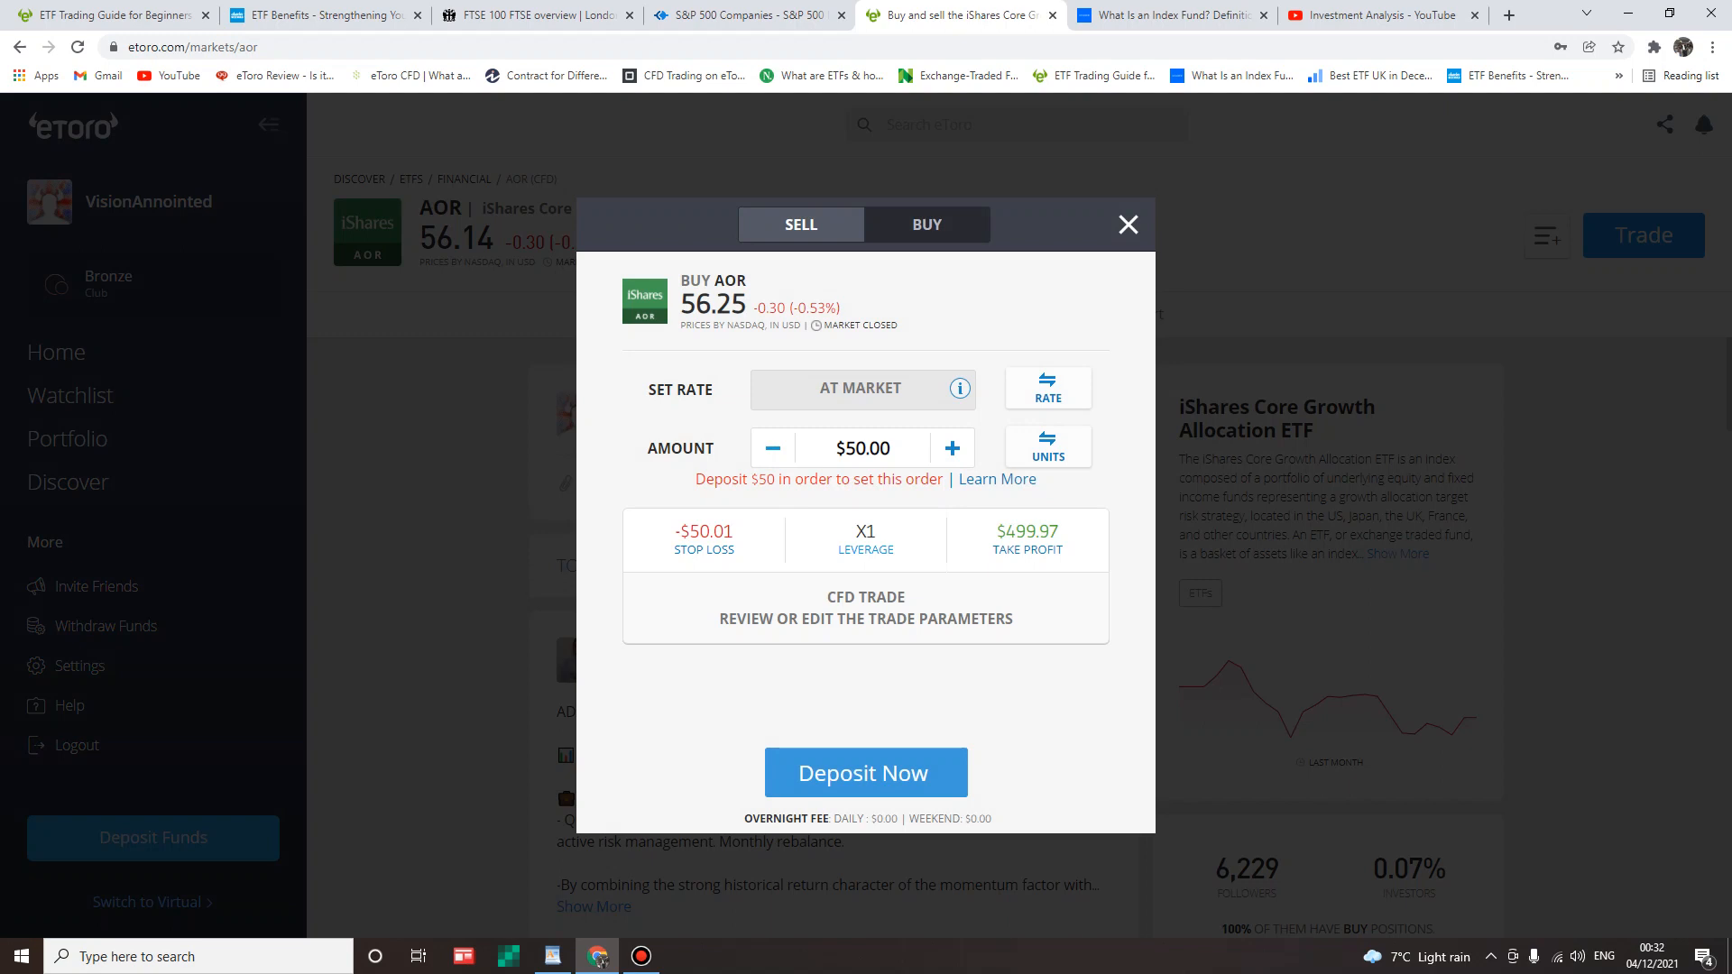
- View the X1/X2 leverage choices on the AOR CFD order, then close it without trading
click(866, 541)
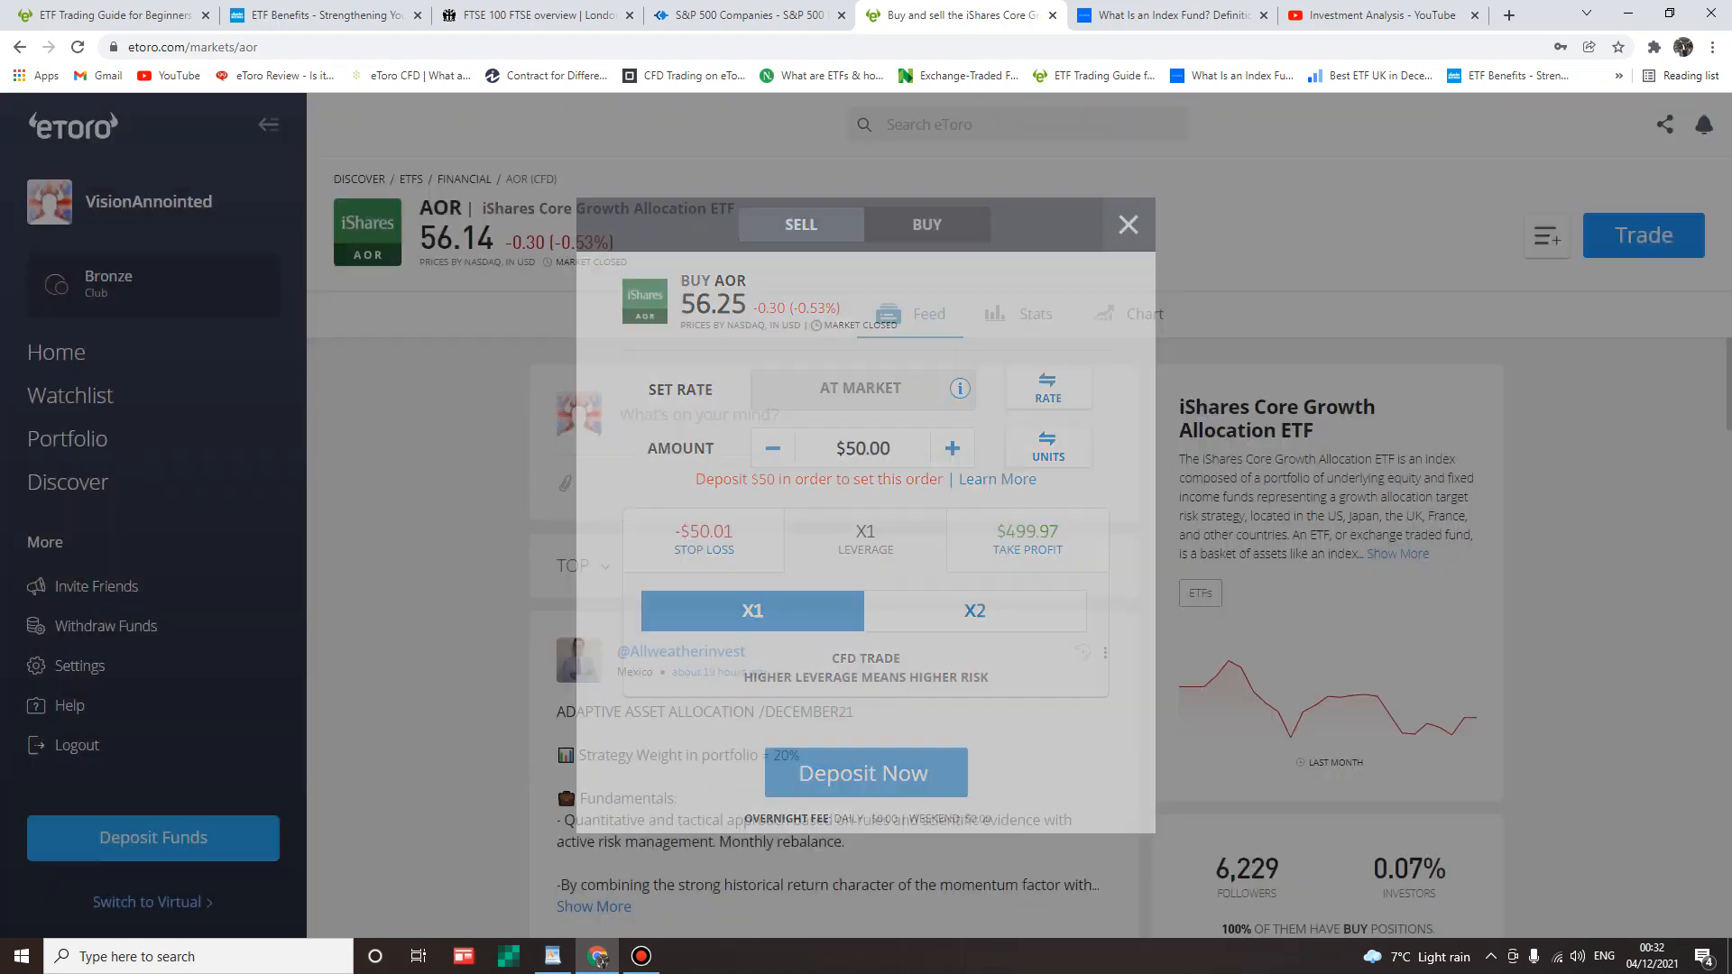
click(1128, 225)
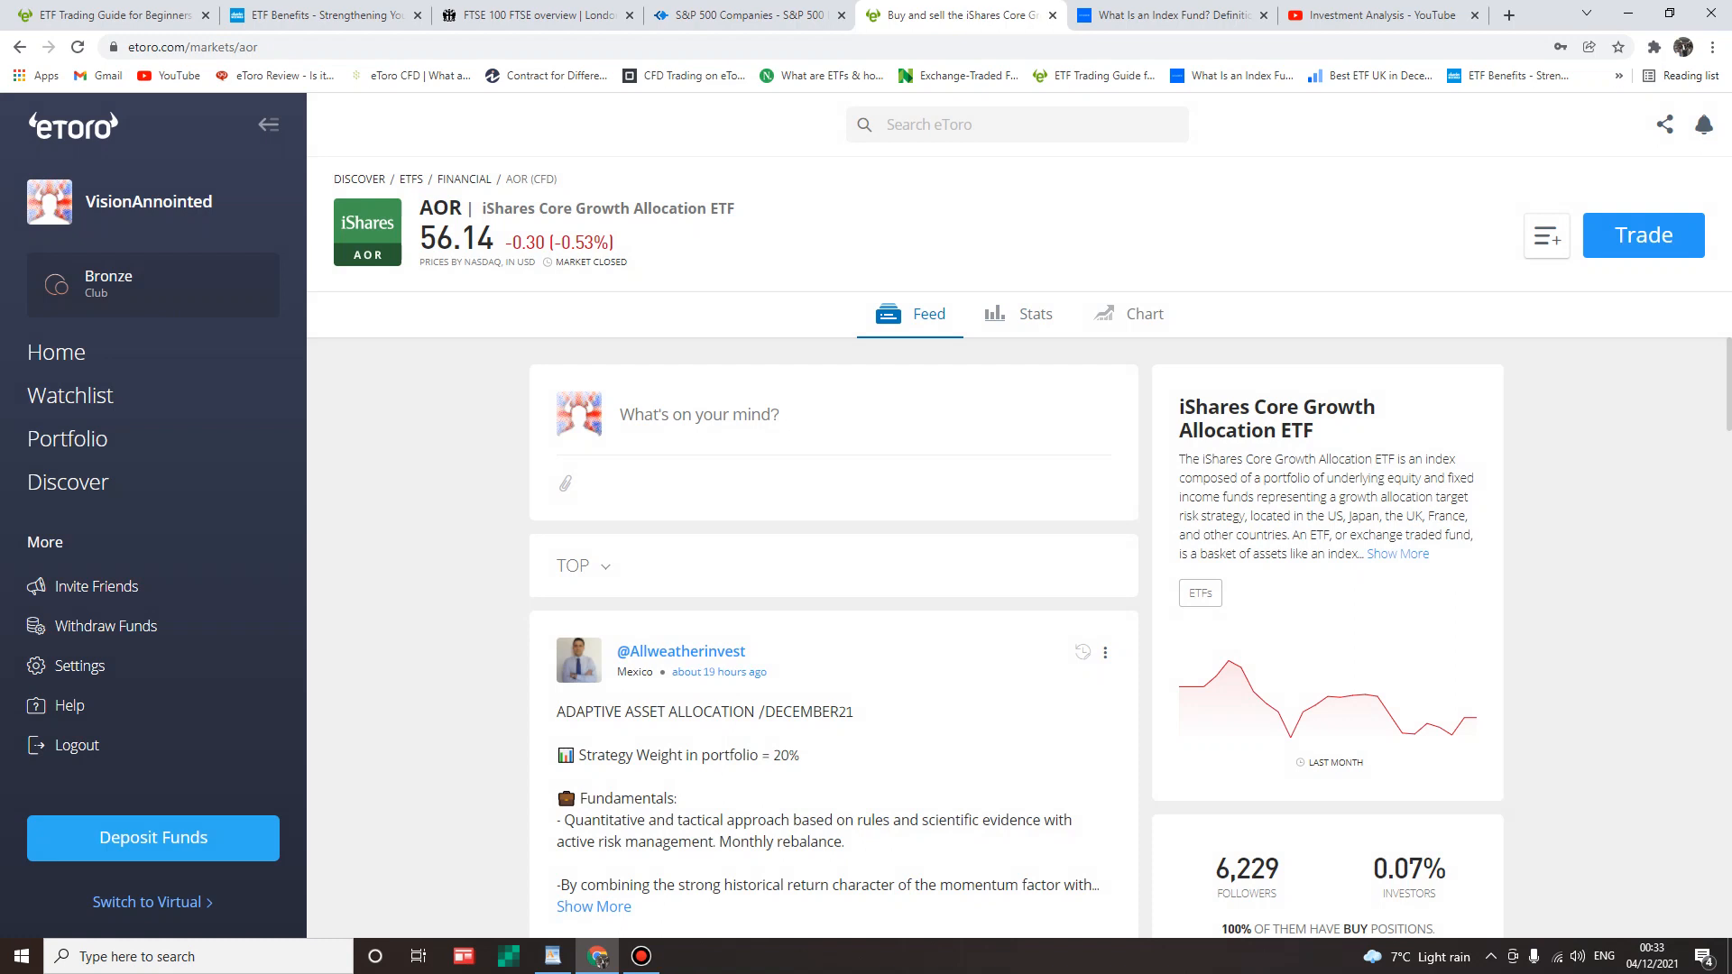
scroll(down, 3)
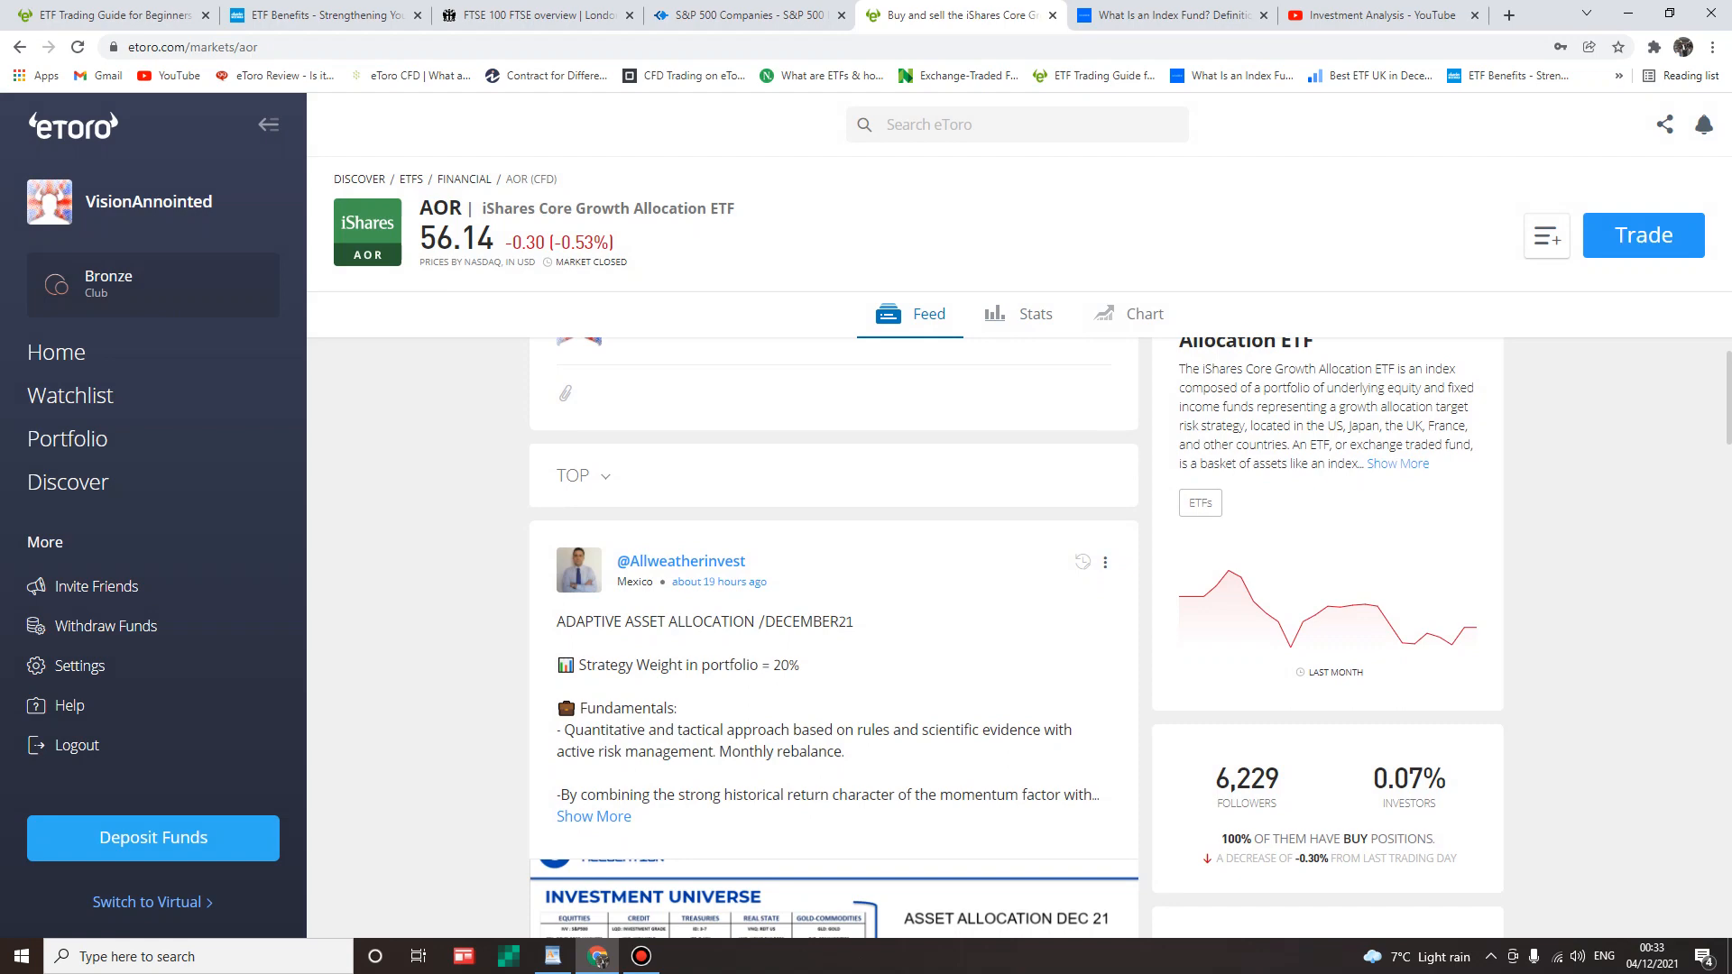
scroll(down, 3)
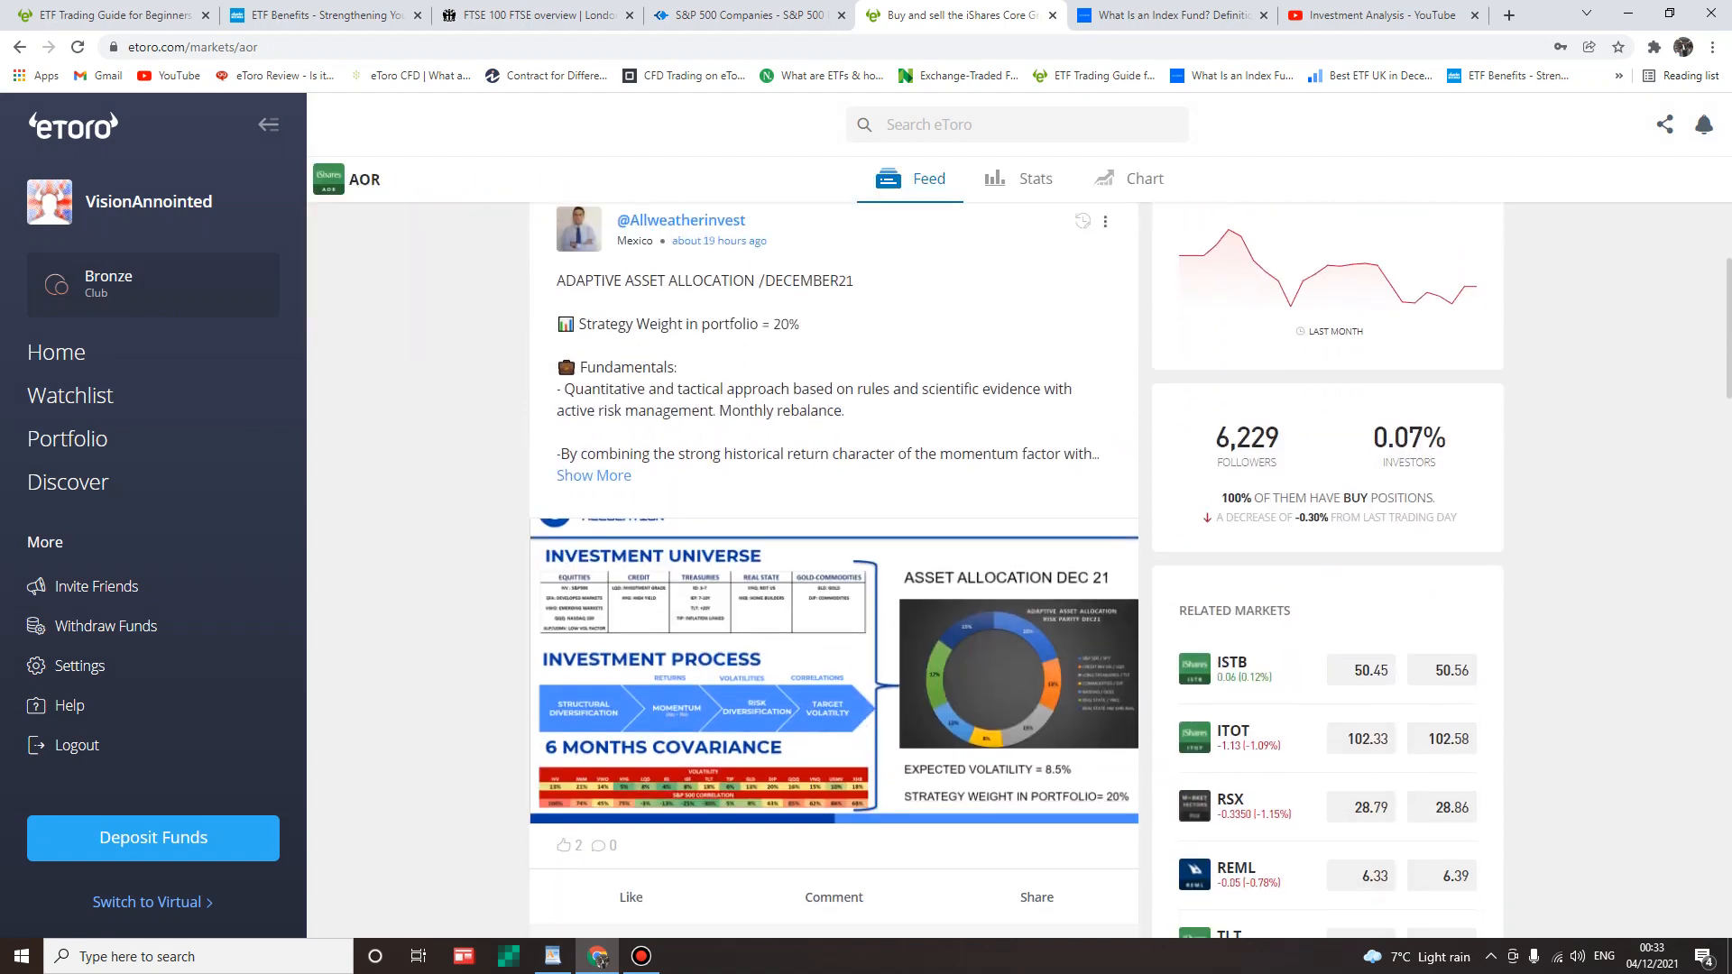
scroll(down, 3)
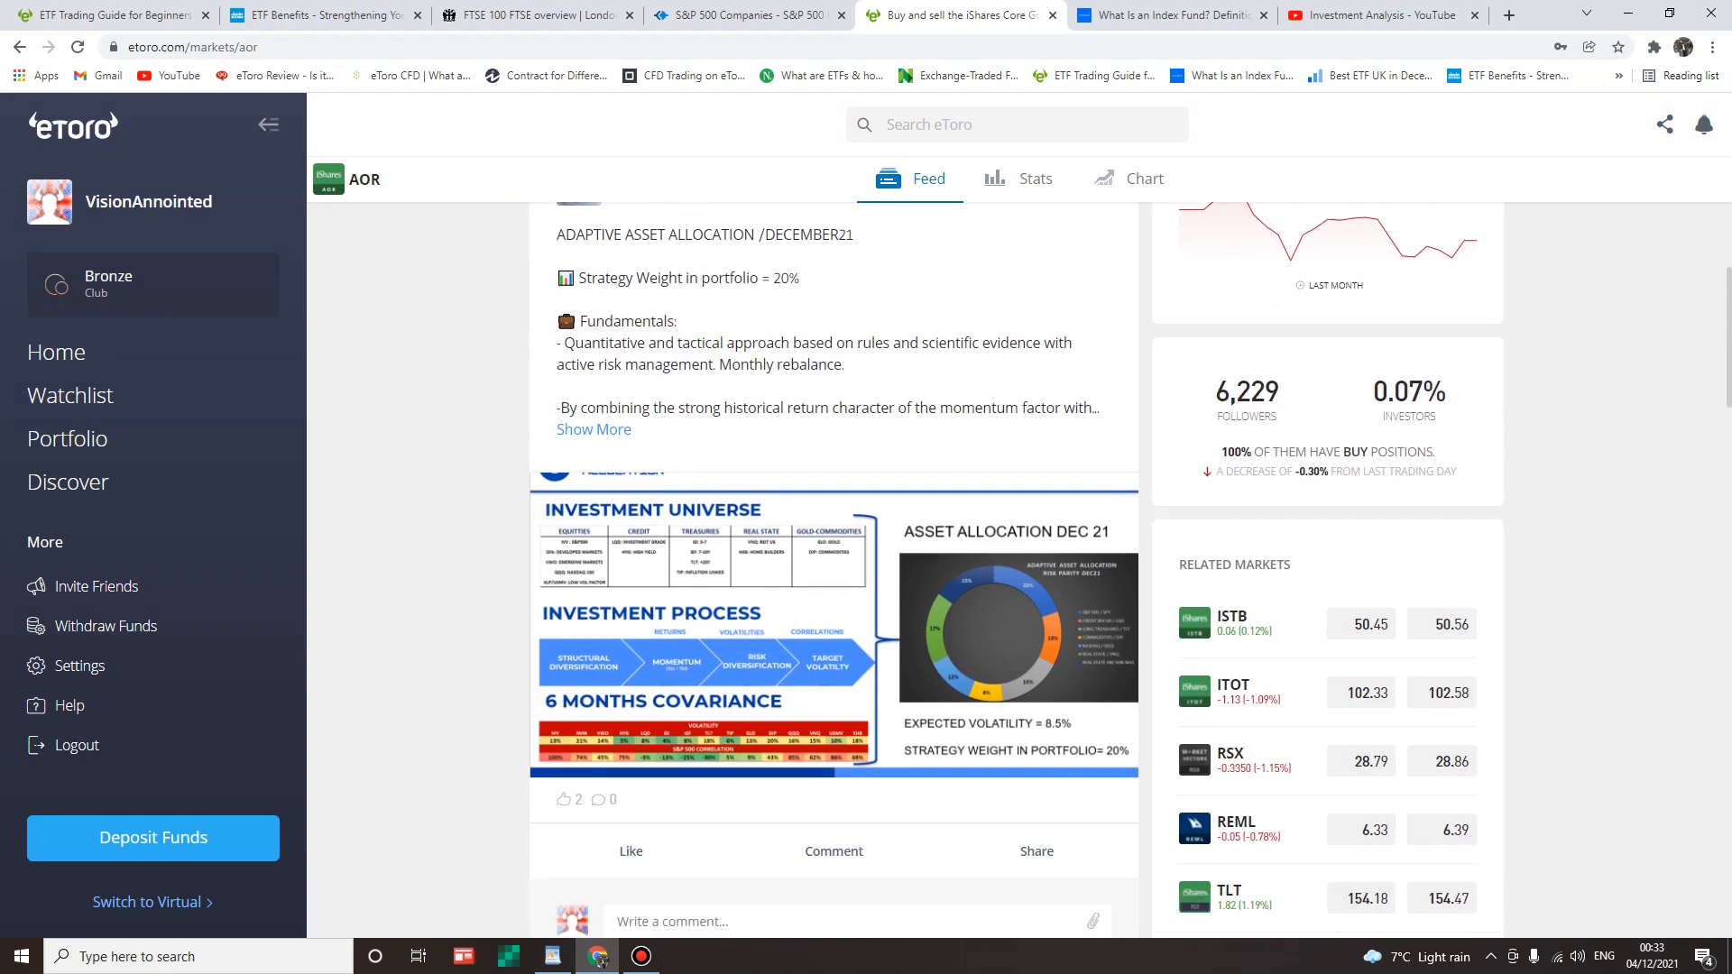
scroll(down, 3)
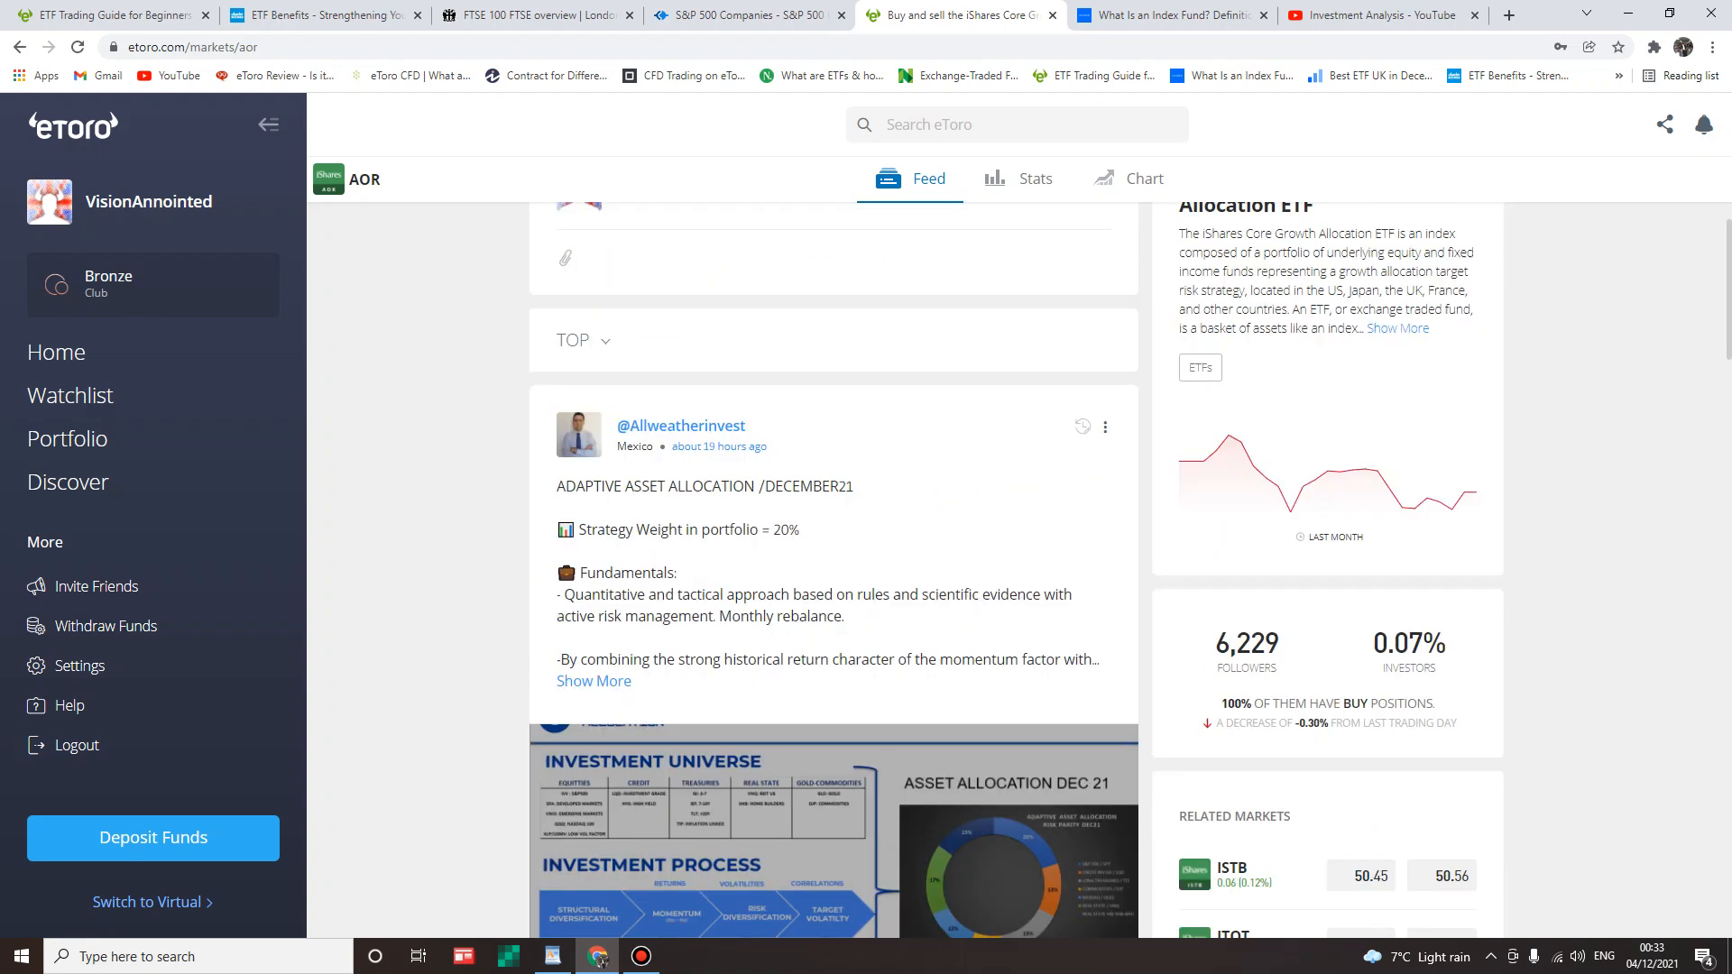
scroll(up, 3)
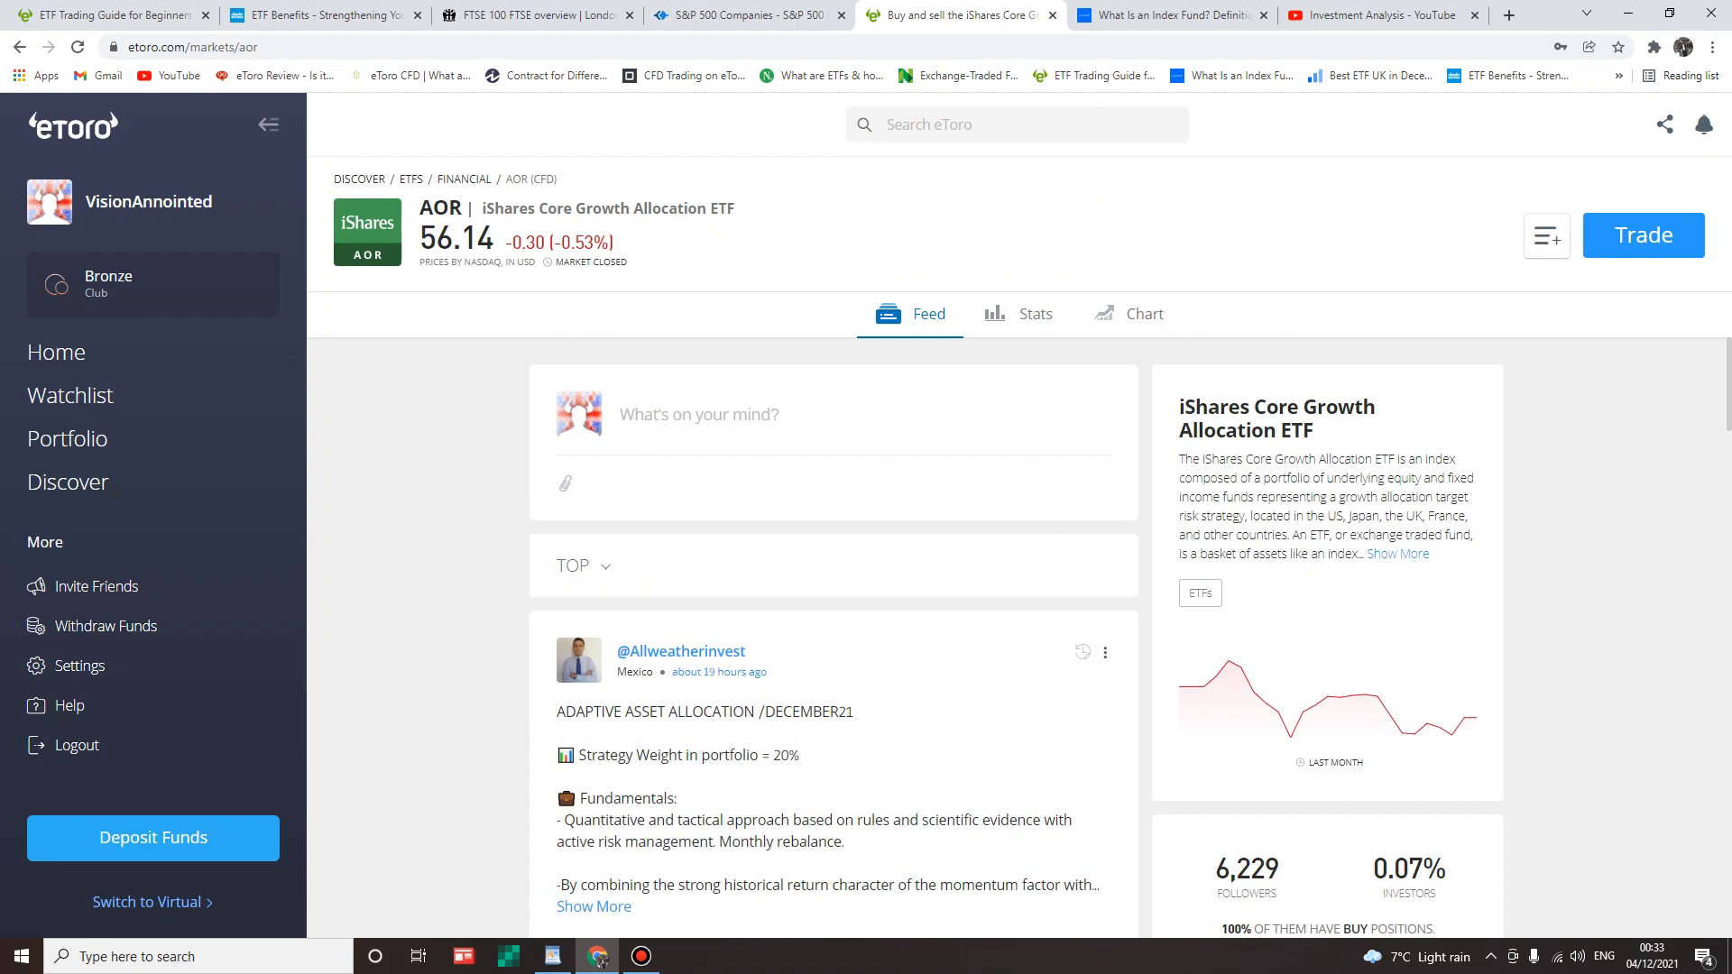
scroll(down, 3)
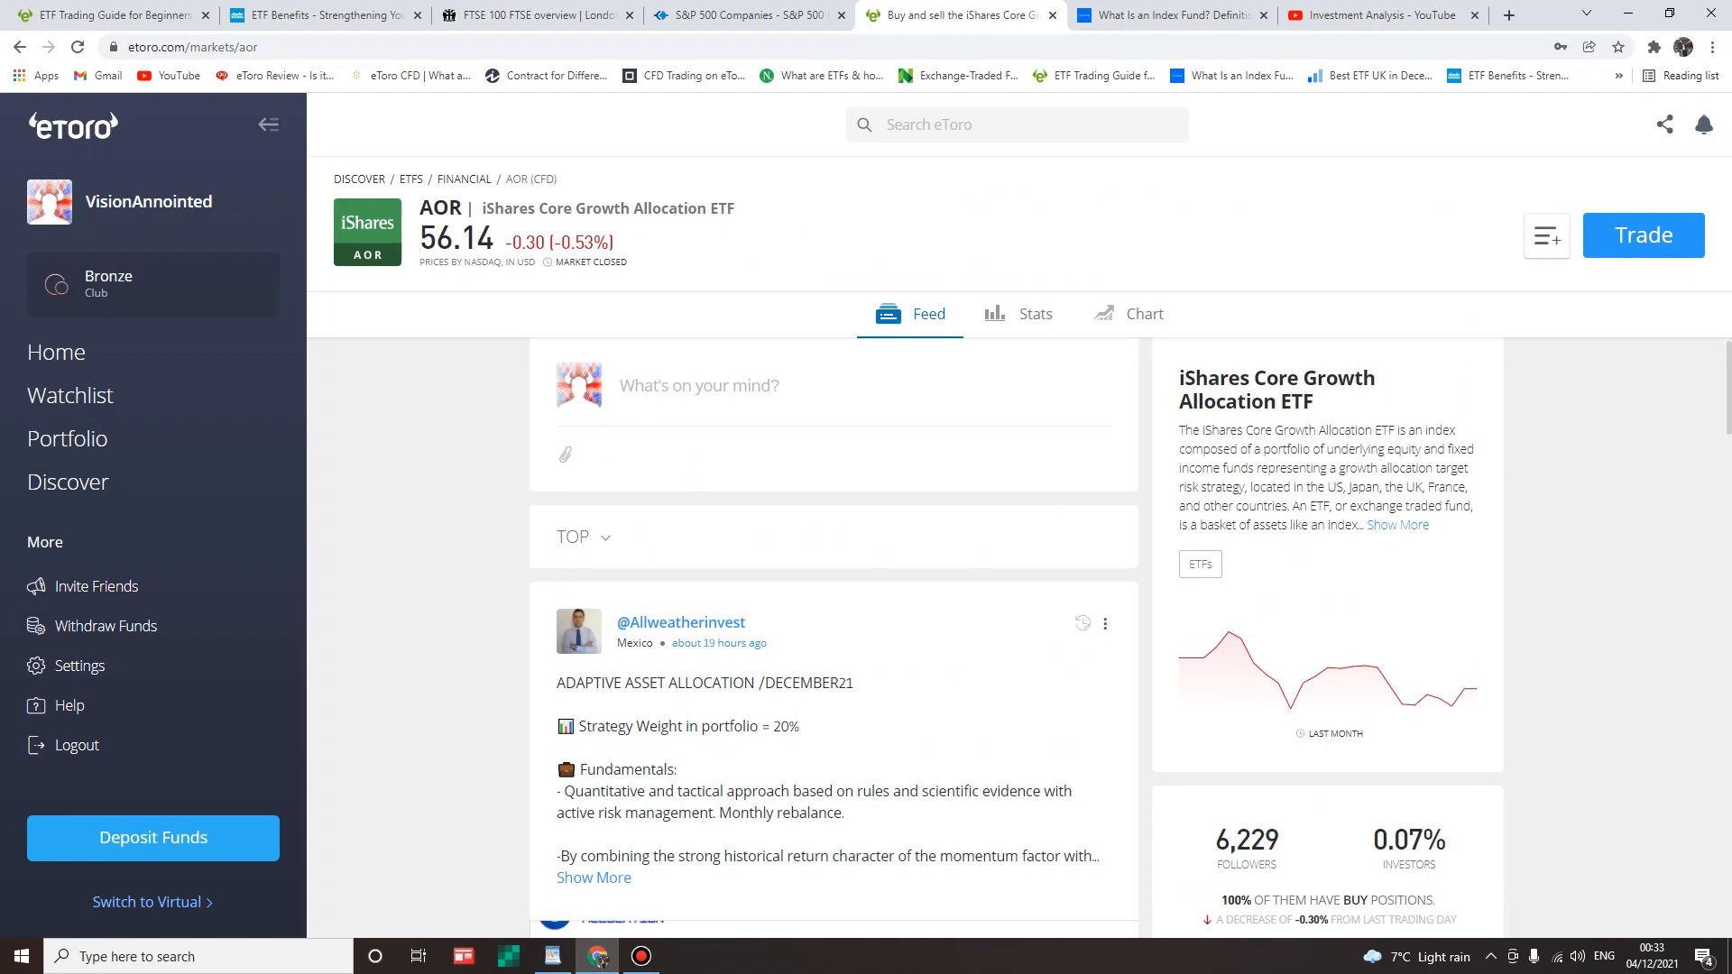
scroll(down, 3)
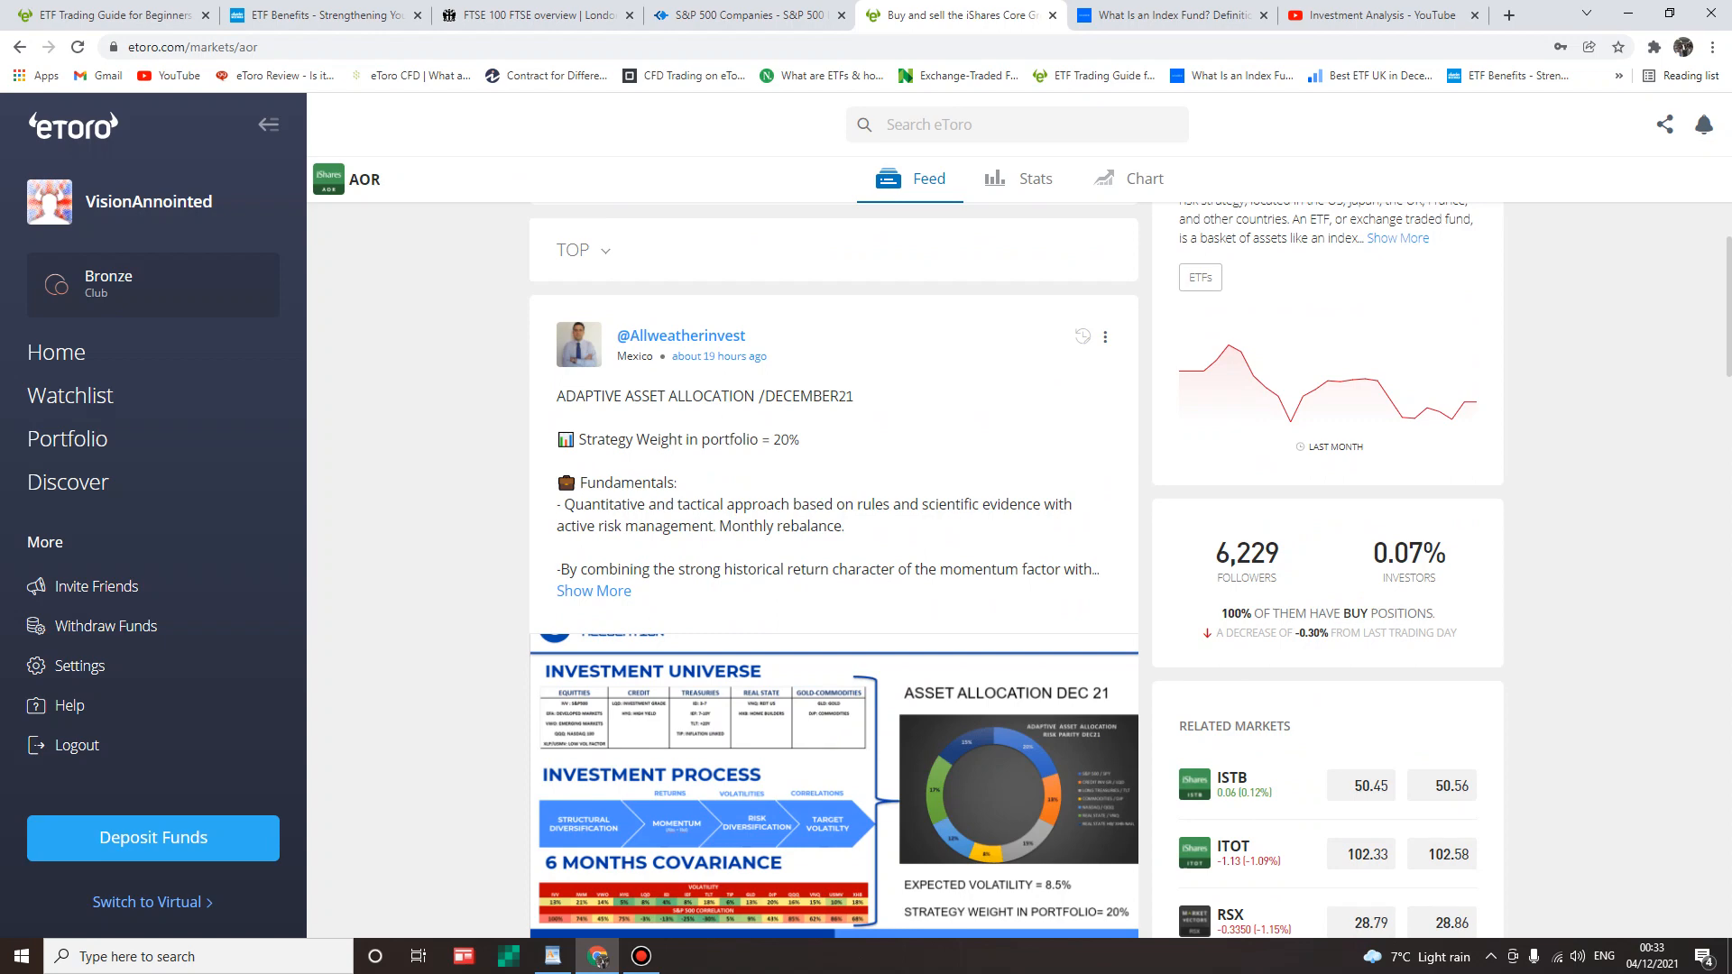
scroll(up, 3)
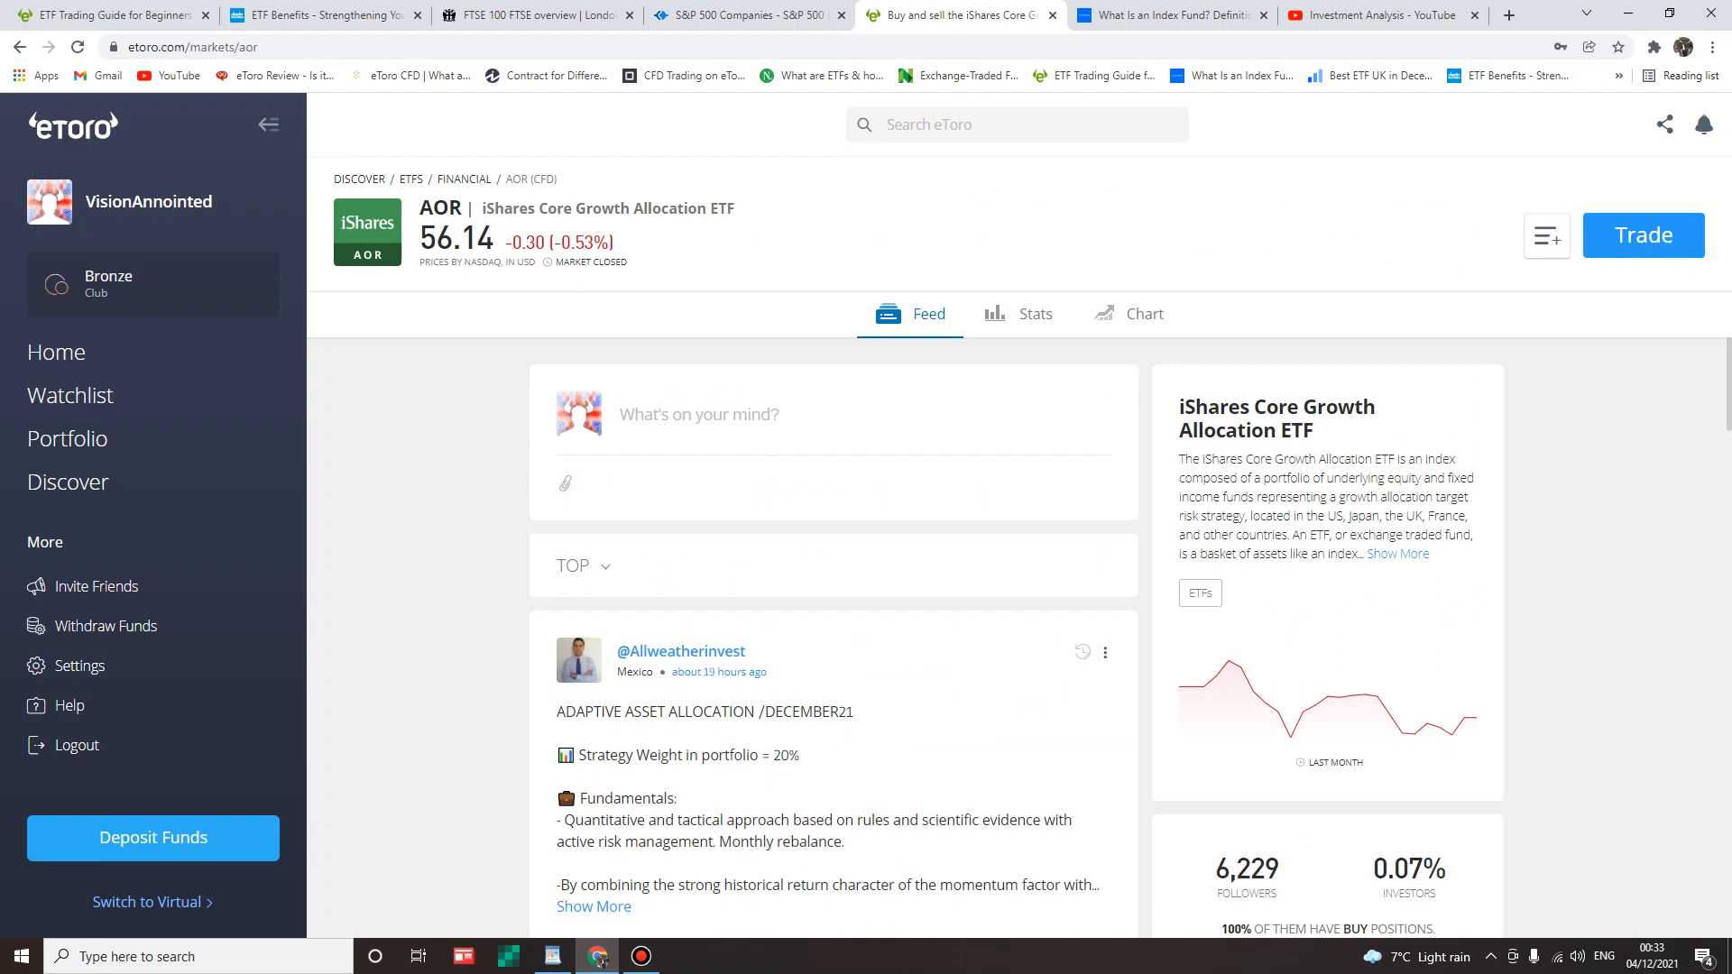
click(994, 124)
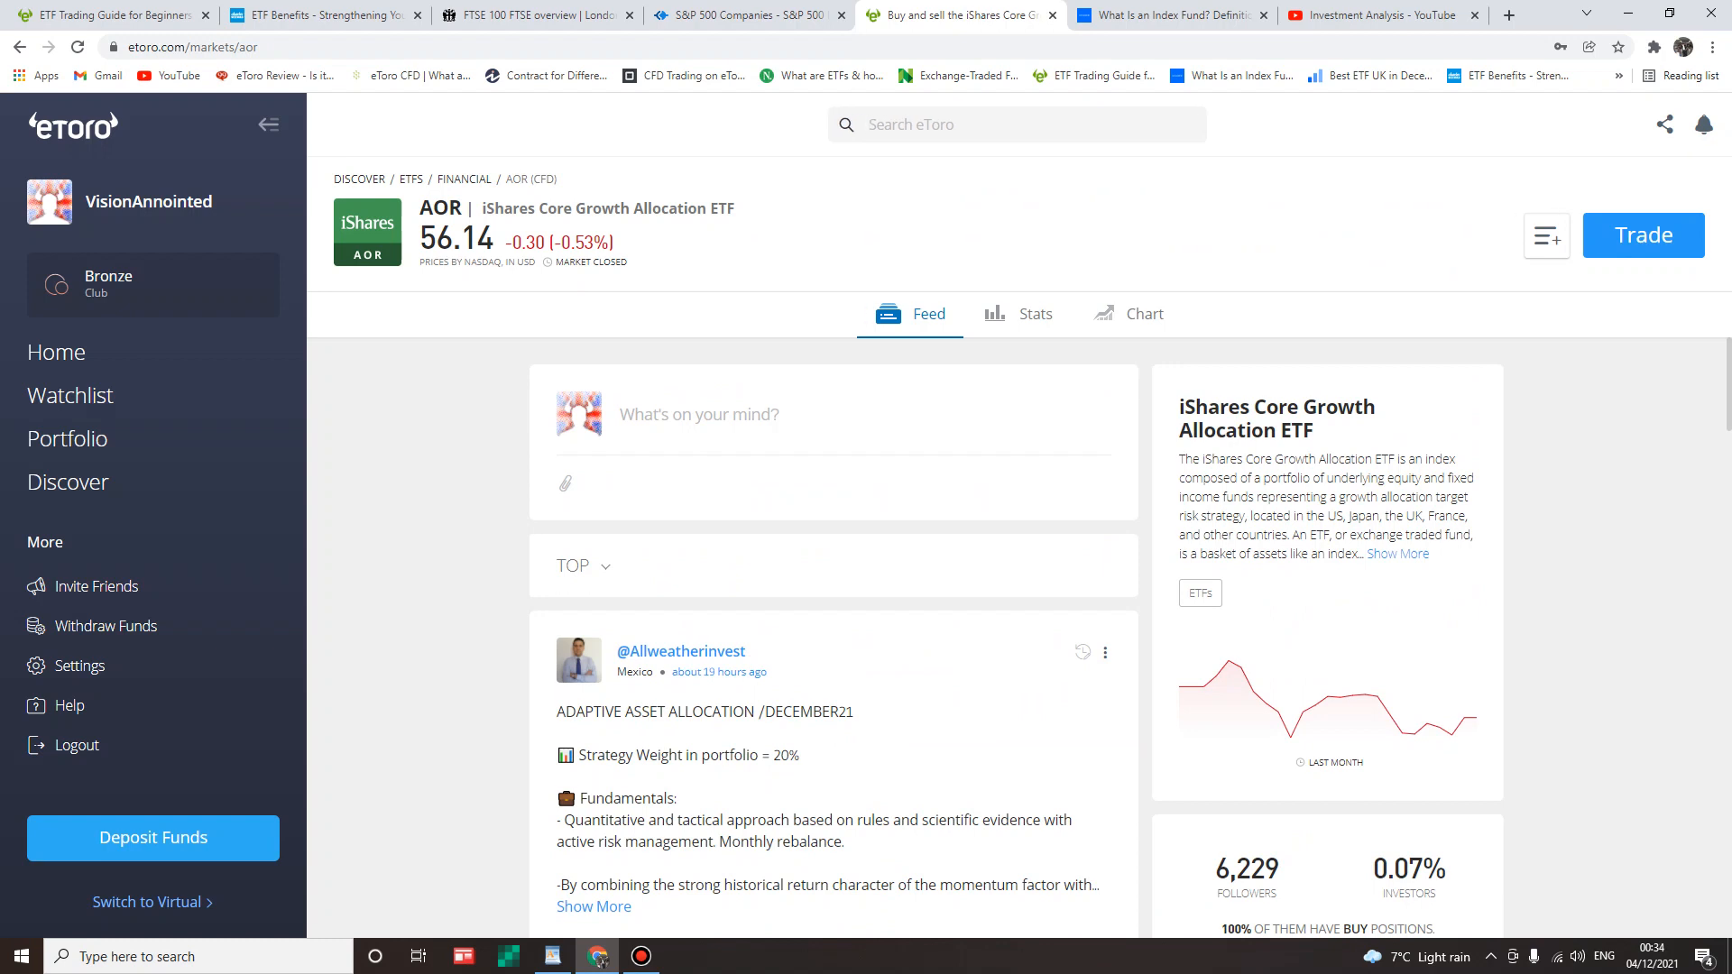
- Search 'ISF', open the ISF.L buy order showing it buys the underlying asset, then close it
text(IS)
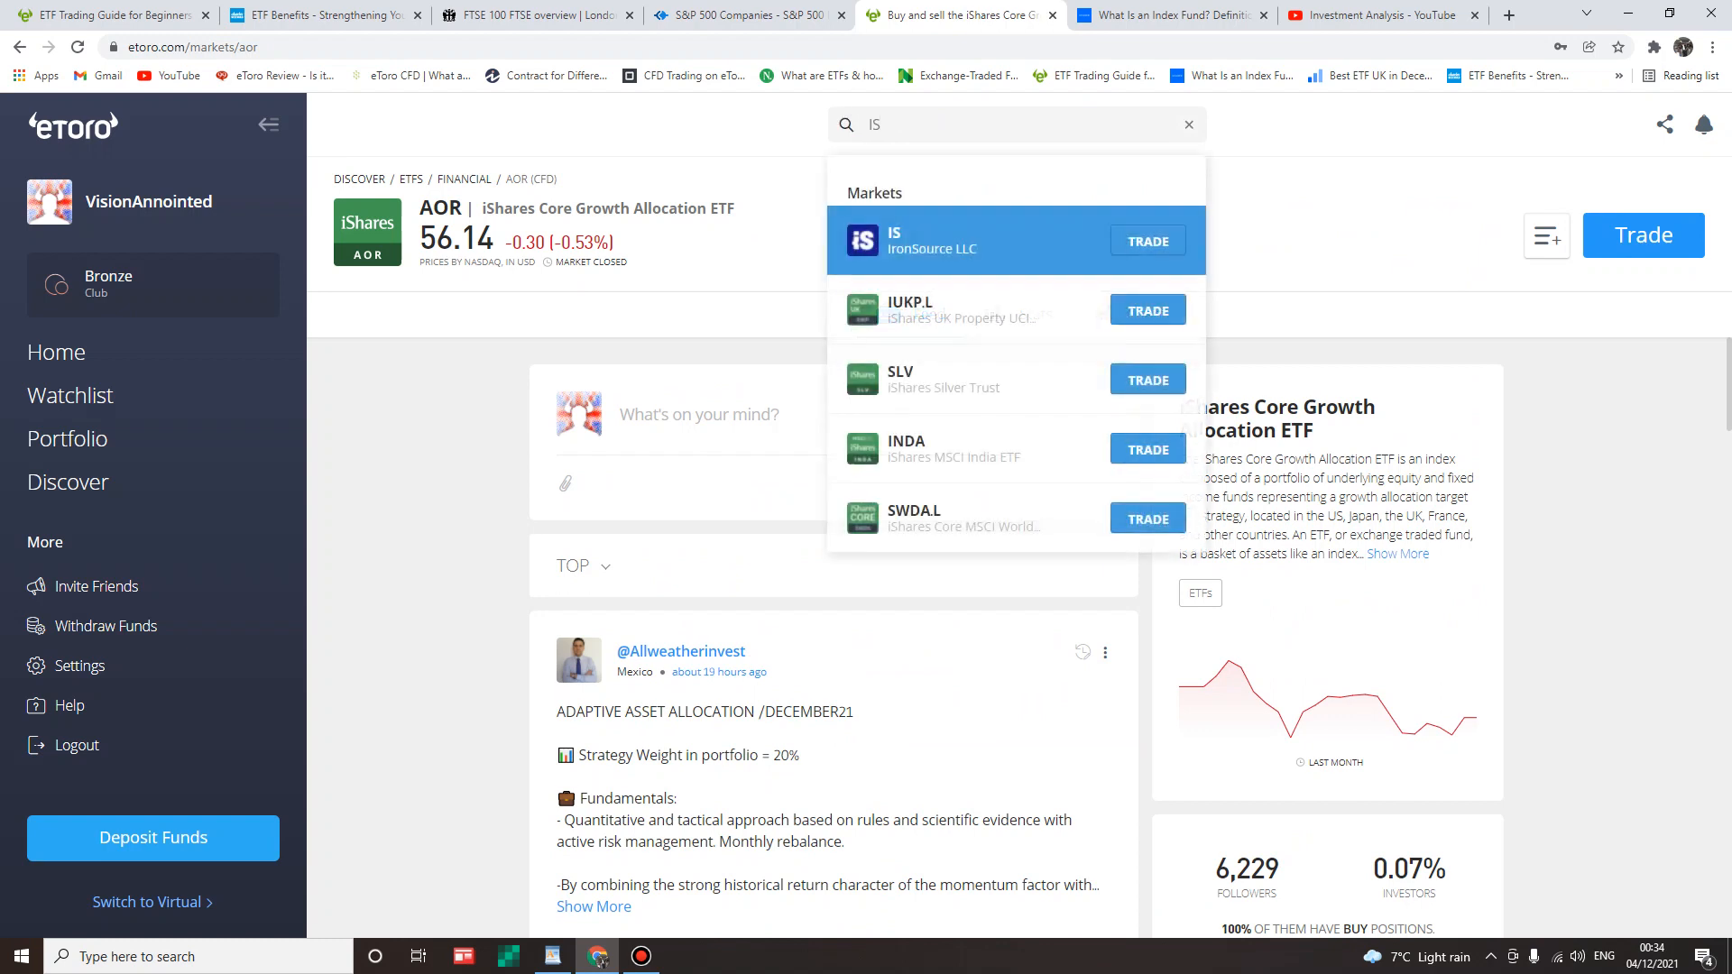
text(F)
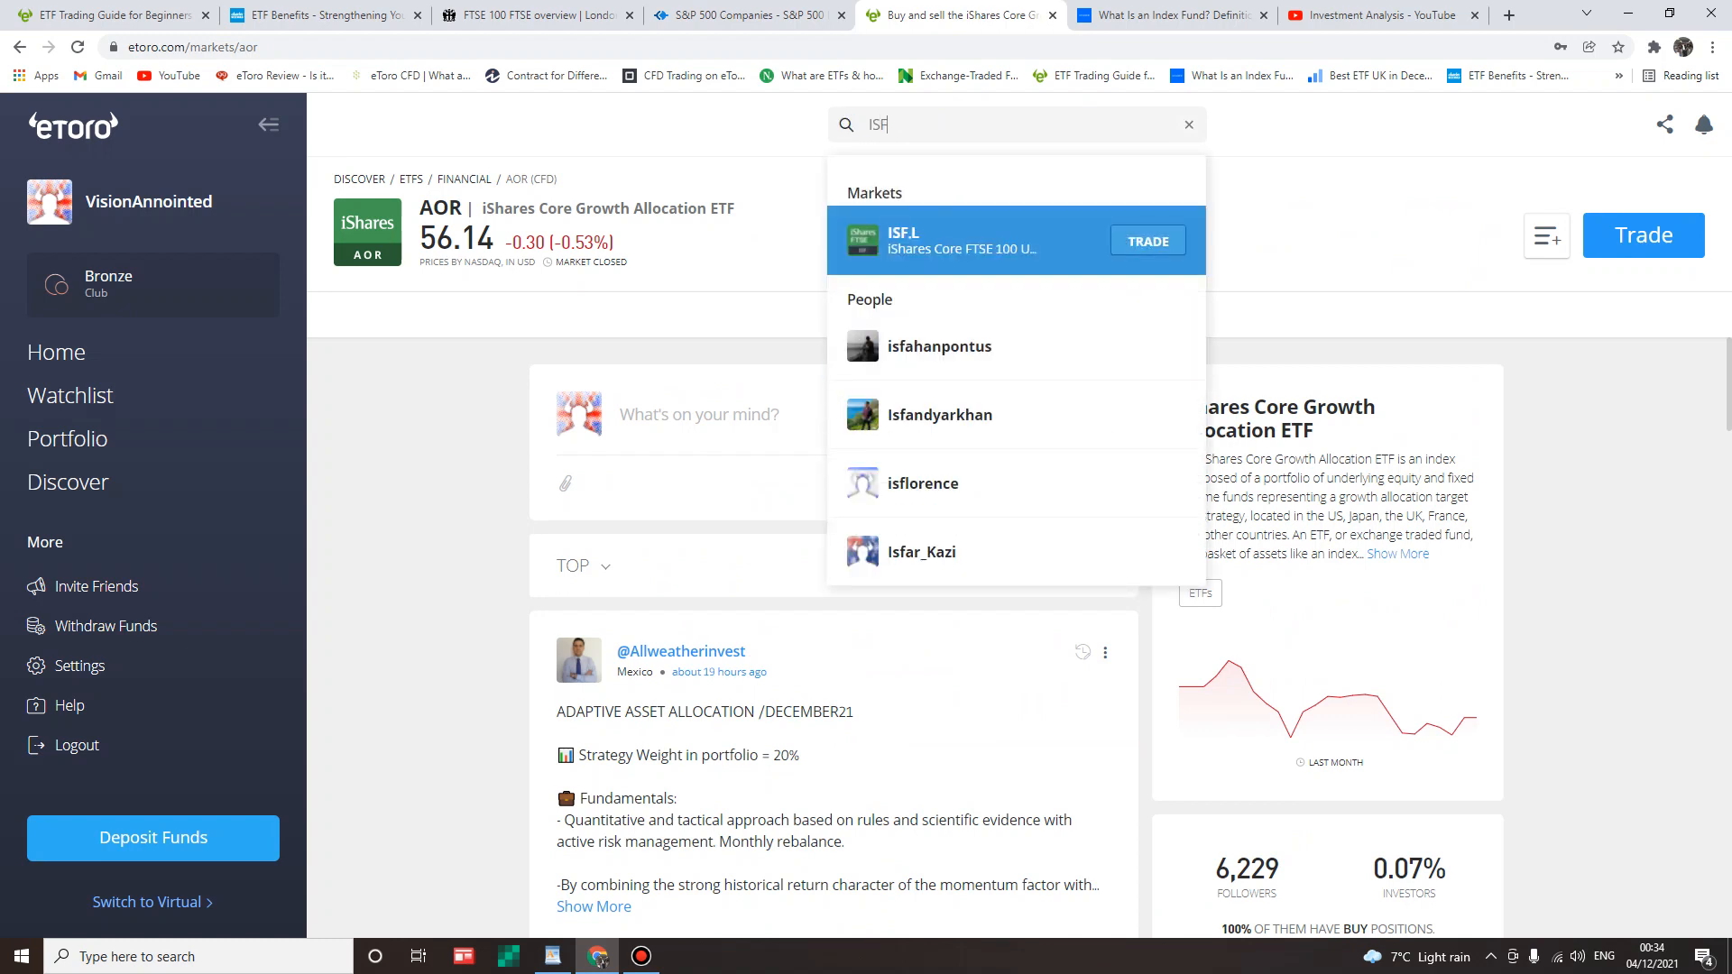
click(1147, 240)
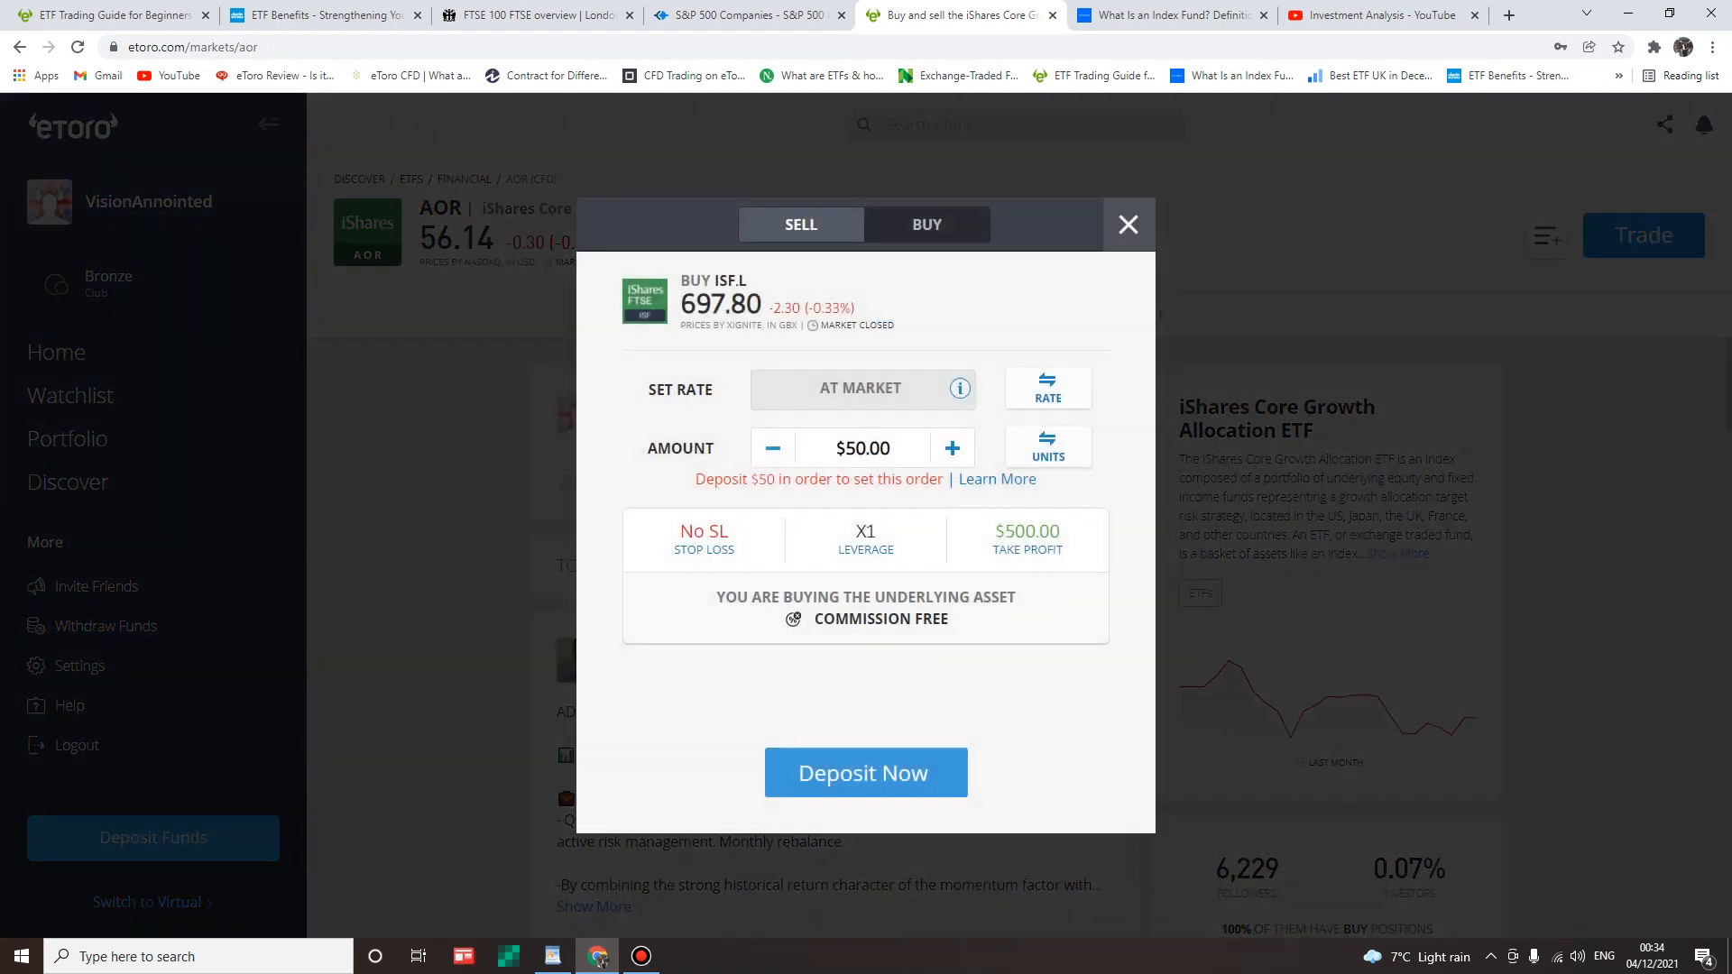
click(1127, 224)
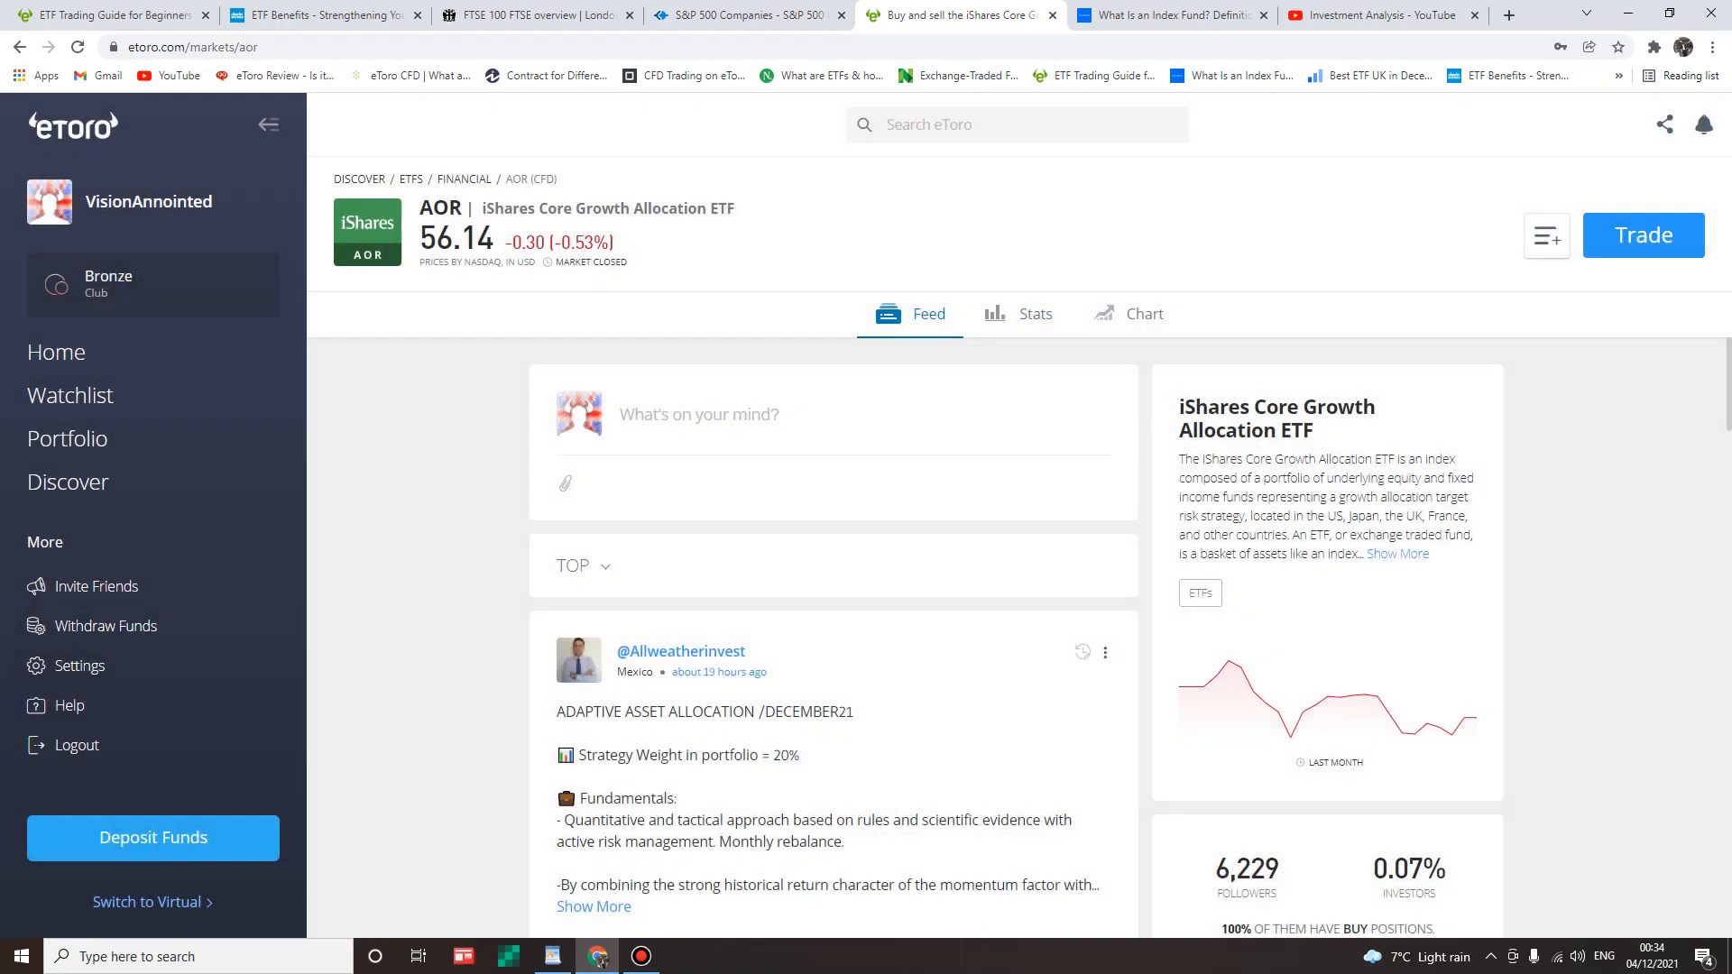
- Start a new market search for 'ISH' to reach the iShares Core FTSE 100 ETF (ISF.L) page
click(994, 124)
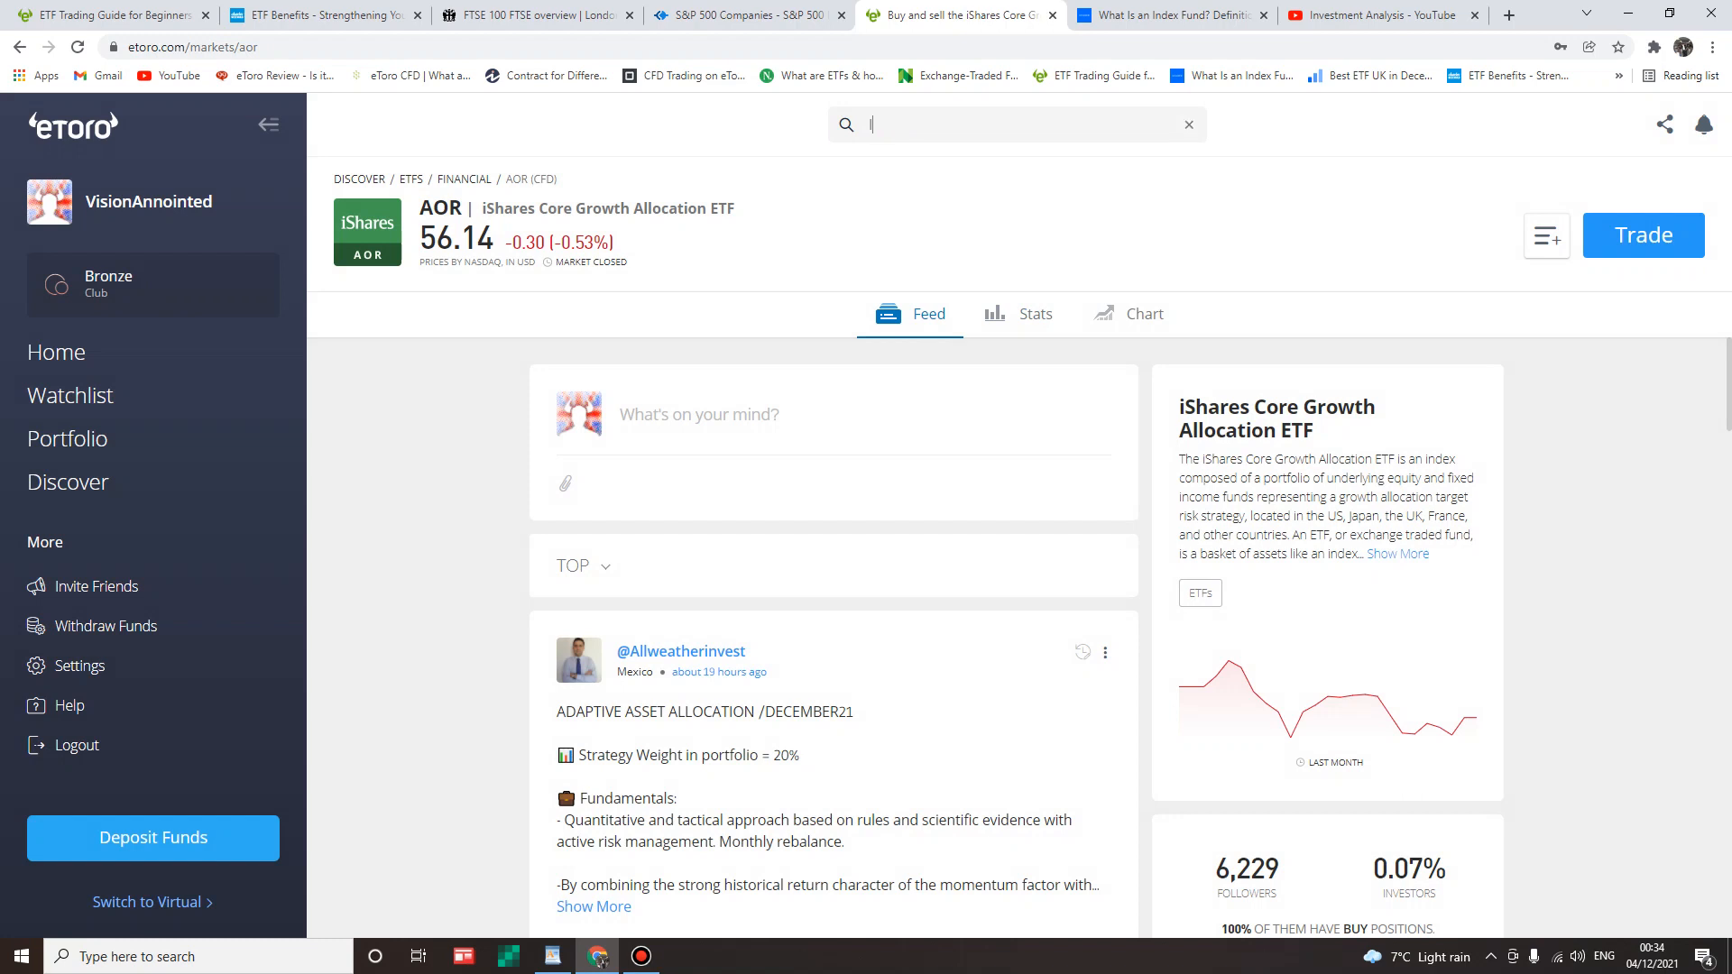
text(ISH)
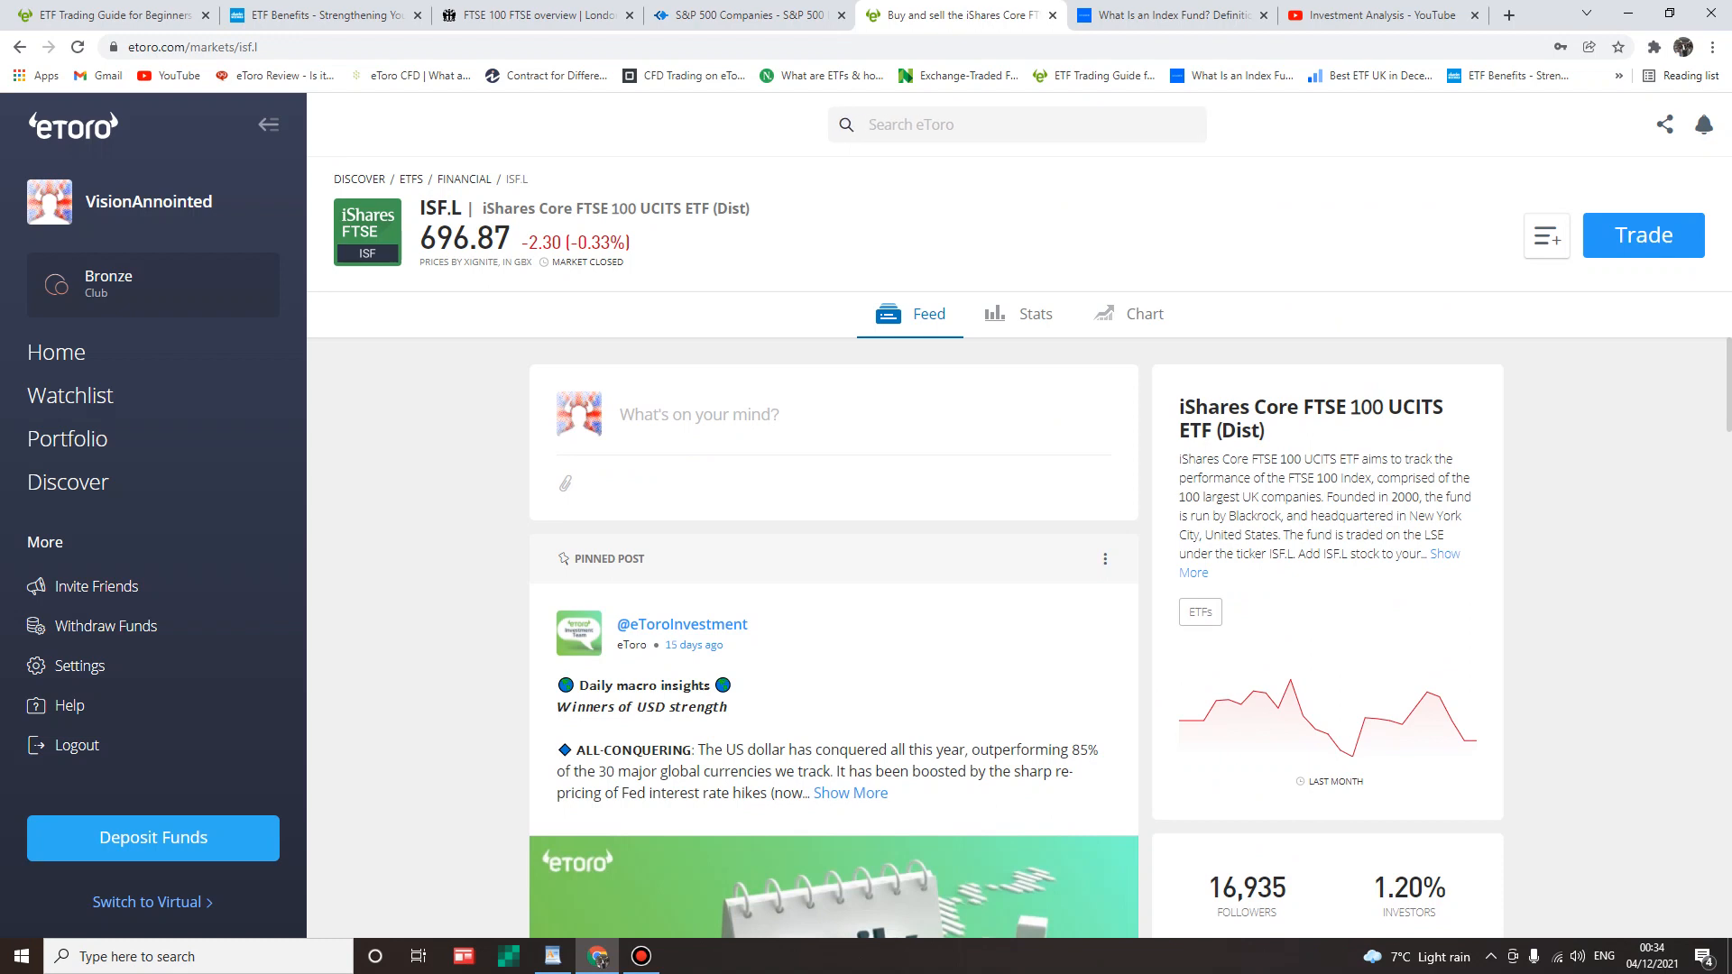
- Search 'CN' and open the iShares NASDAQ 100 ETF (CNDX) page, then switch to the Insider index-fund article
text(CNDX)
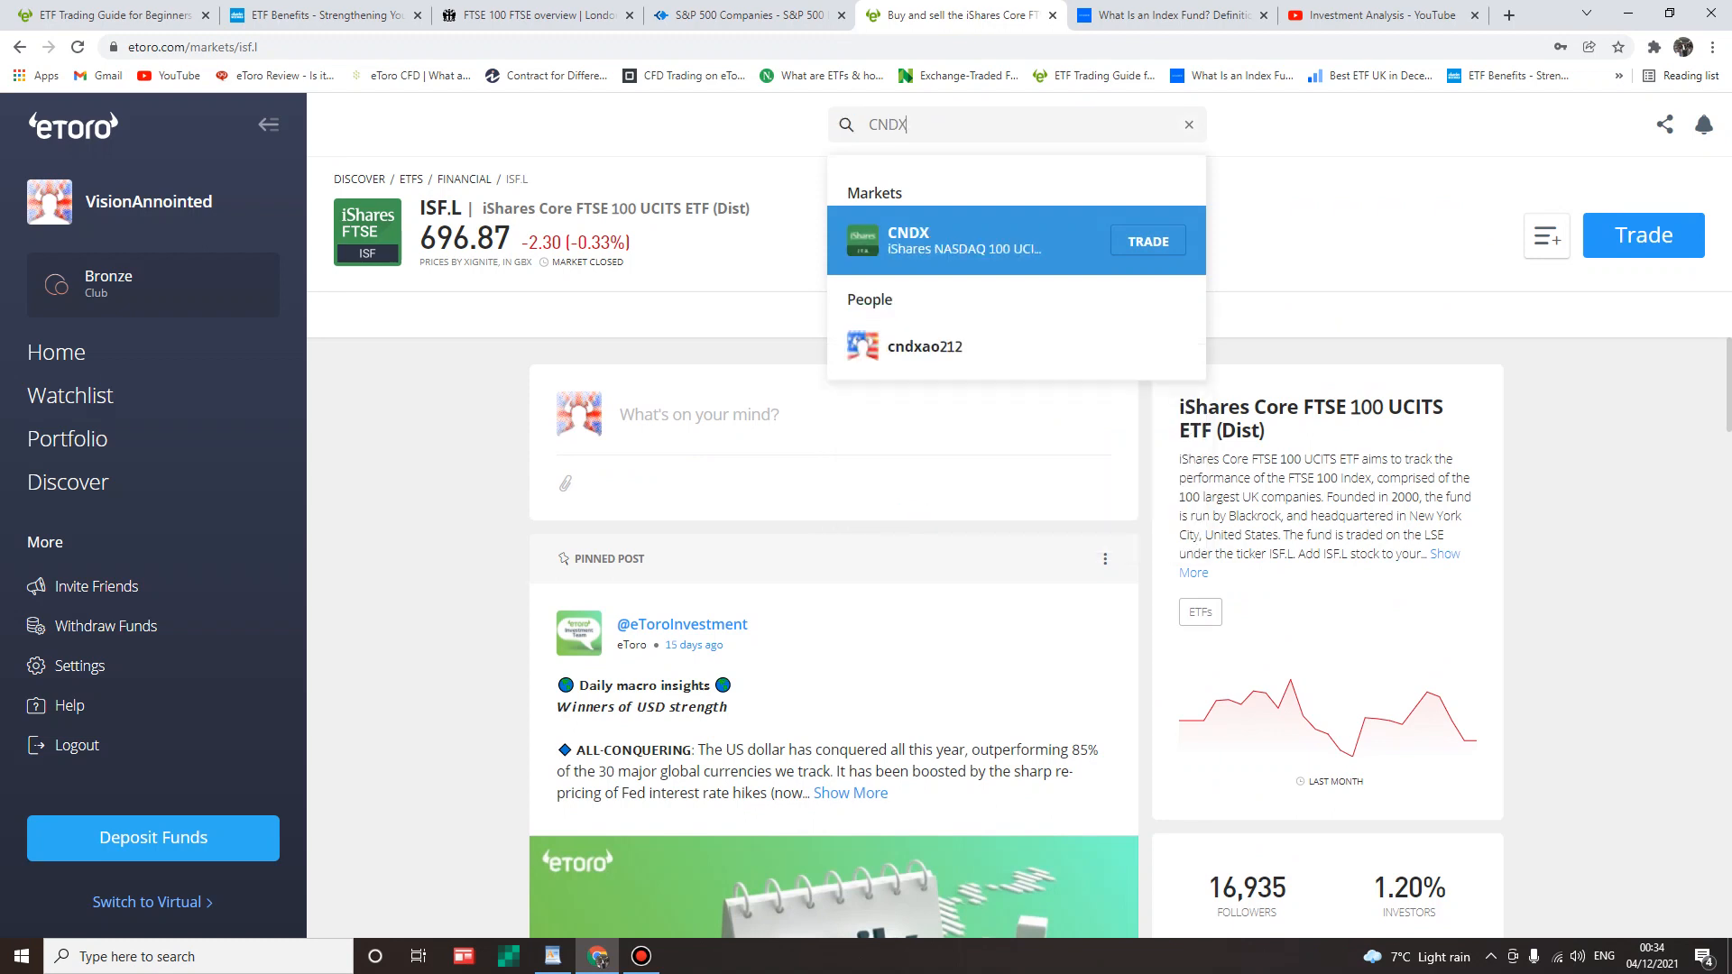
click(961, 240)
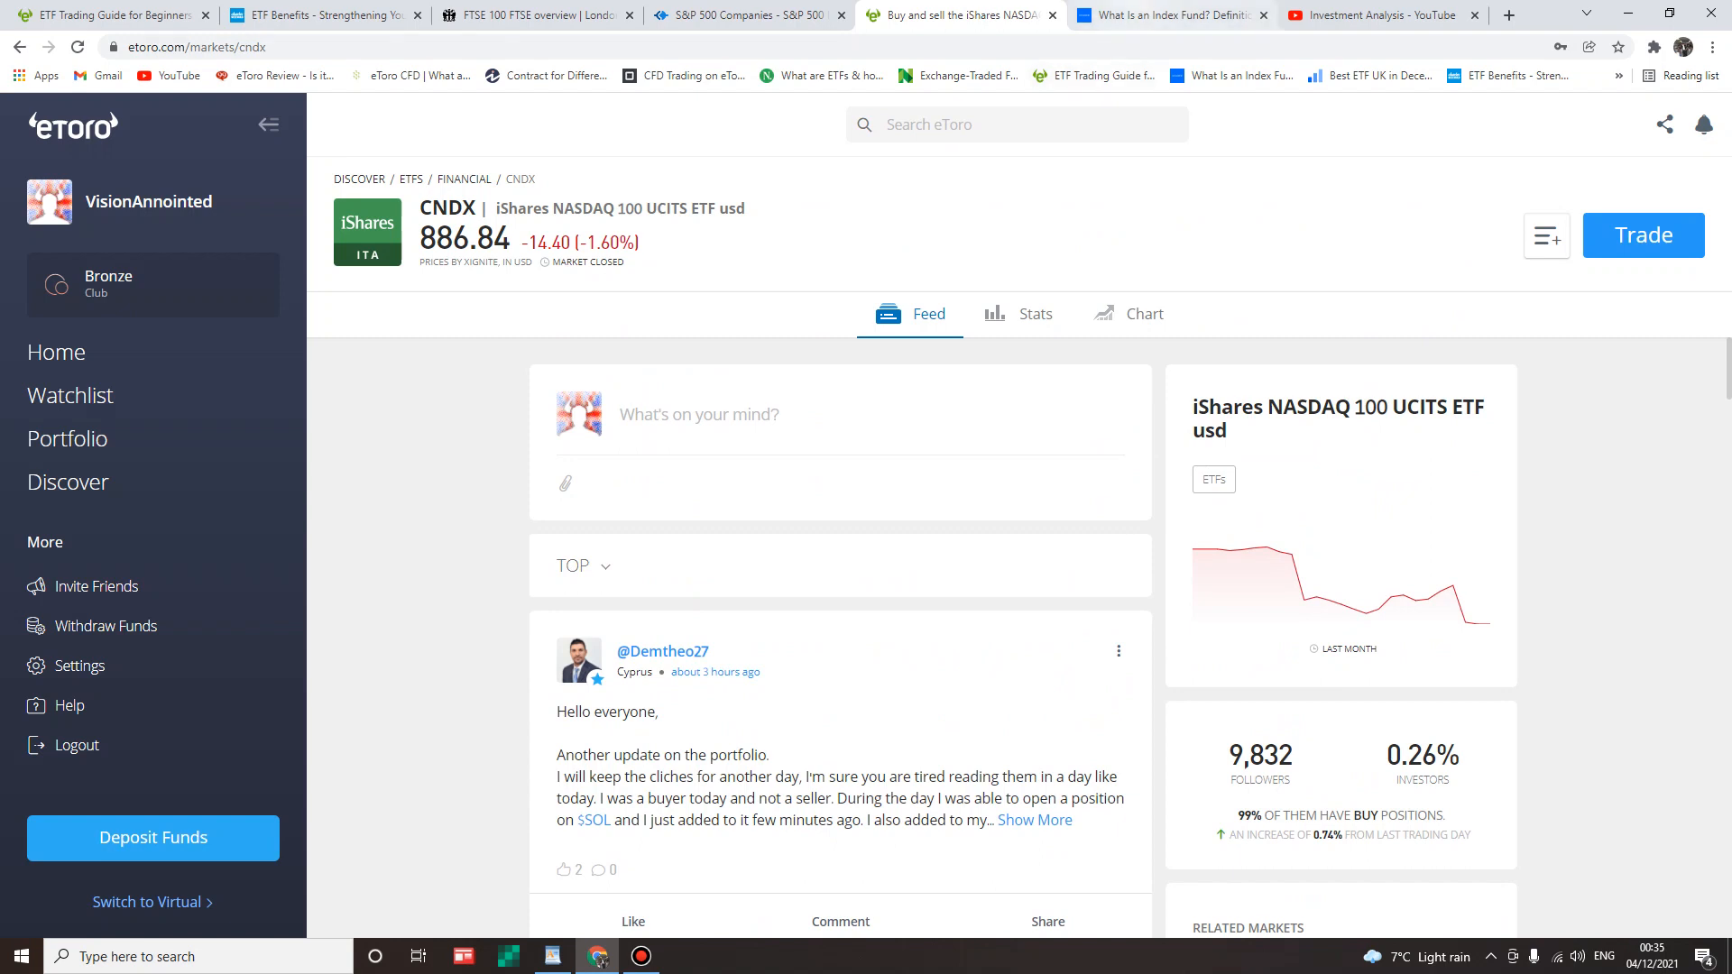
click(1165, 14)
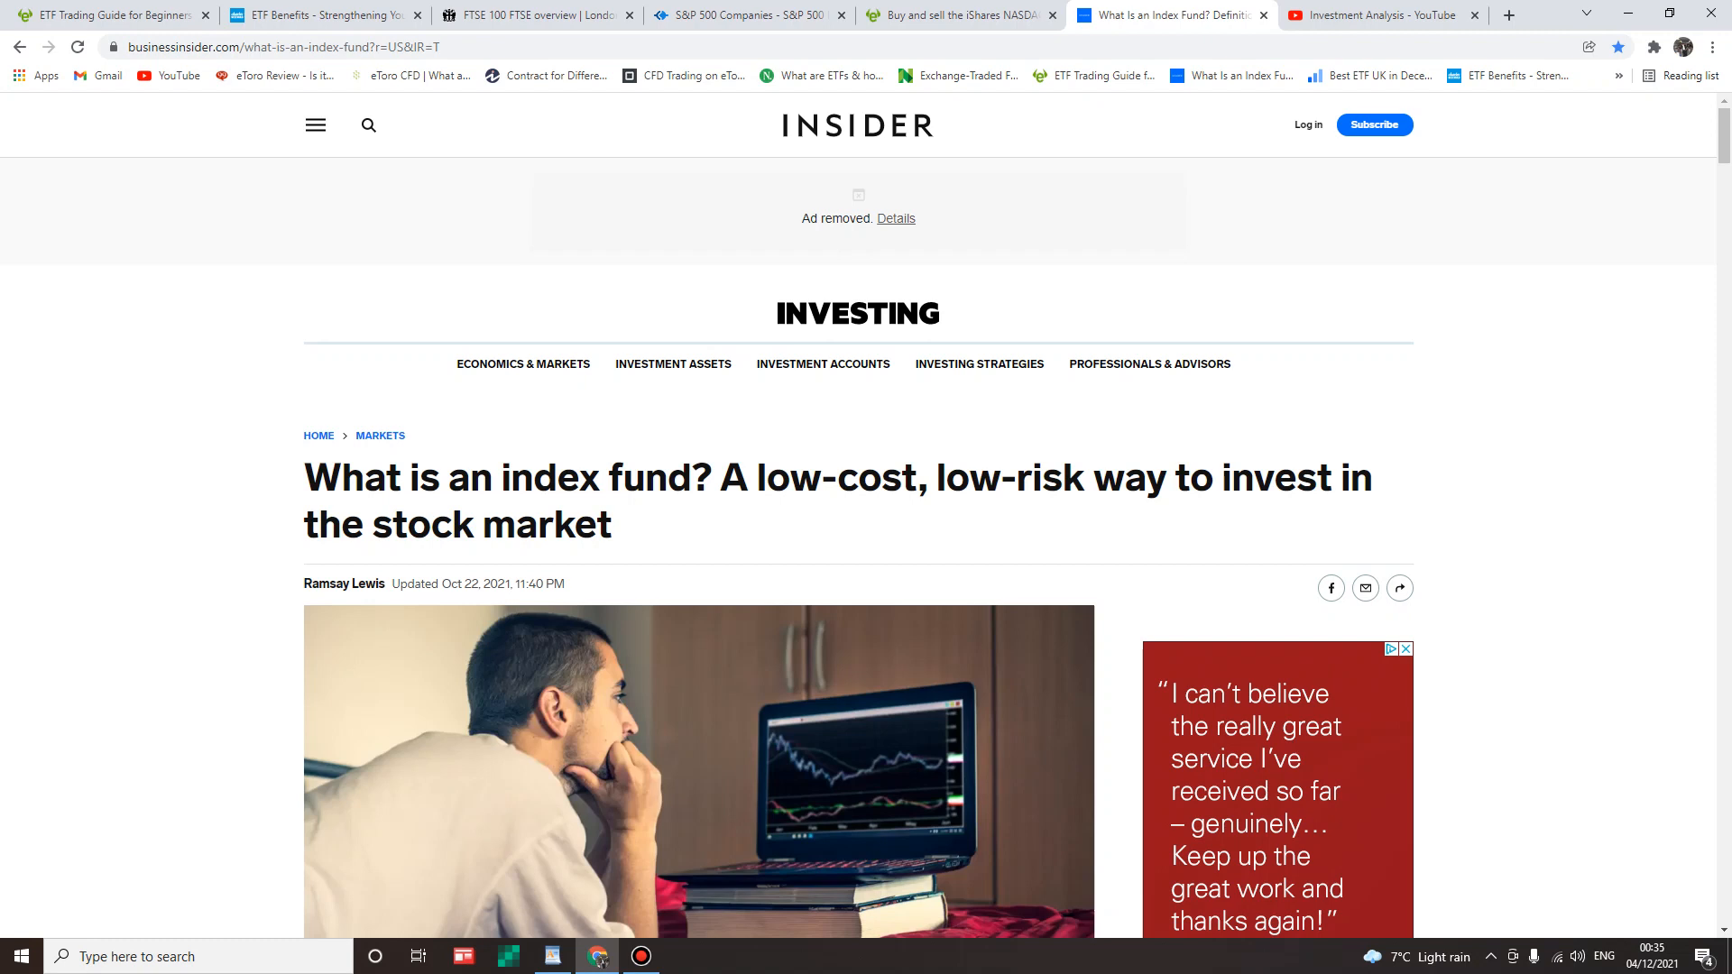
- Scroll down through the Business Insider index-fund article
scroll(down, 3)
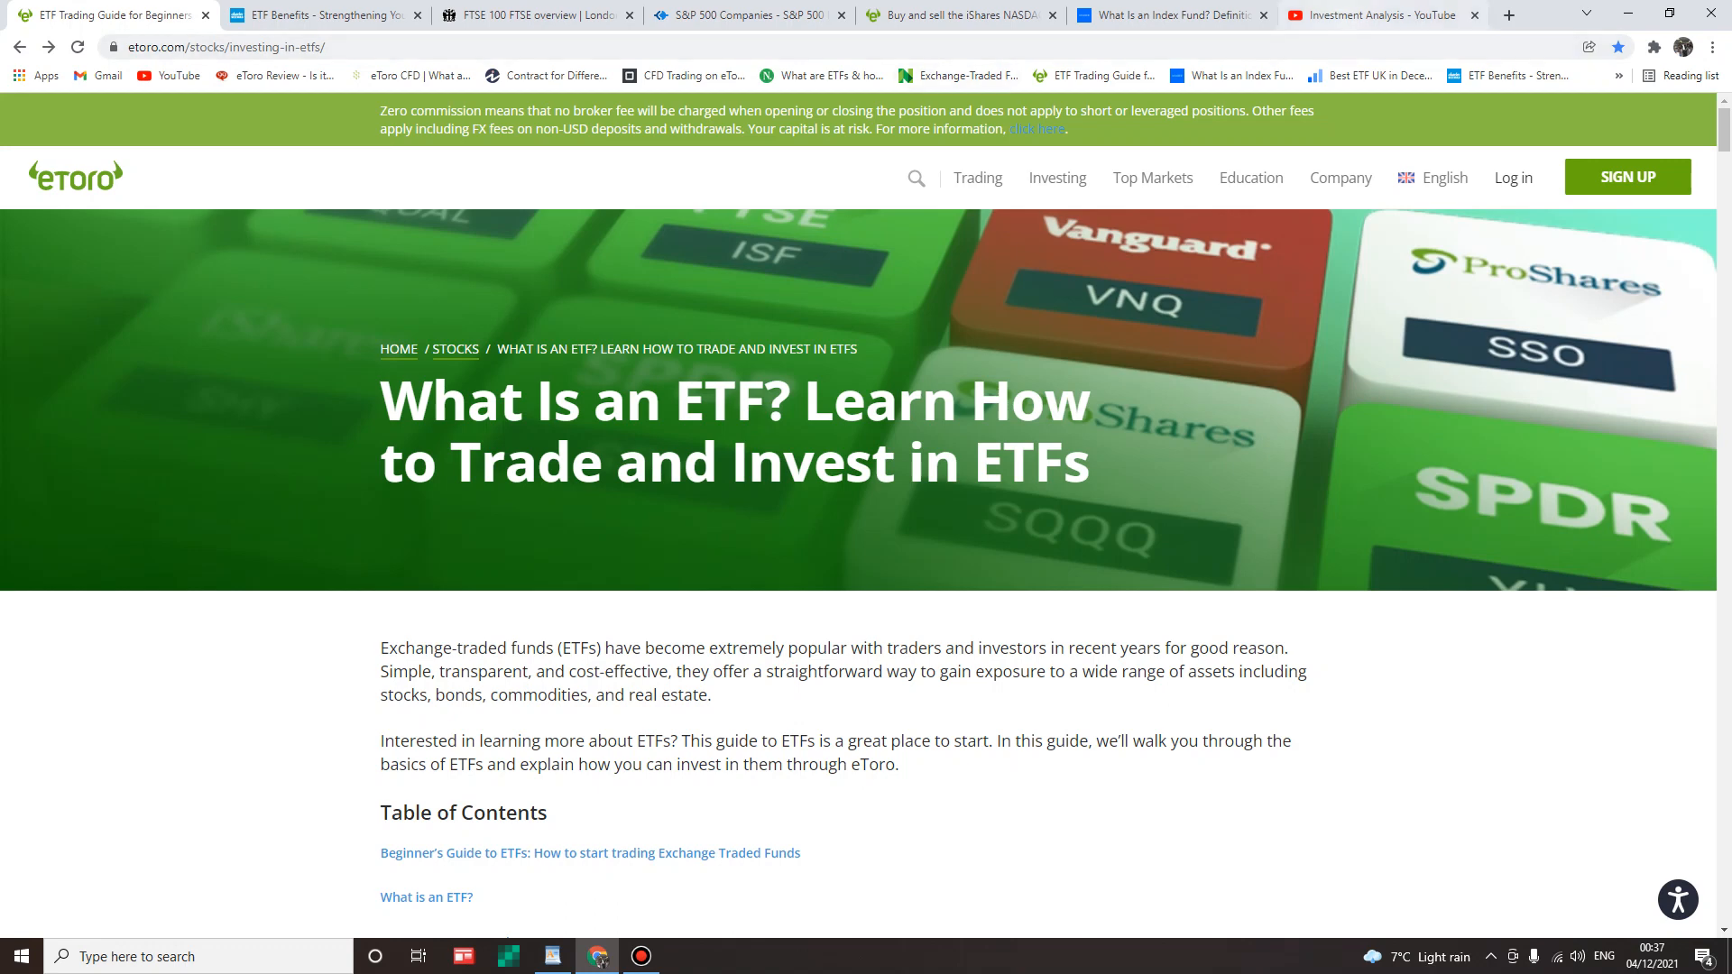
- Switch to the Investment Analysis YouTube channel and scroll through its uploaded videos
click(1380, 15)
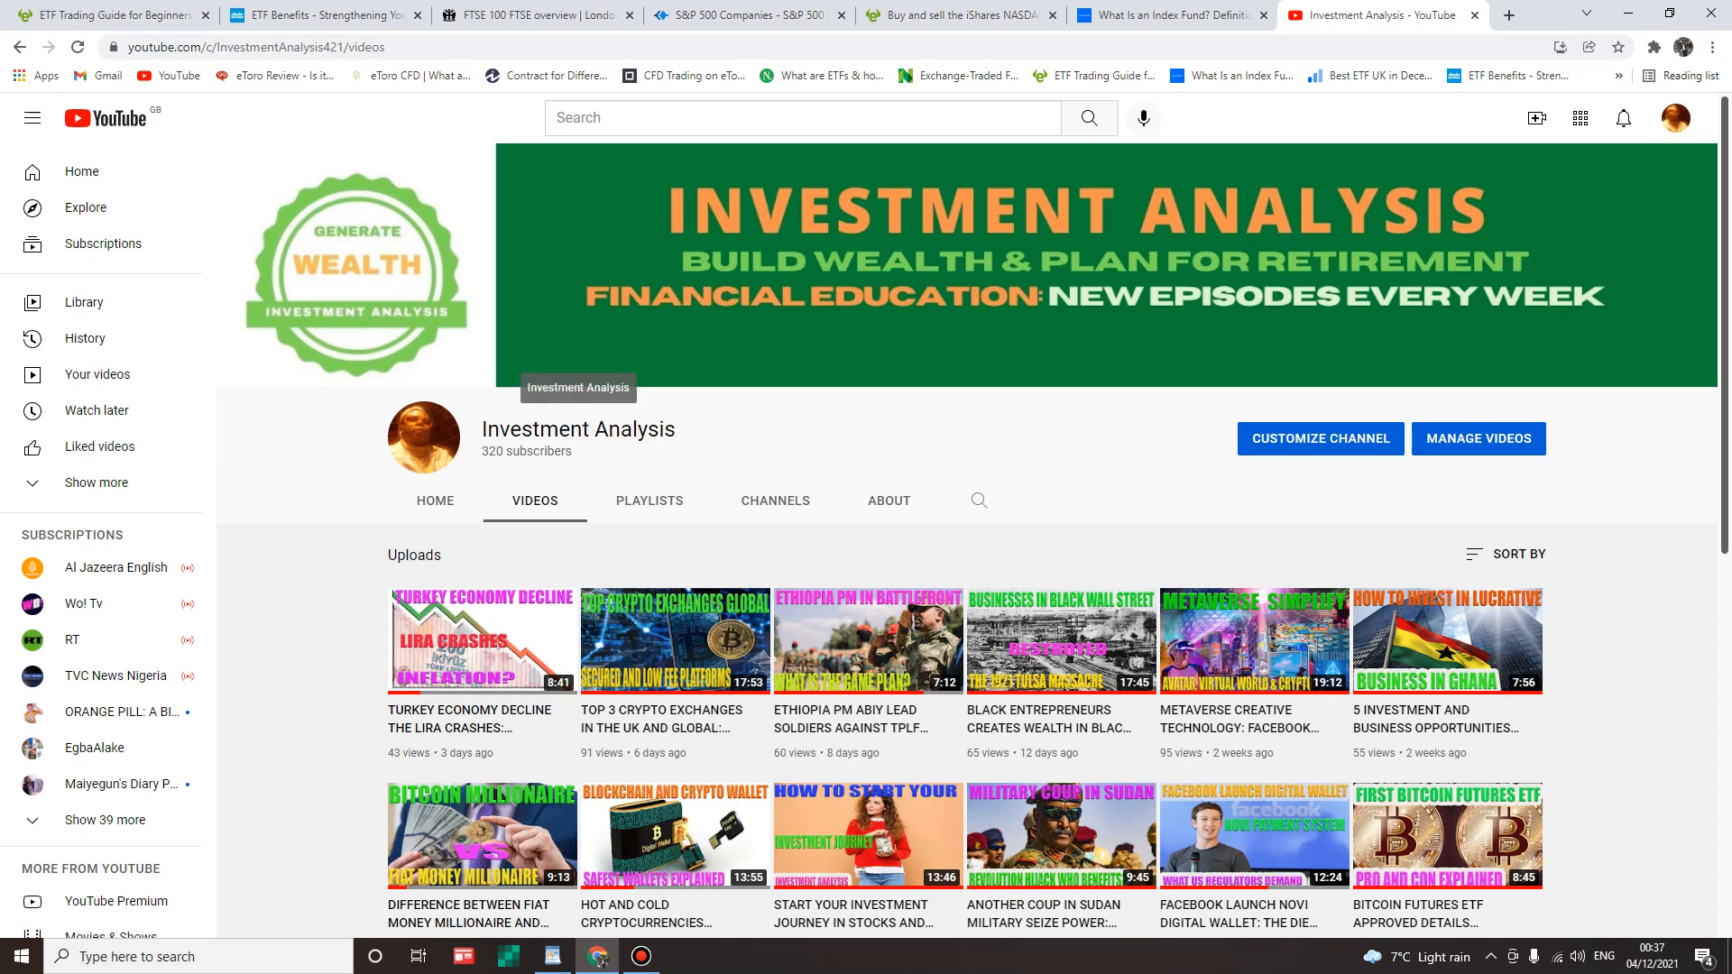
scroll(down, 3)
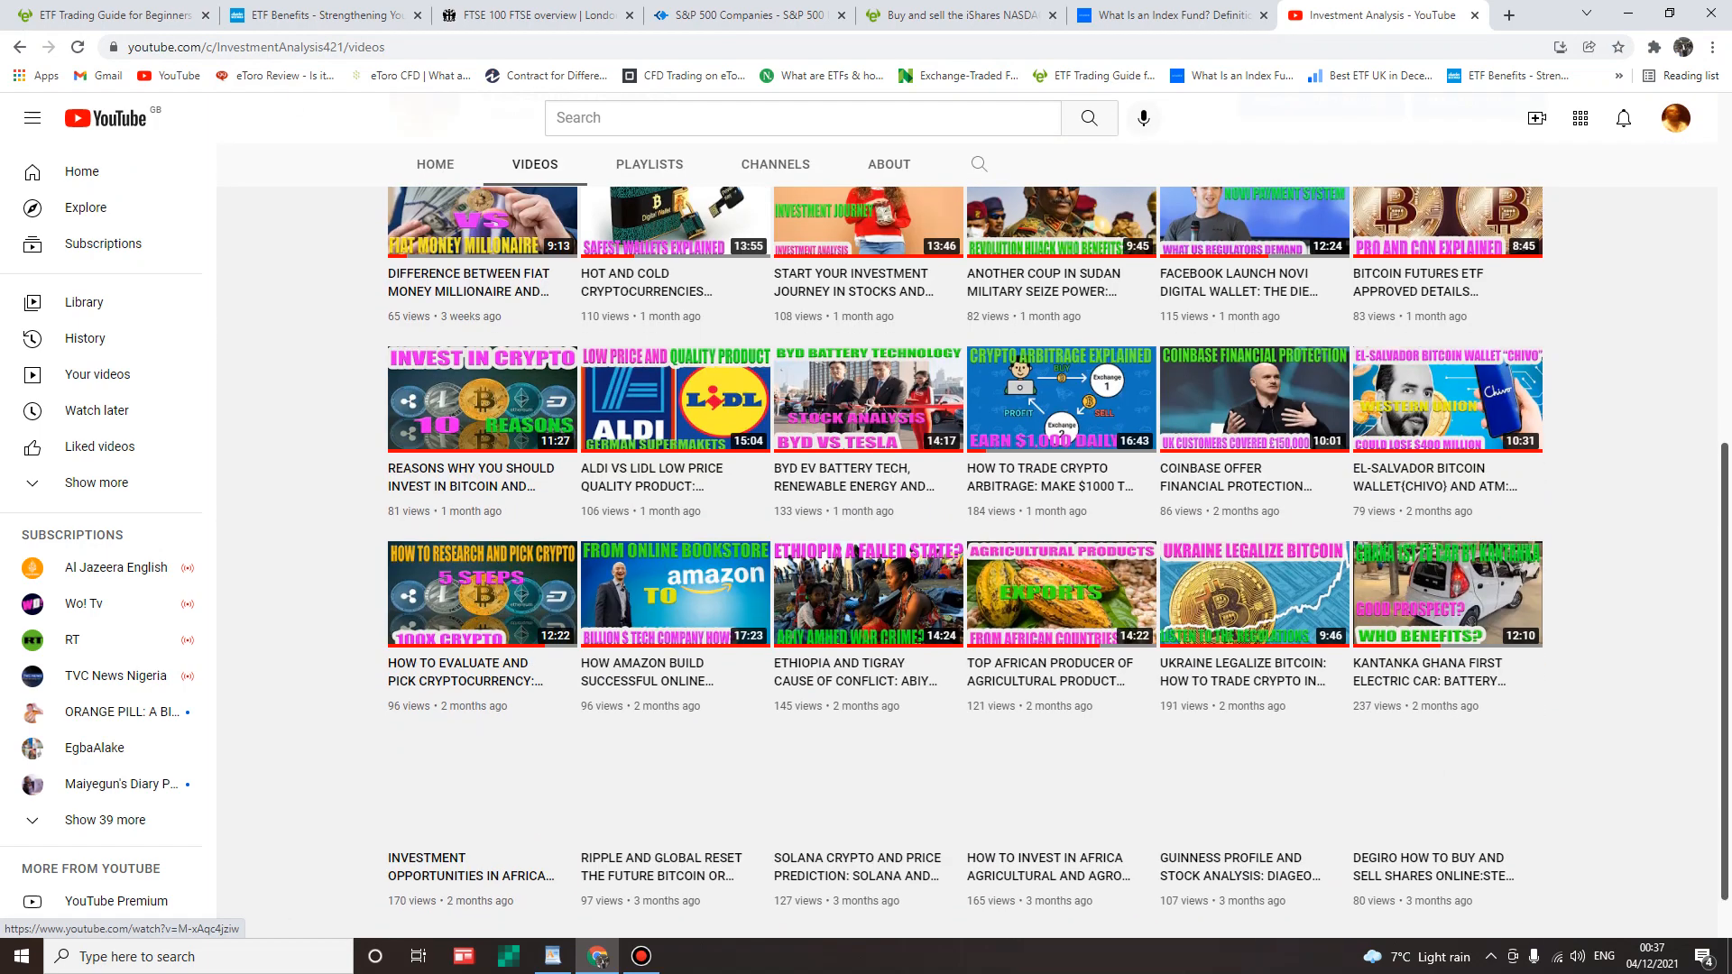
scroll(up, 3)
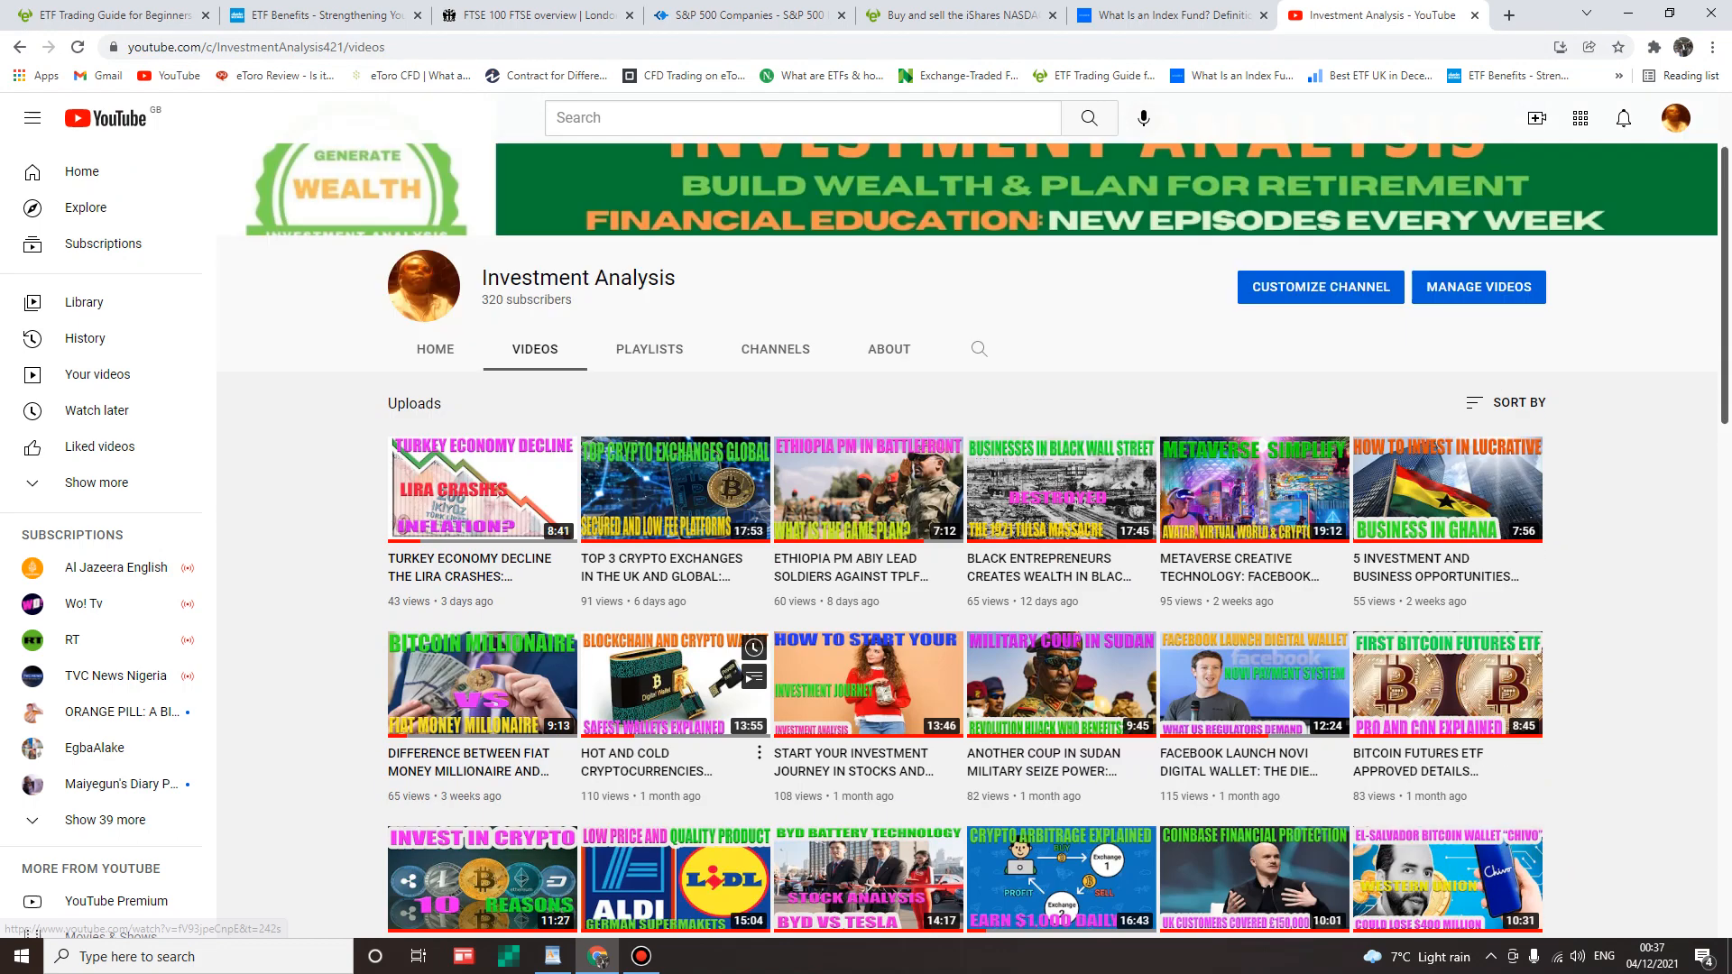